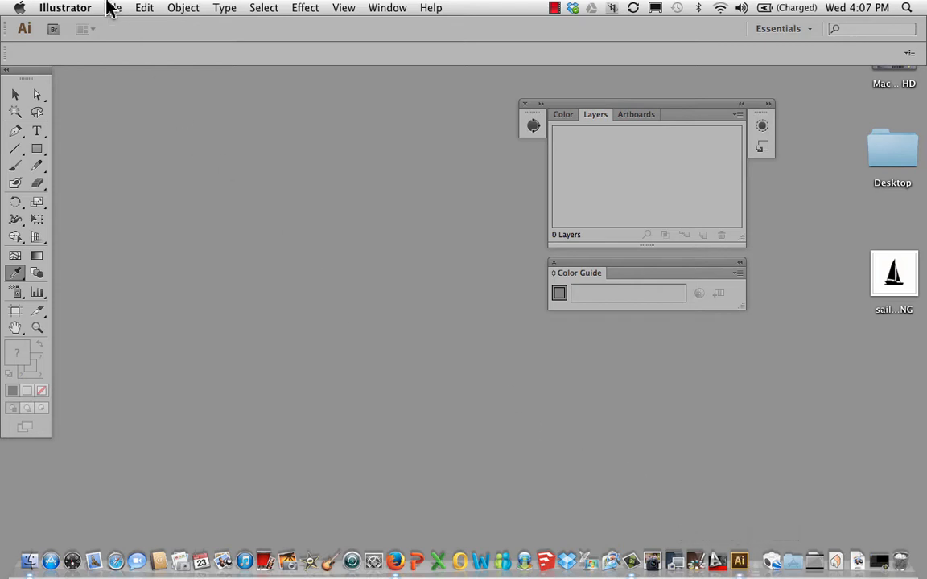
- Create Untitled-2, a blank 8 by 10 inch CMYK document with one artboard
left_click(112, 7)
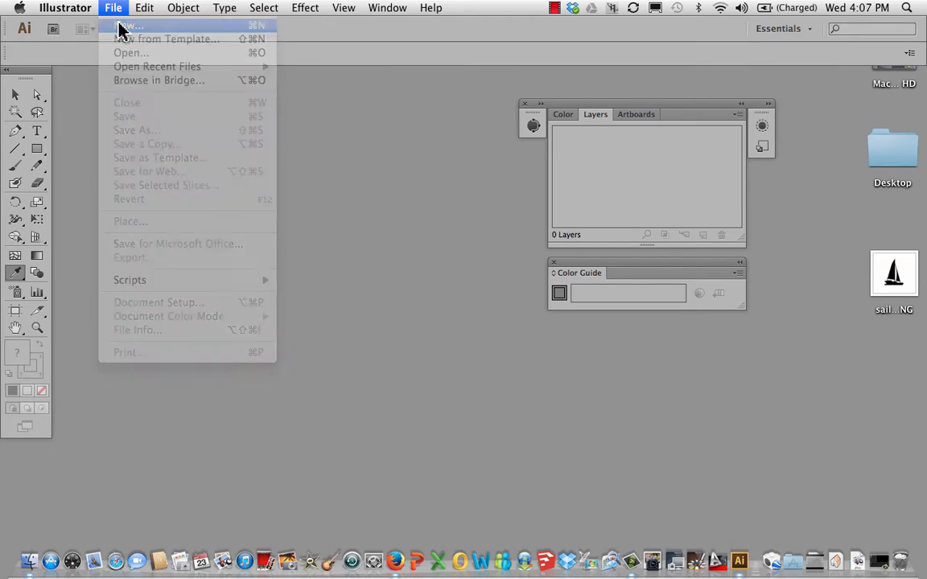
left_click(137, 25)
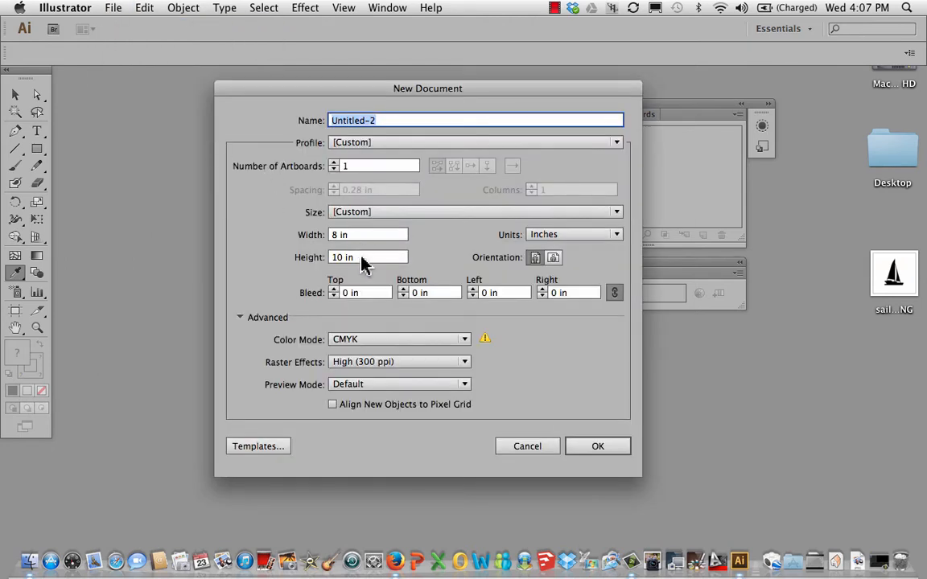
mouse_move(390, 368)
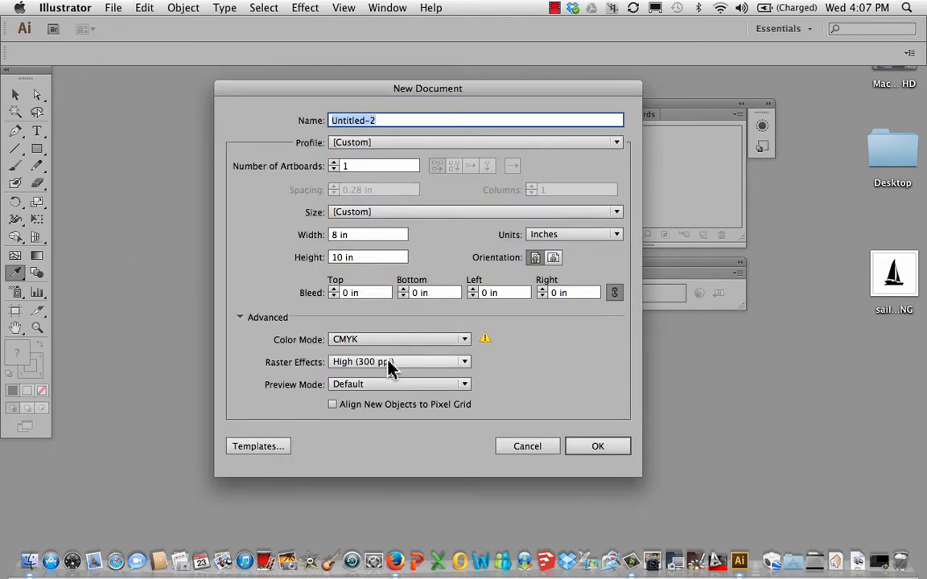
mouse_move(416, 343)
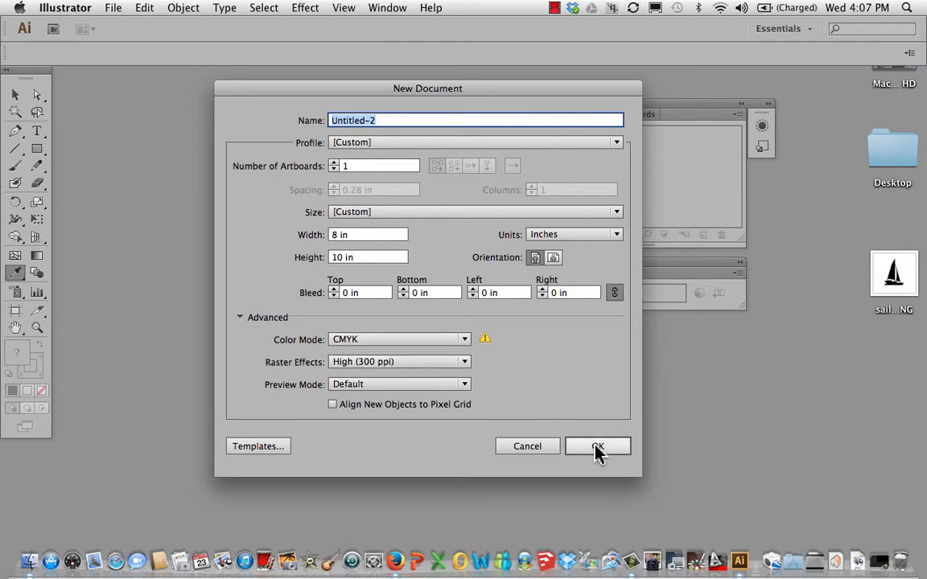
left_click(598, 446)
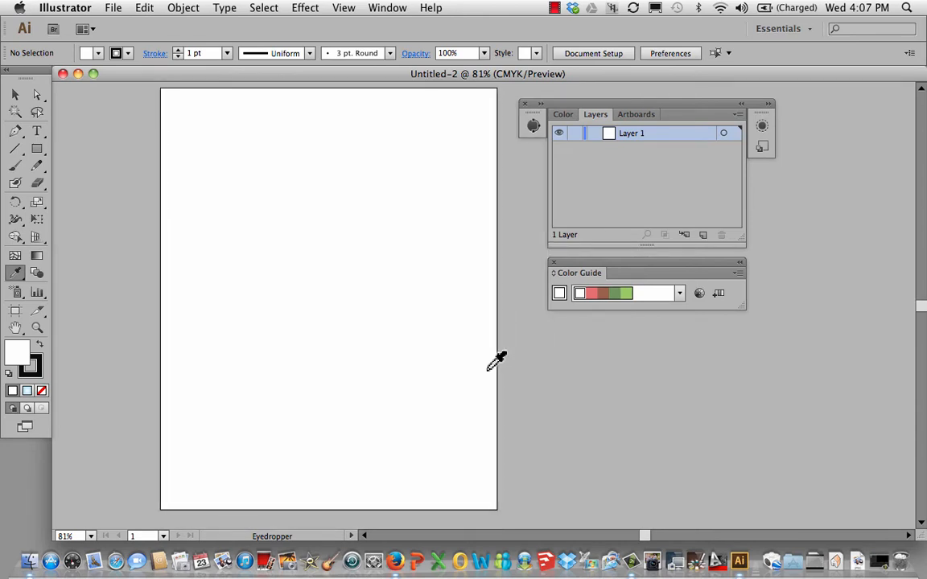
mouse_move(400, 10)
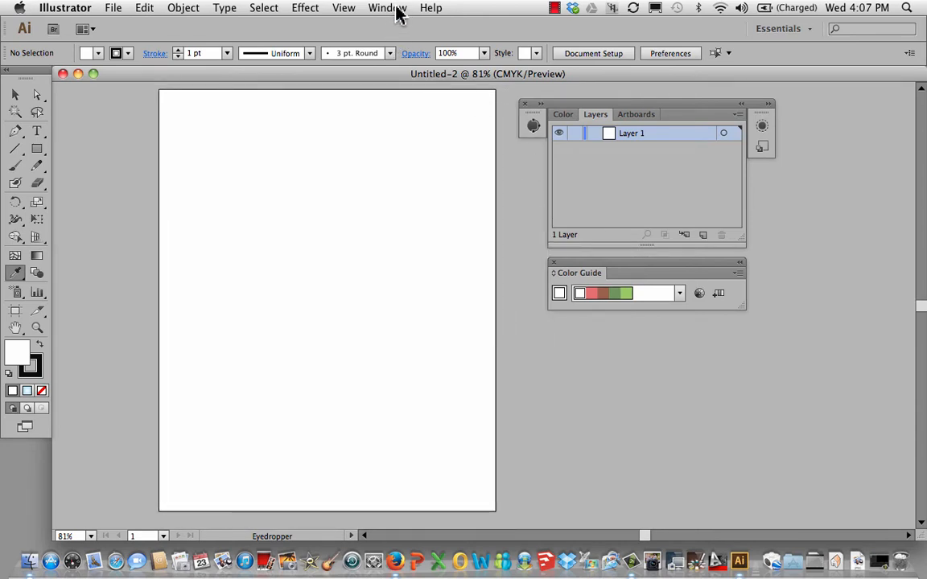
left_click(391, 7)
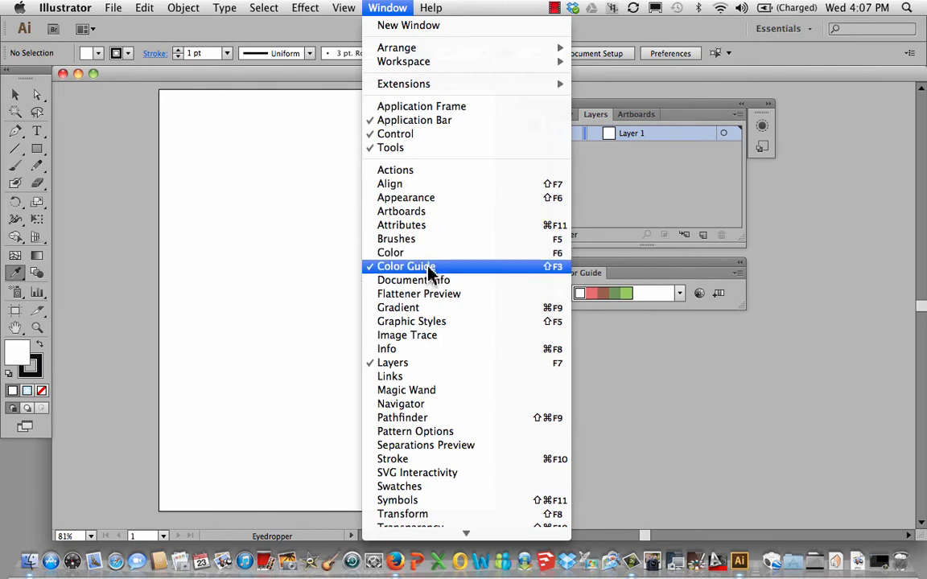
mouse_move(422, 363)
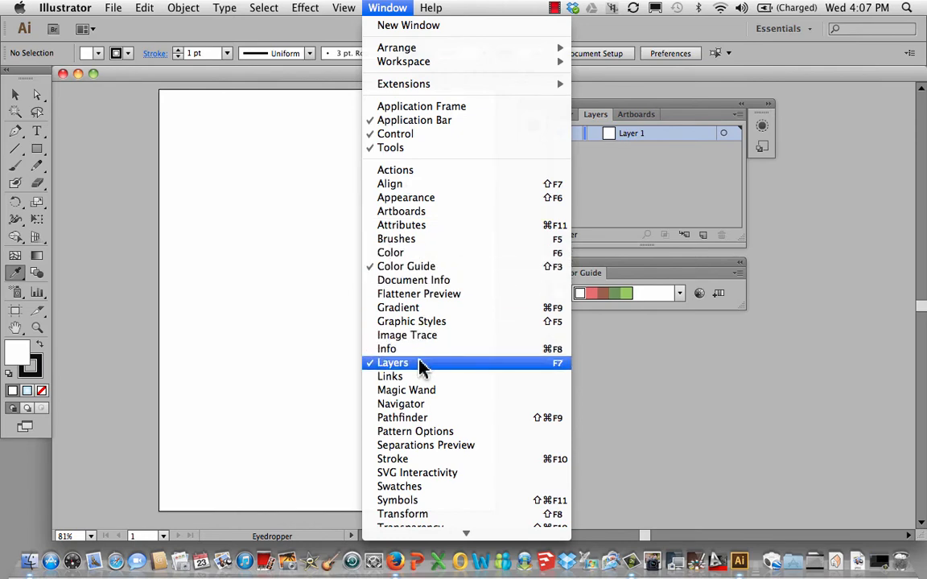
left_click(392, 362)
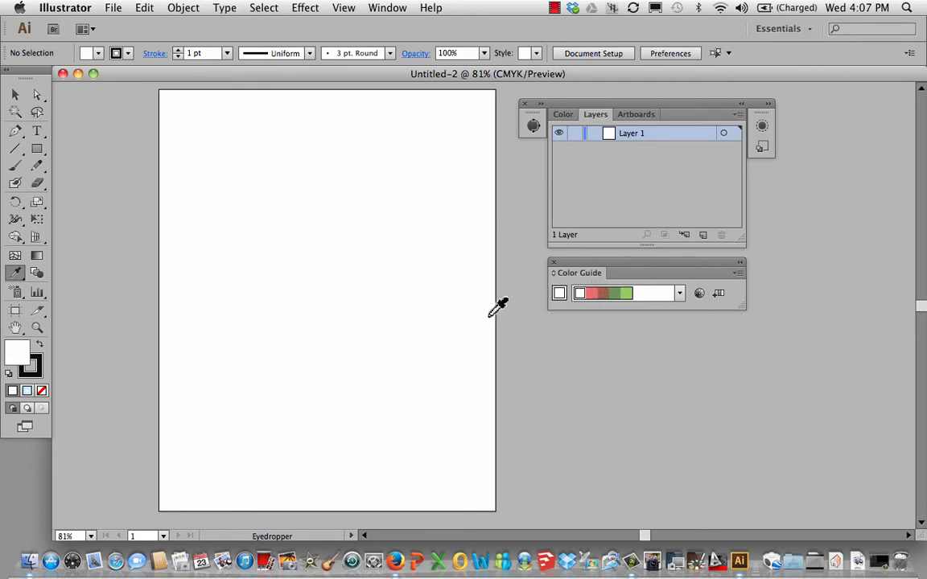
mouse_move(125, 9)
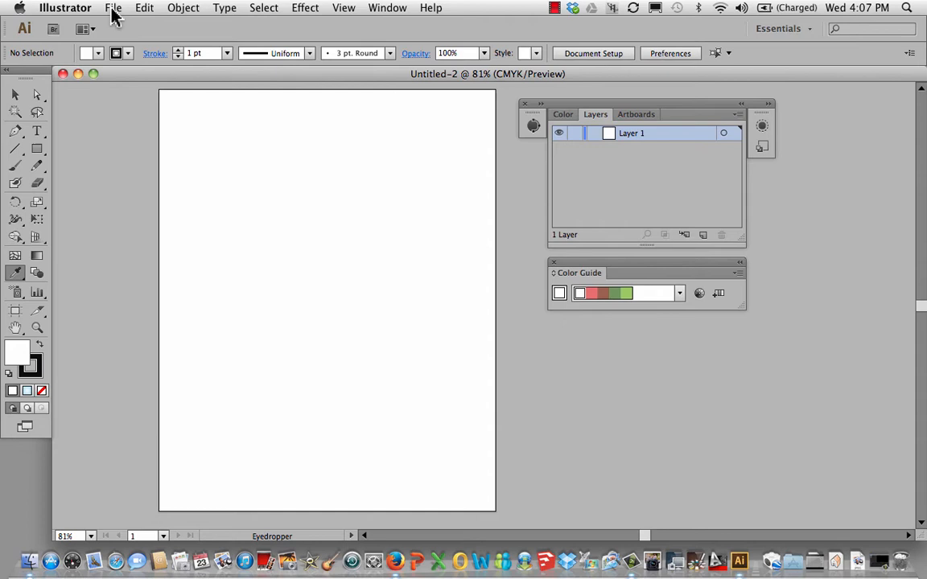
- Place sailboat 1.PNG and drag it to the upper middle of the artboard
left_click(112, 7)
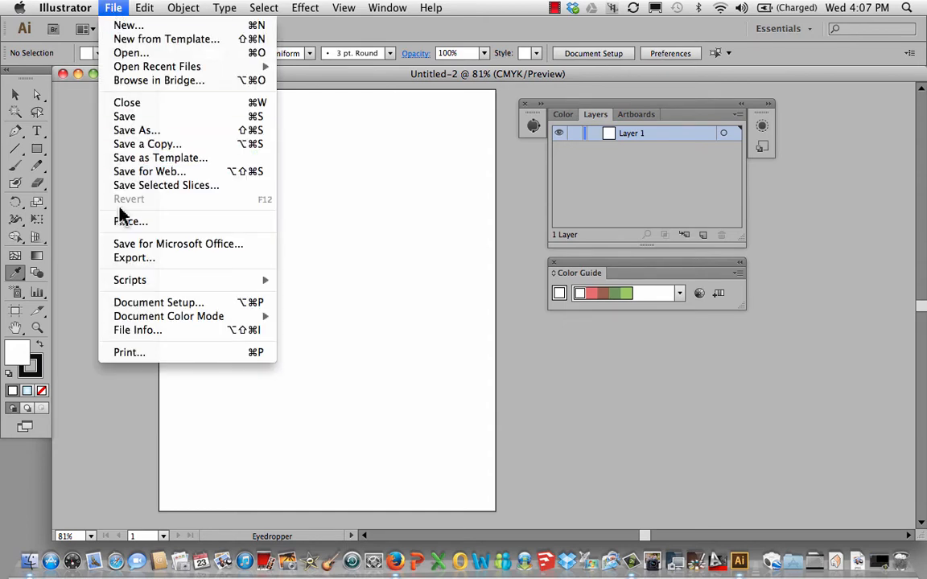
mouse_move(131, 221)
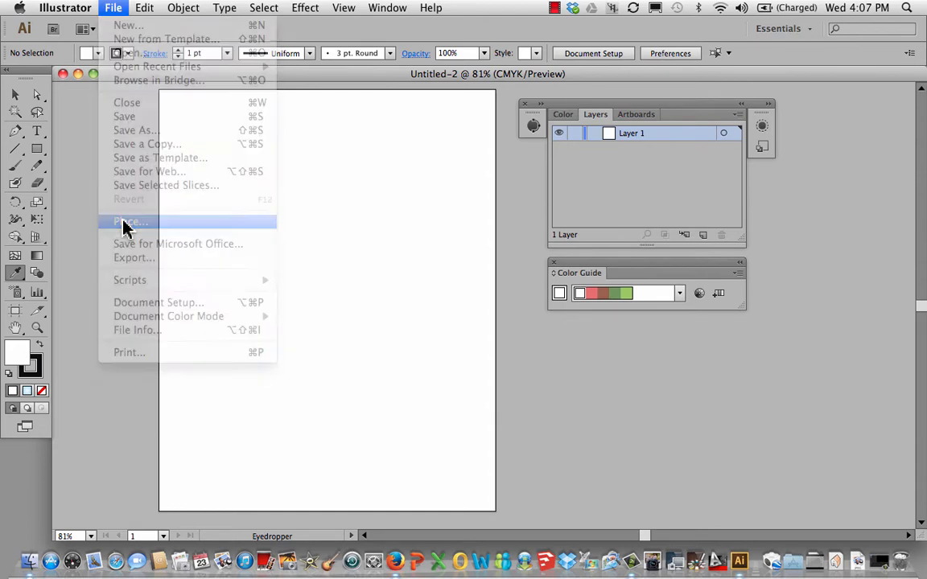
left_click(131, 222)
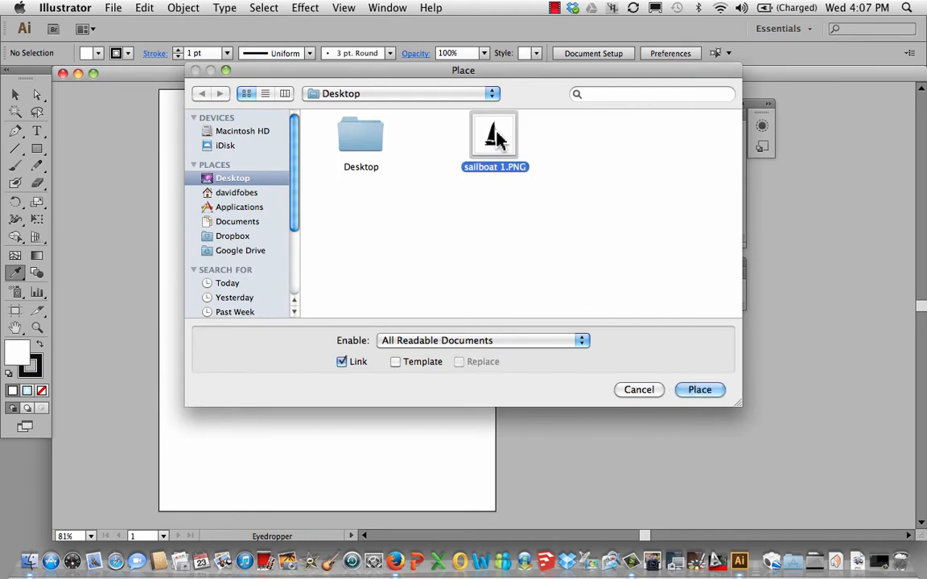
left_click(699, 390)
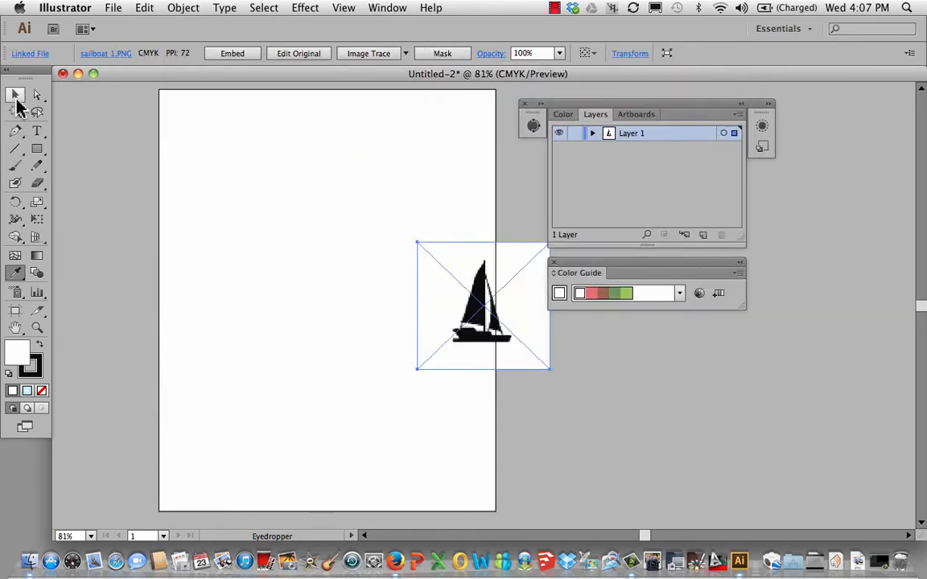
left_click_drag(483, 305, 417, 302)
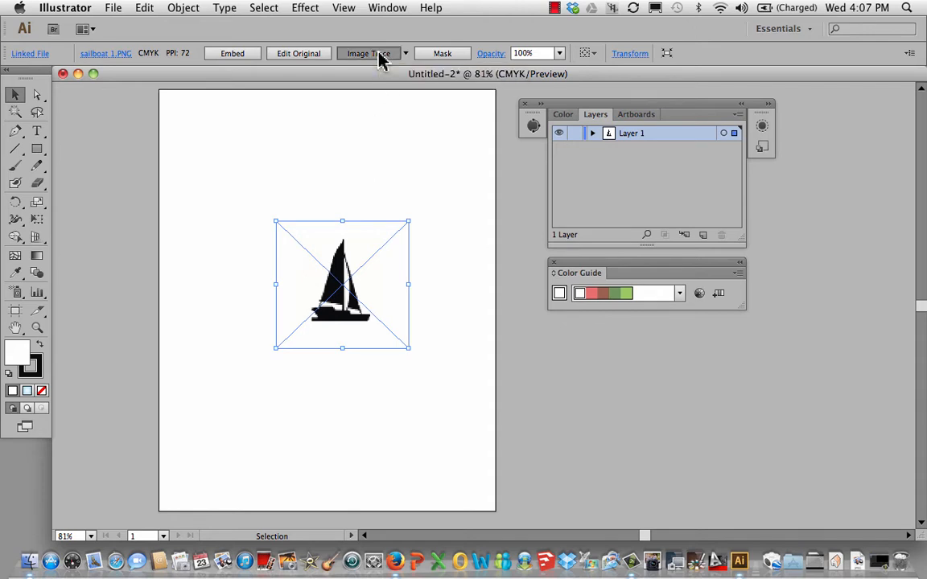
- Image Trace the sailboat in black and white with Ignore White enabled
left_click(368, 53)
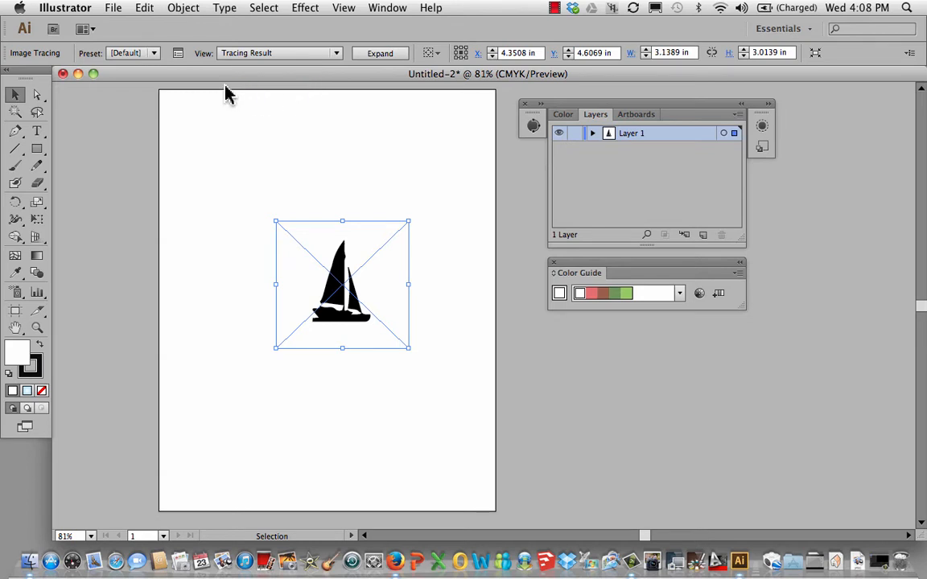
left_click(179, 53)
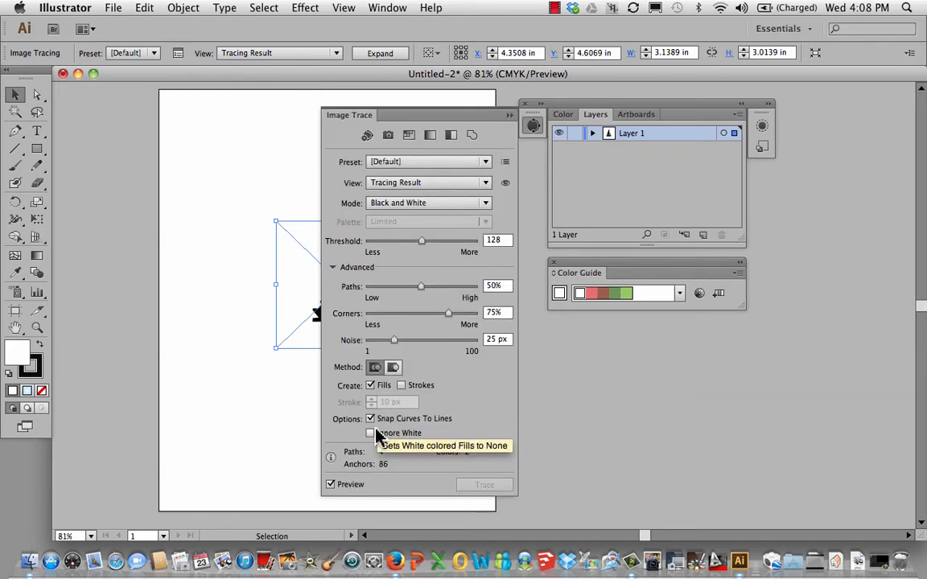
left_click(371, 433)
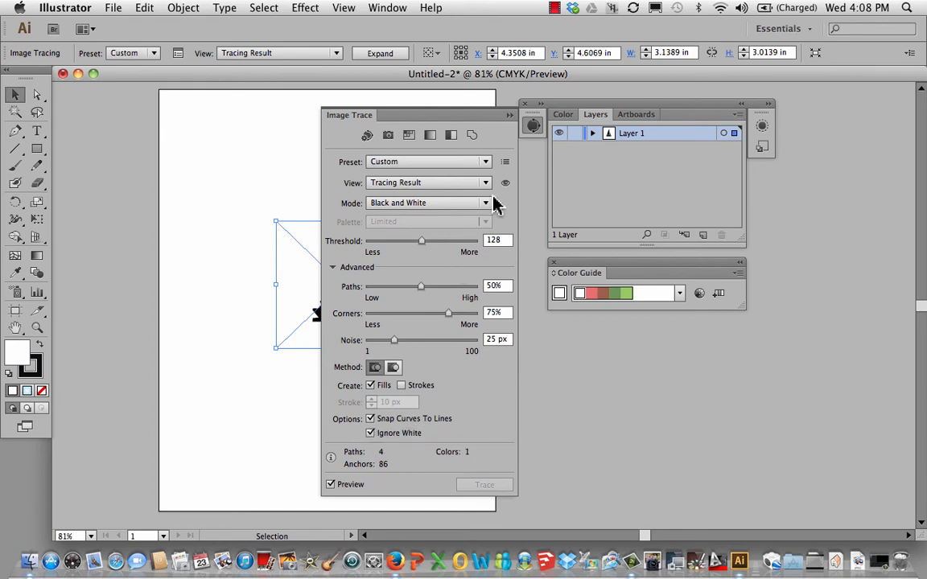
left_click(523, 104)
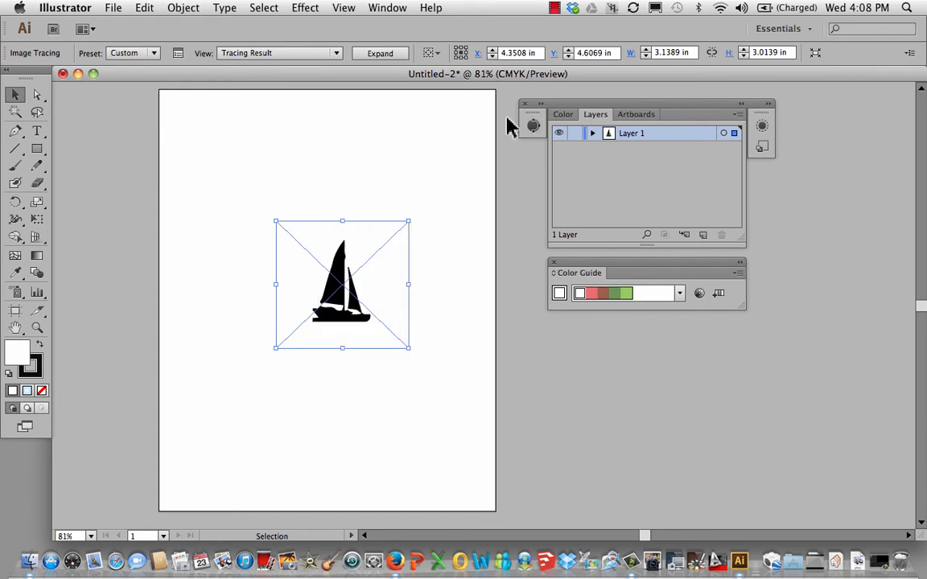
mouse_move(310, 318)
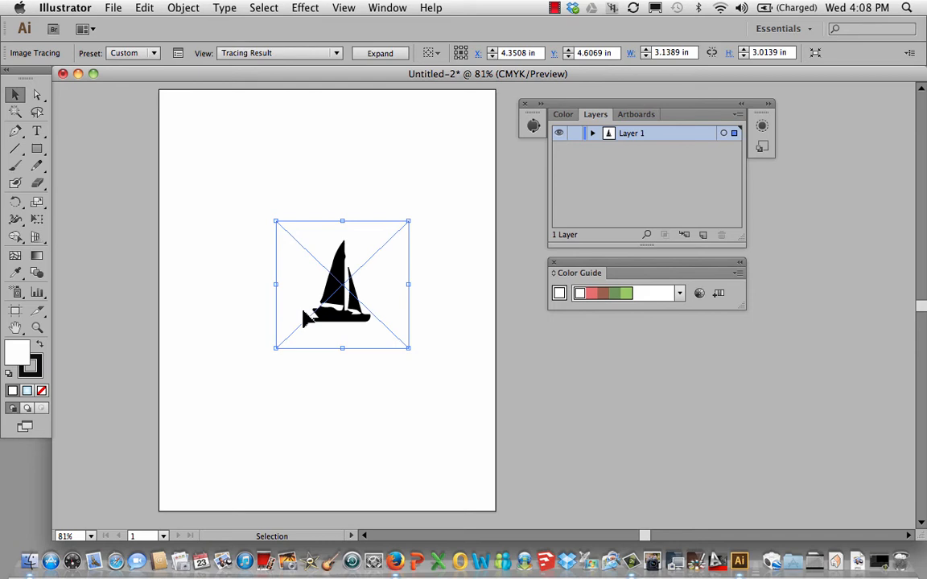
mouse_move(393, 232)
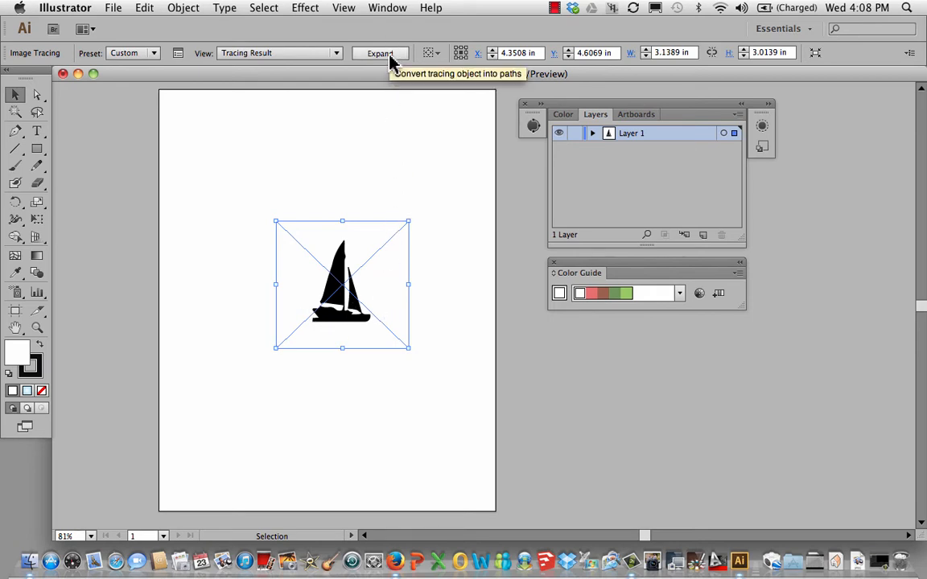
- Expand the traced sailboat into editable paths and ungroup them
left_click(380, 53)
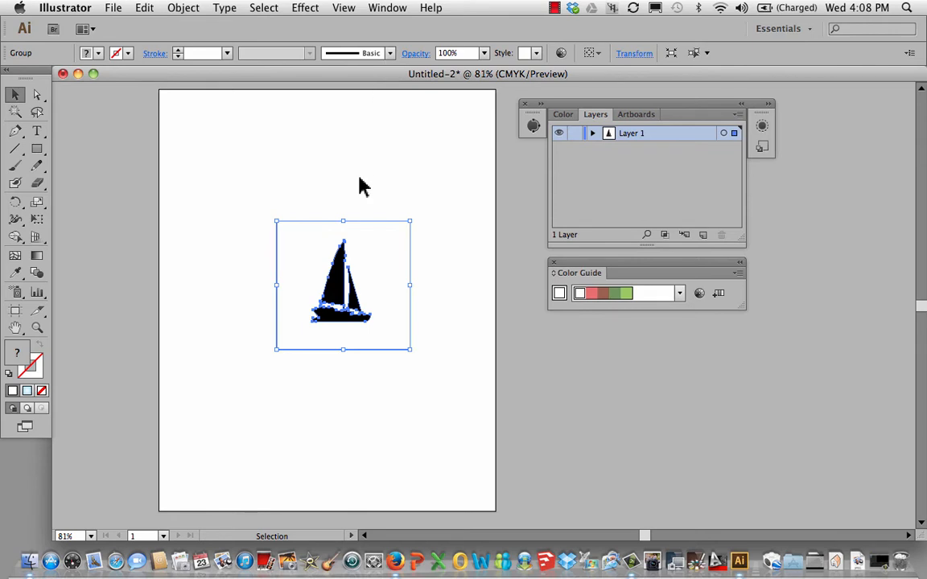
mouse_move(256, 207)
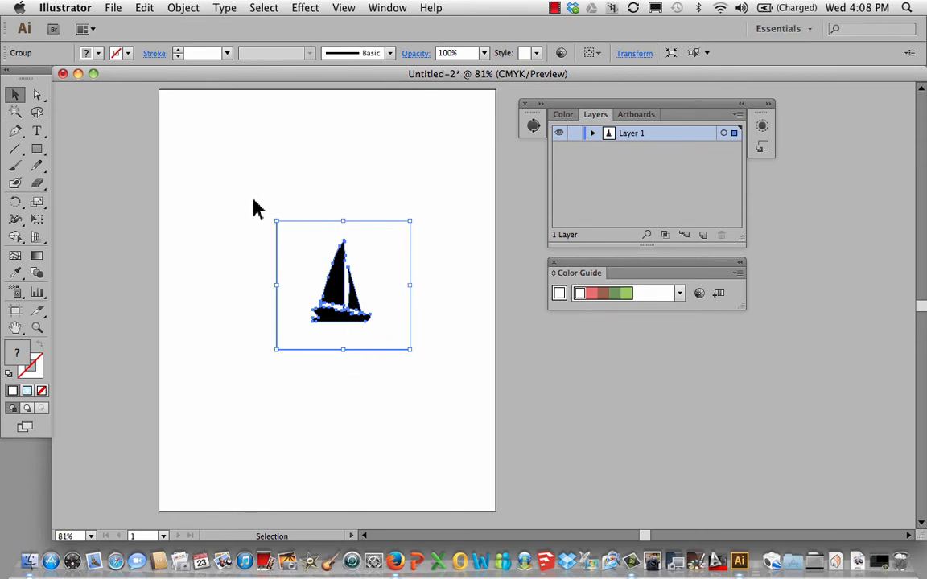
mouse_move(245, 223)
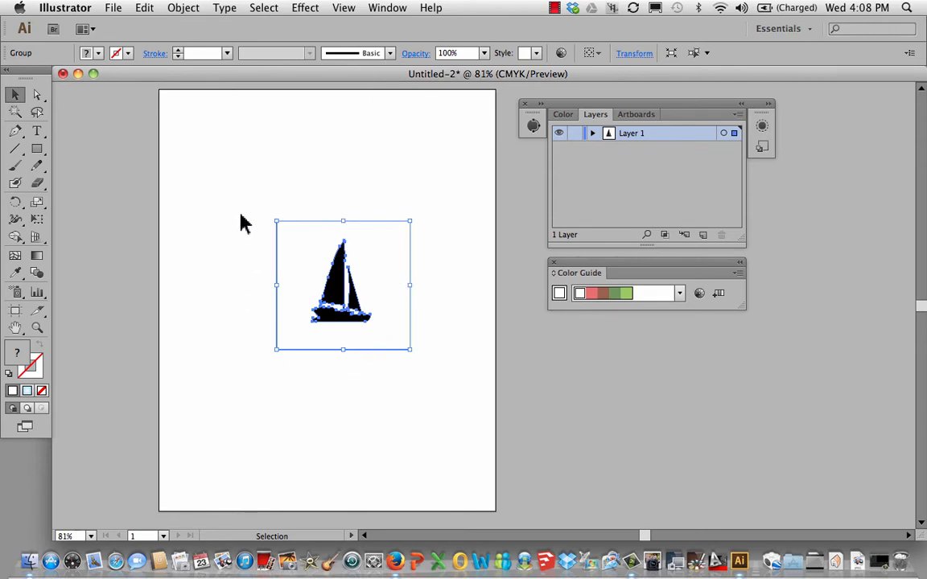
mouse_move(337, 373)
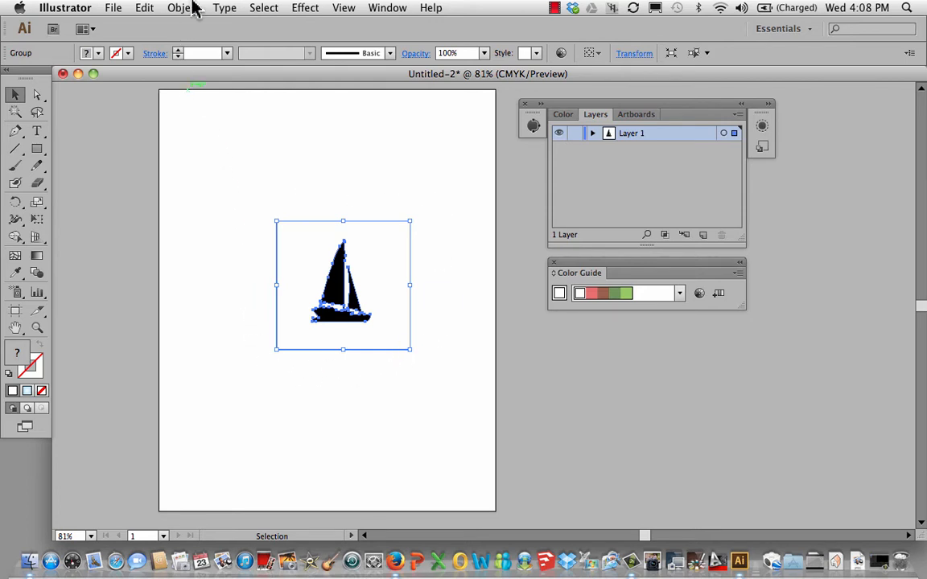
left_click(181, 8)
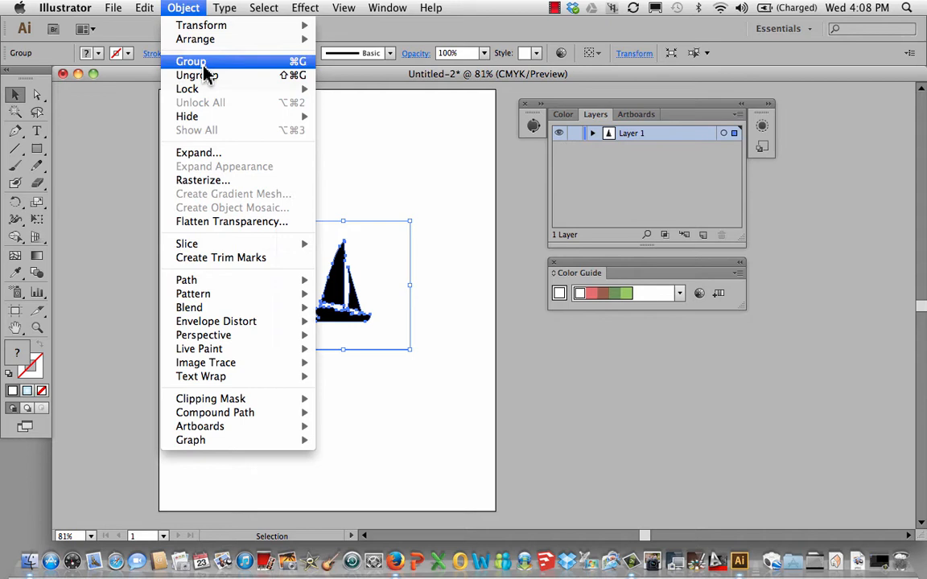
left_click(195, 76)
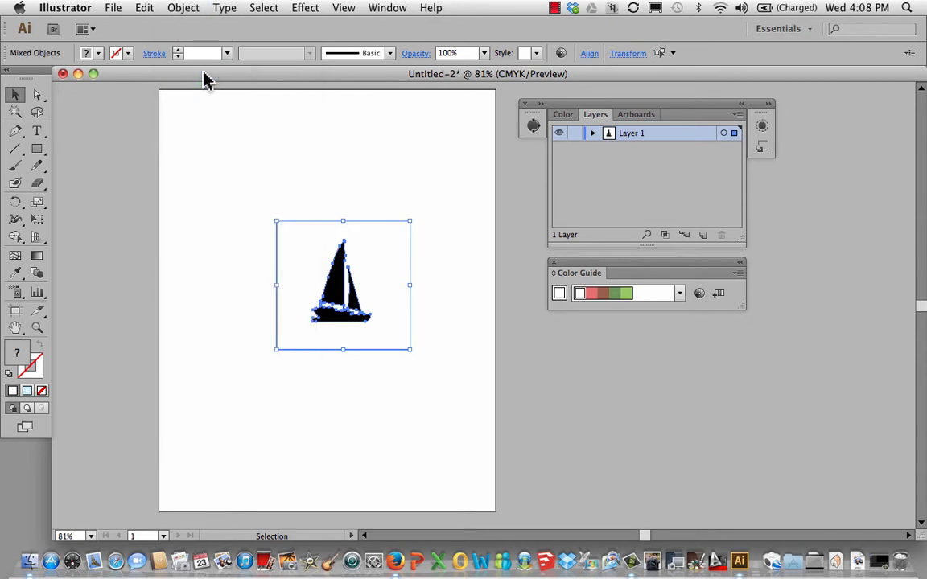
mouse_move(381, 364)
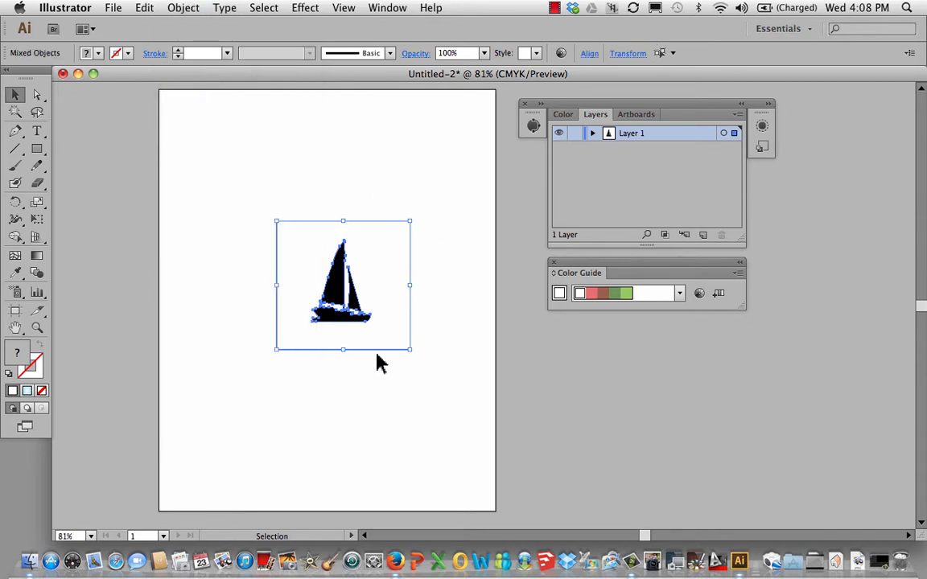
mouse_move(368, 195)
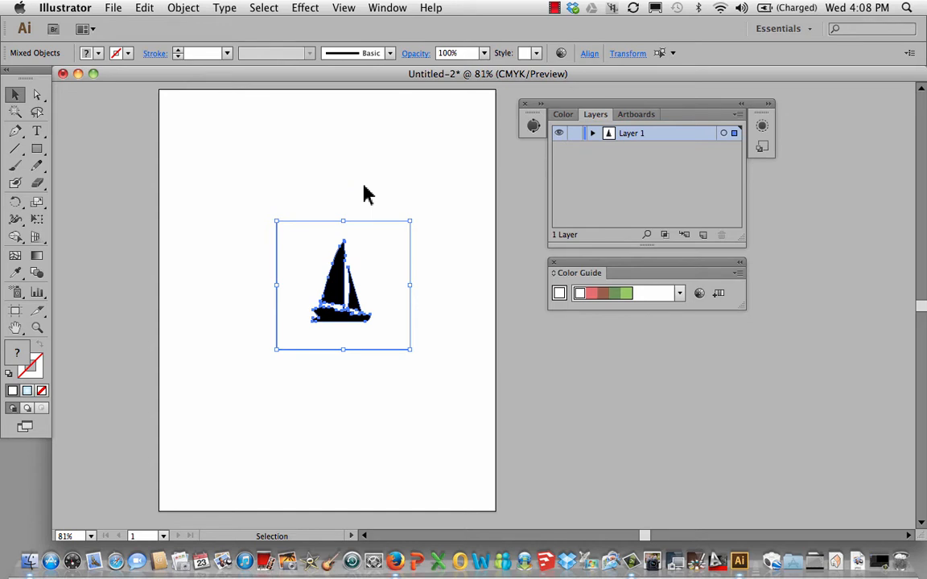
mouse_move(366, 200)
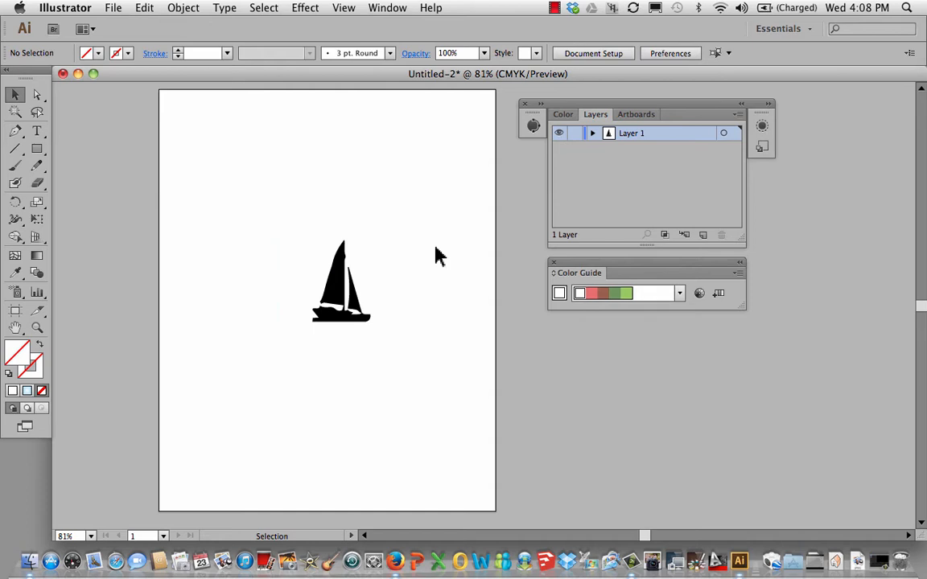
mouse_move(280, 229)
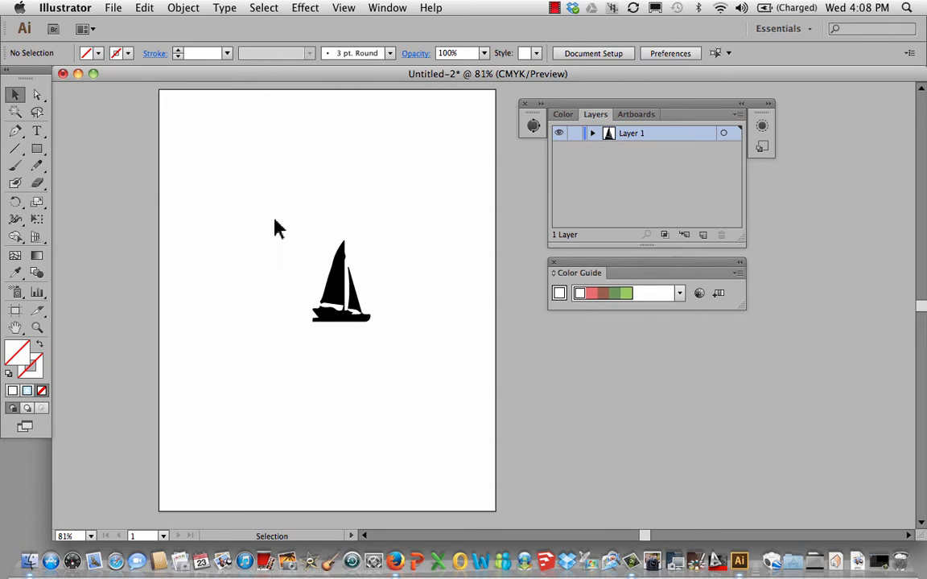
mouse_move(366, 276)
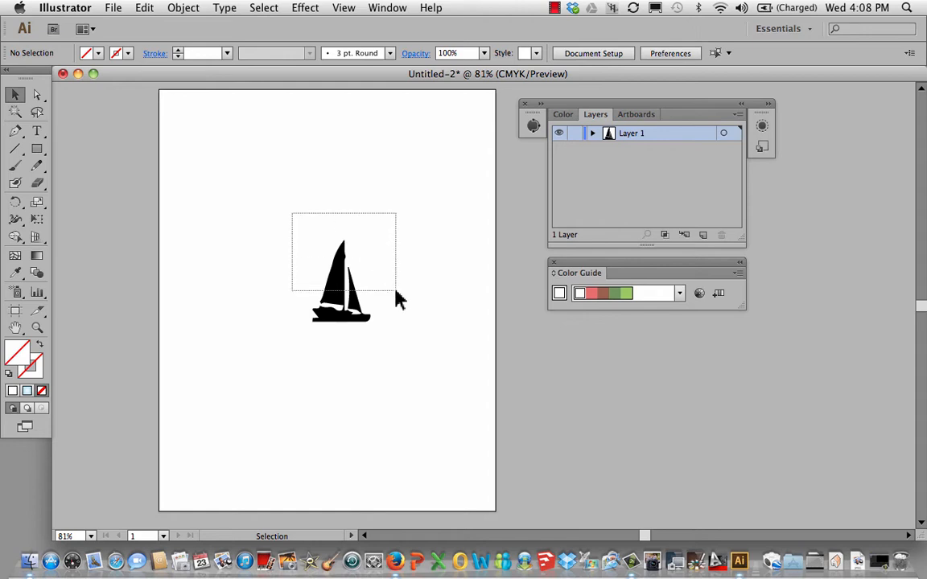
- Select the sailboat silhouette paths and group them into one object
left_click(341, 290)
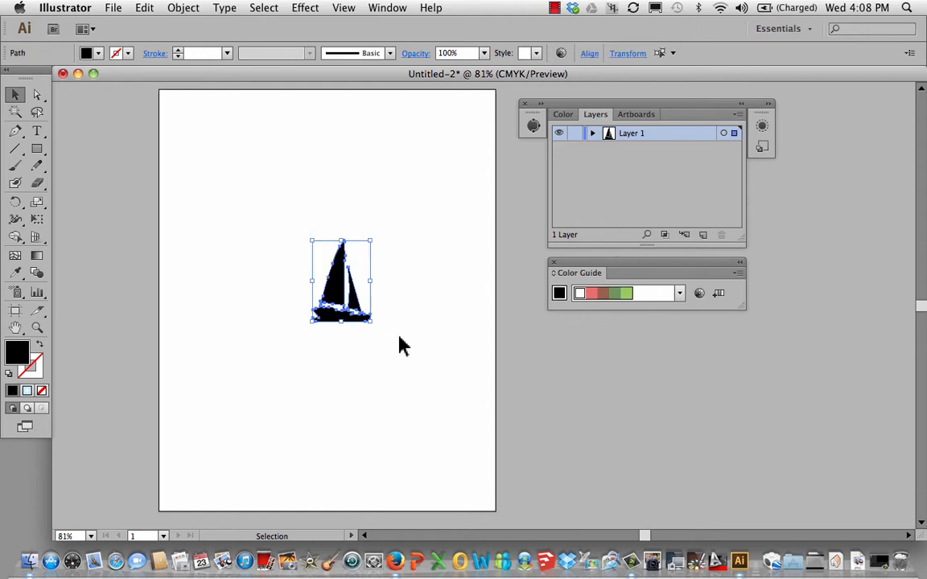
mouse_move(199, 23)
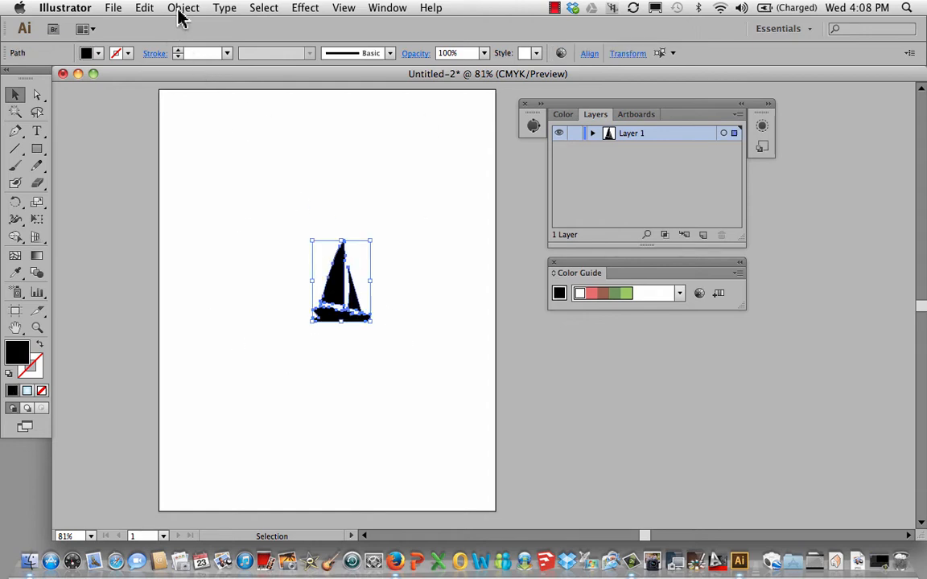
left_click(183, 8)
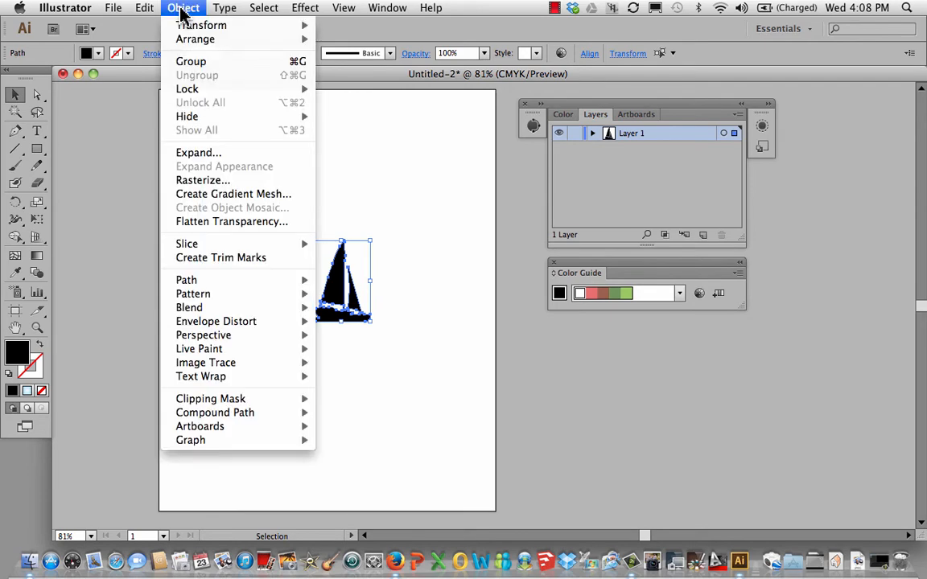
mouse_move(192, 61)
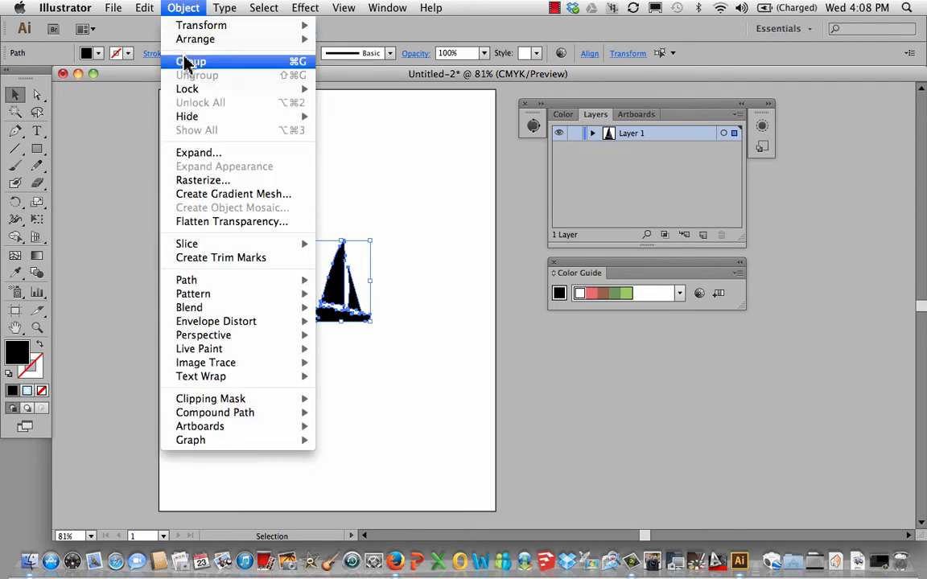
left_click(191, 62)
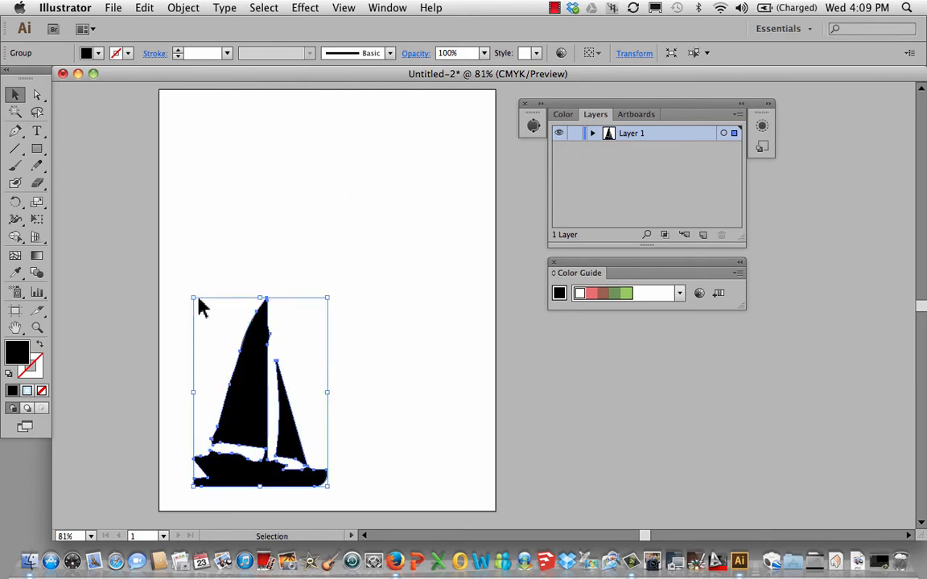
- Enlarge the grouped sailboat until its hull reaches the bottom edge of the page
left_click_drag(193, 299, 177, 276)
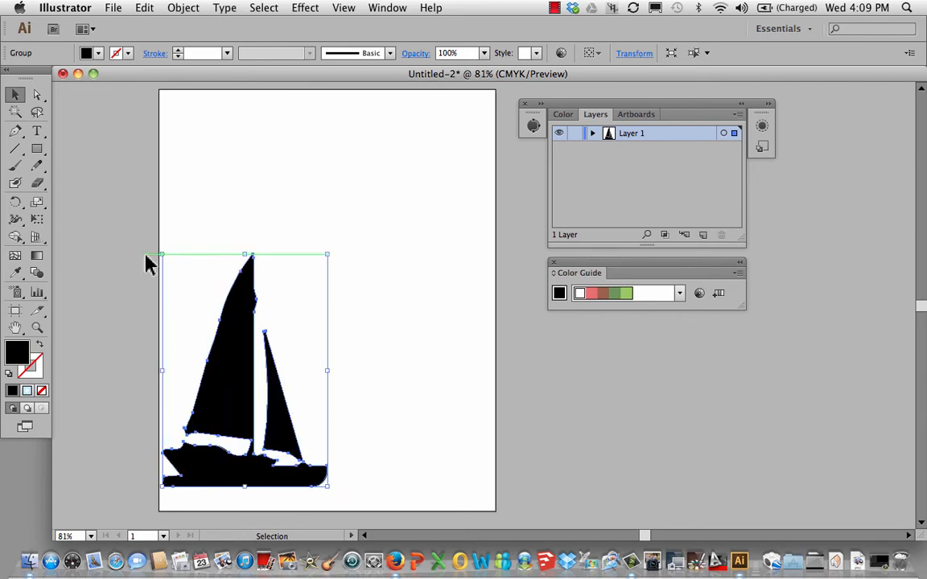
left_click_drag(233, 386, 246, 415)
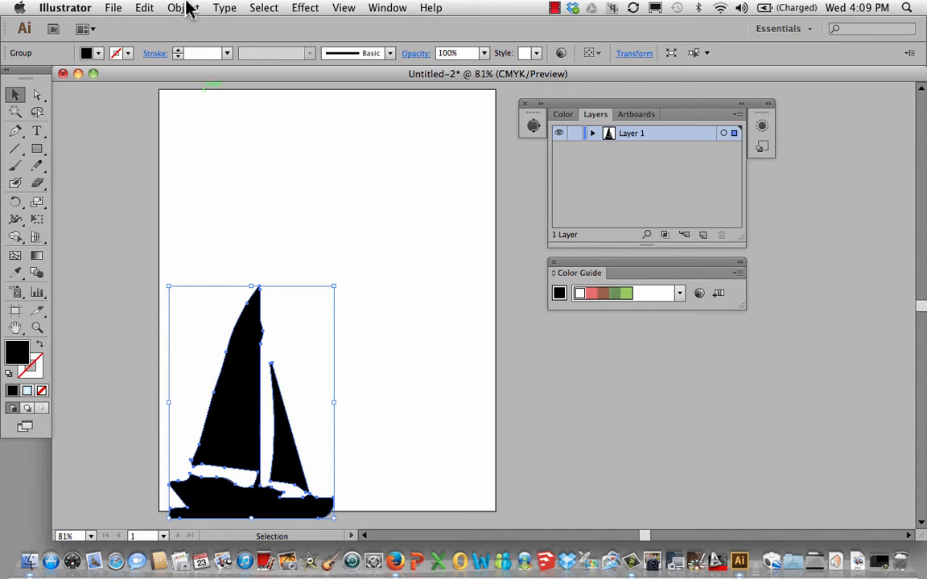
- Paste a copy behind the sailboat, then move it up-right and shrink it
left_click(183, 7)
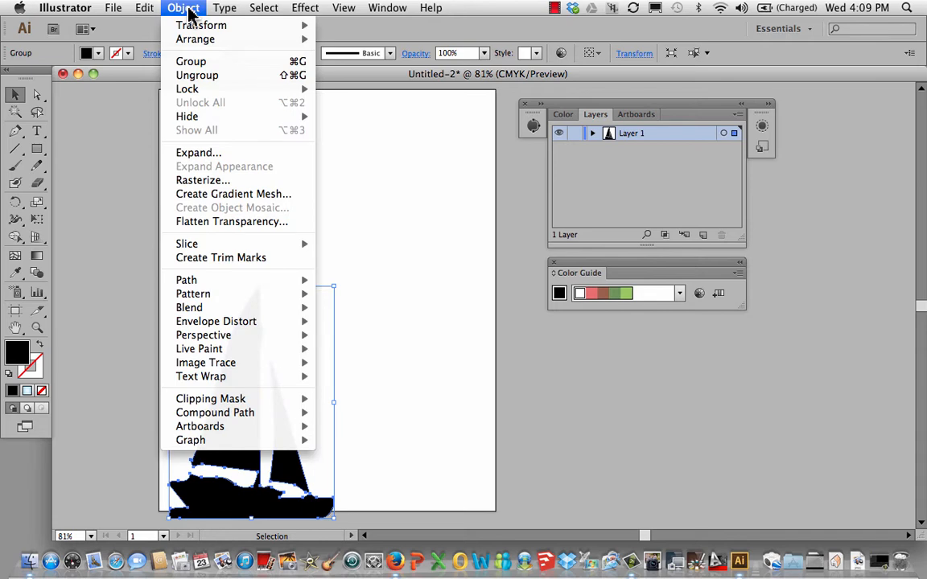
left_click(144, 8)
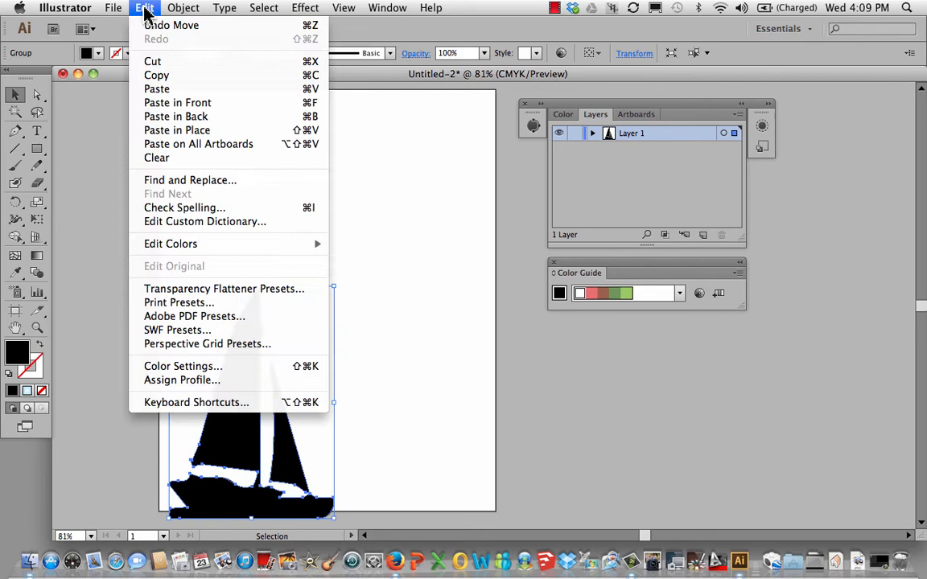
mouse_move(176, 116)
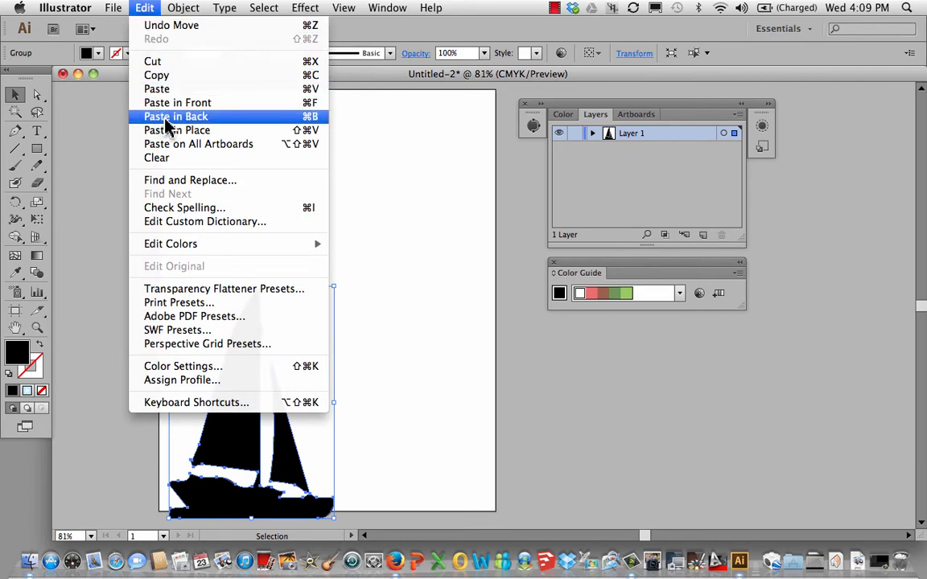
left_click(176, 116)
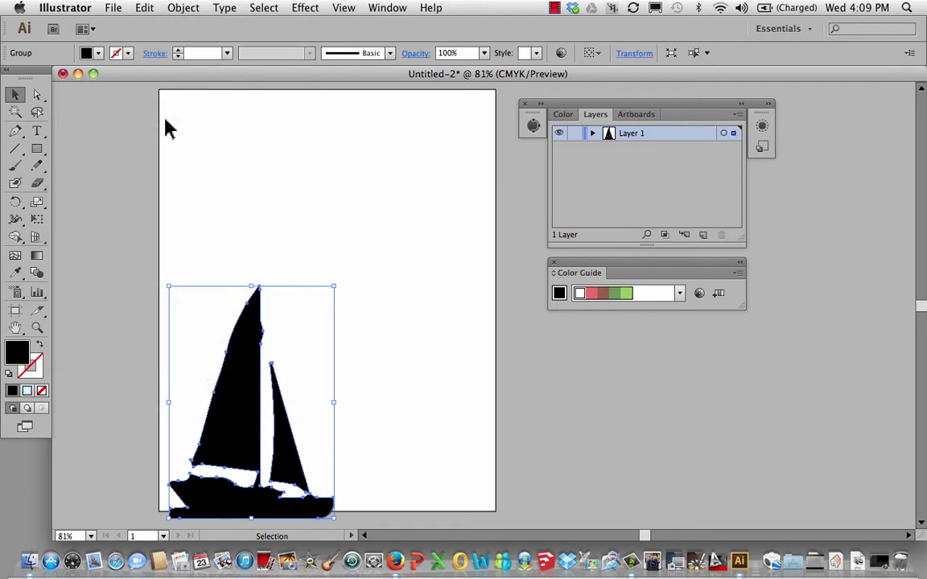
left_click_drag(249, 402, 298, 359)
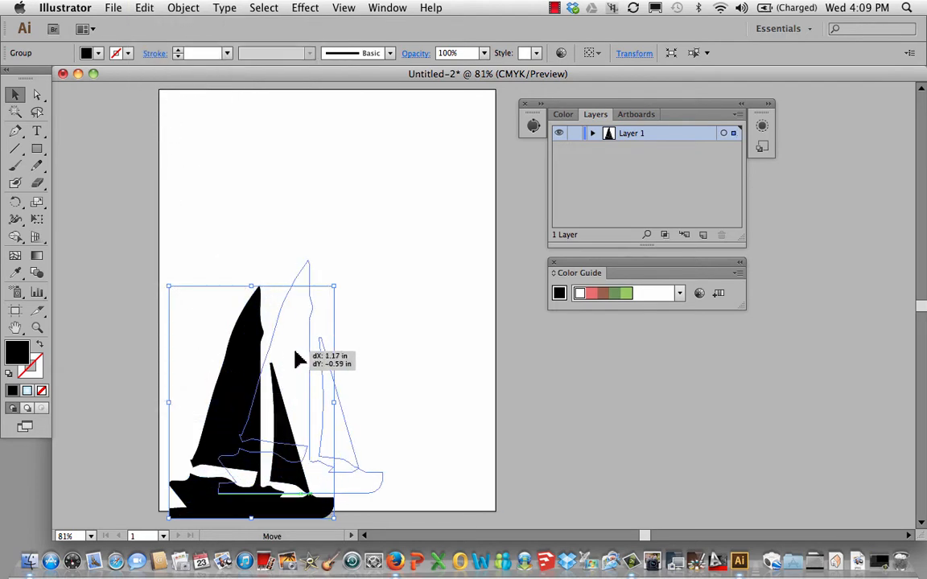
left_click_drag(298, 358, 326, 318)
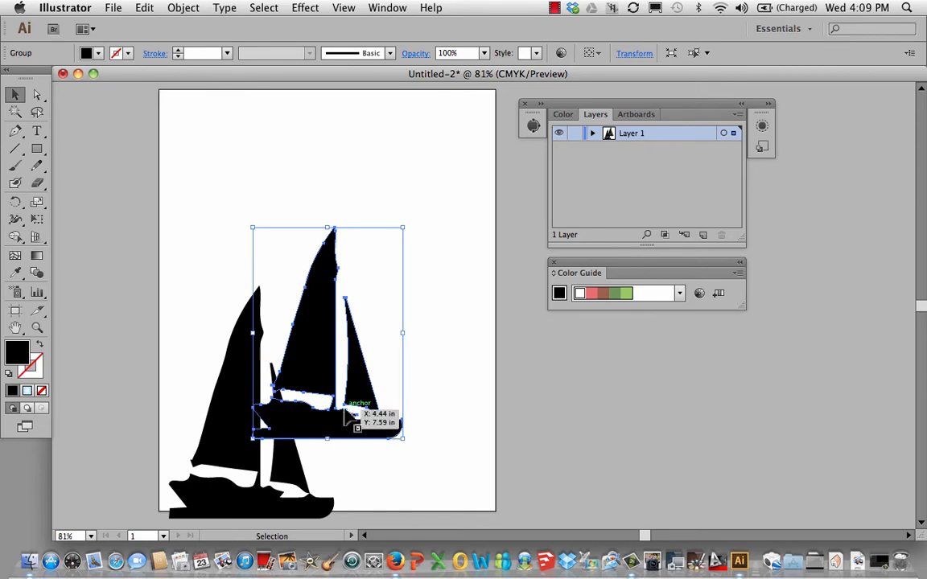
mouse_move(334, 365)
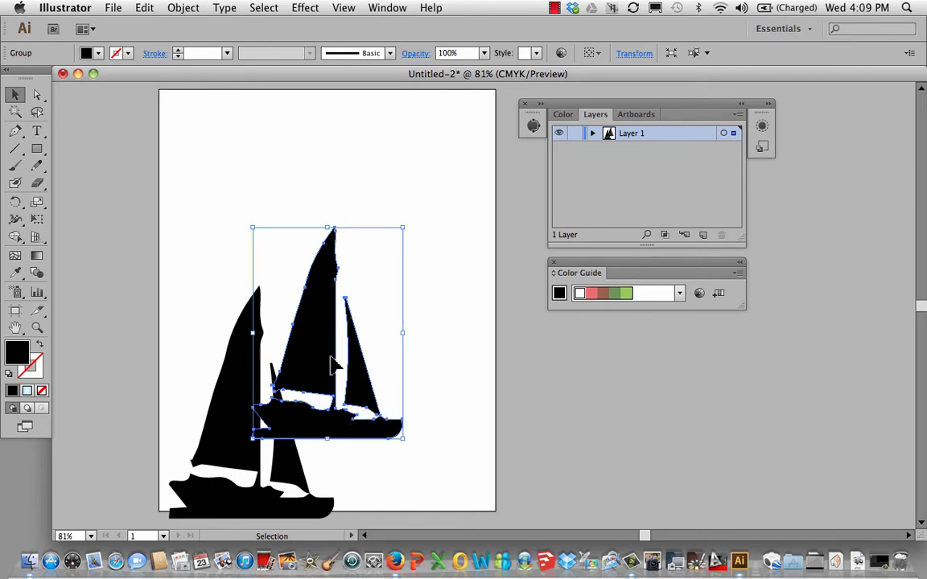
mouse_move(177, 408)
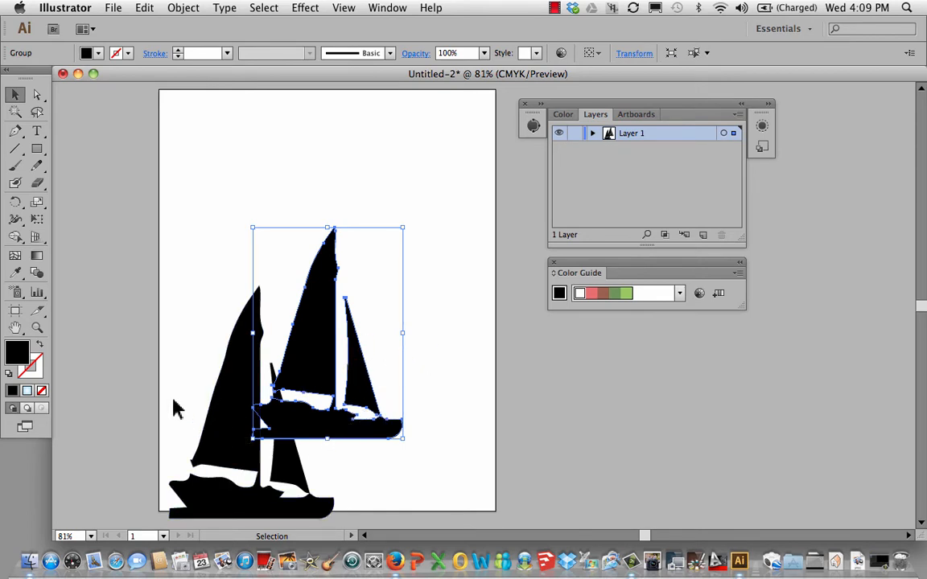
mouse_move(480, 404)
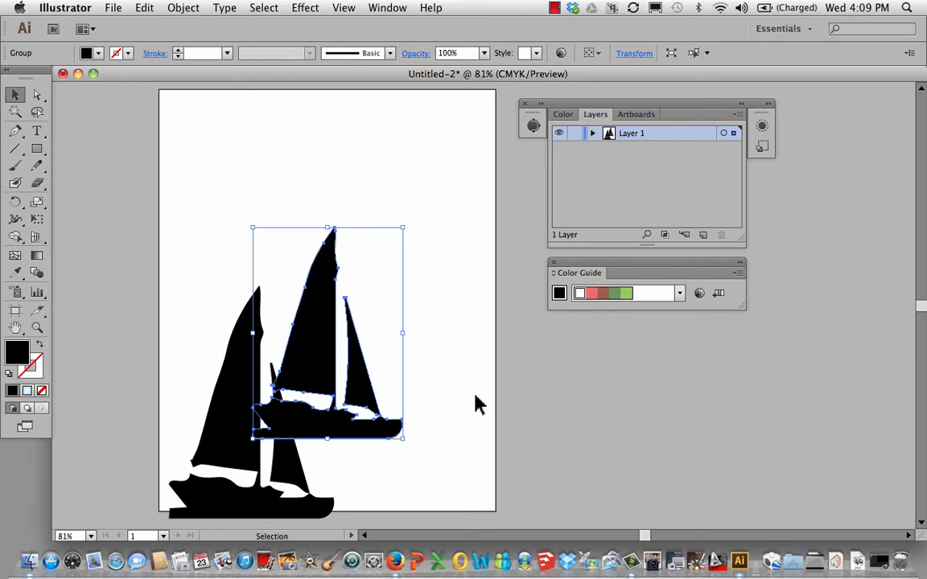
mouse_move(227, 346)
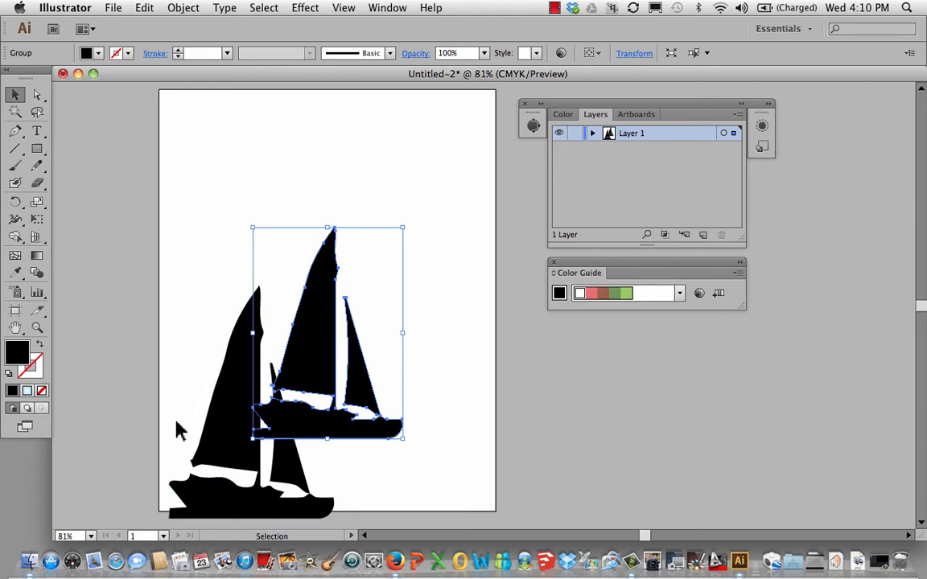
mouse_move(197, 278)
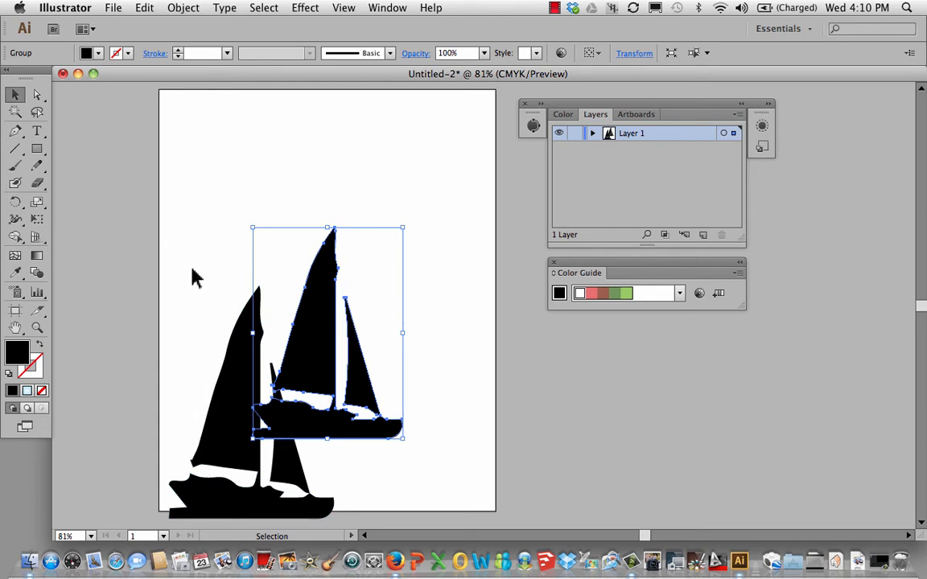
mouse_move(190, 376)
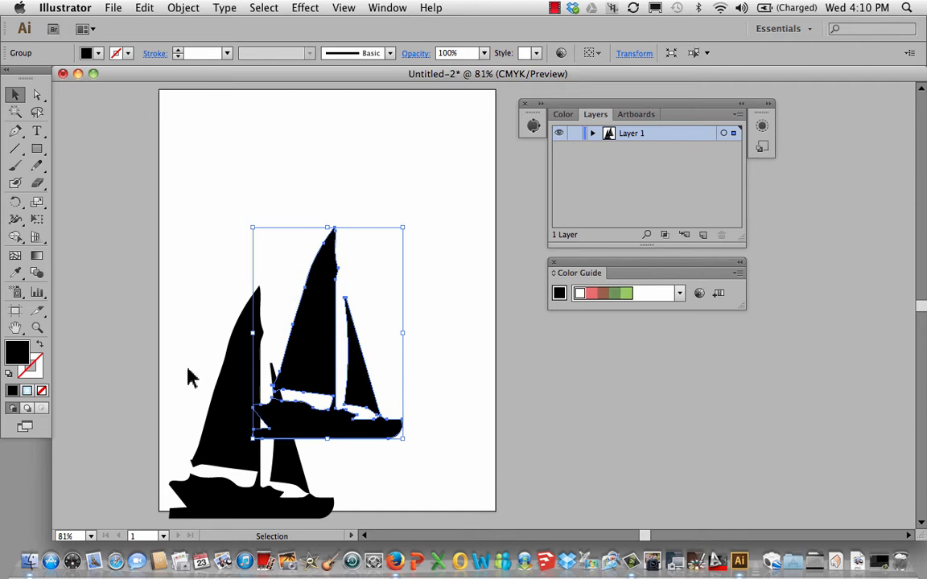
mouse_move(205, 351)
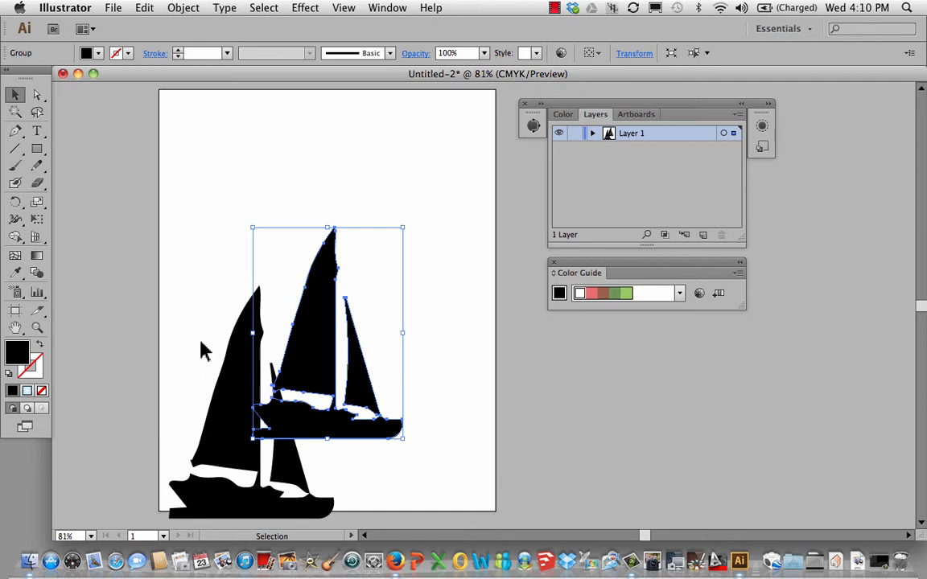
mouse_move(223, 224)
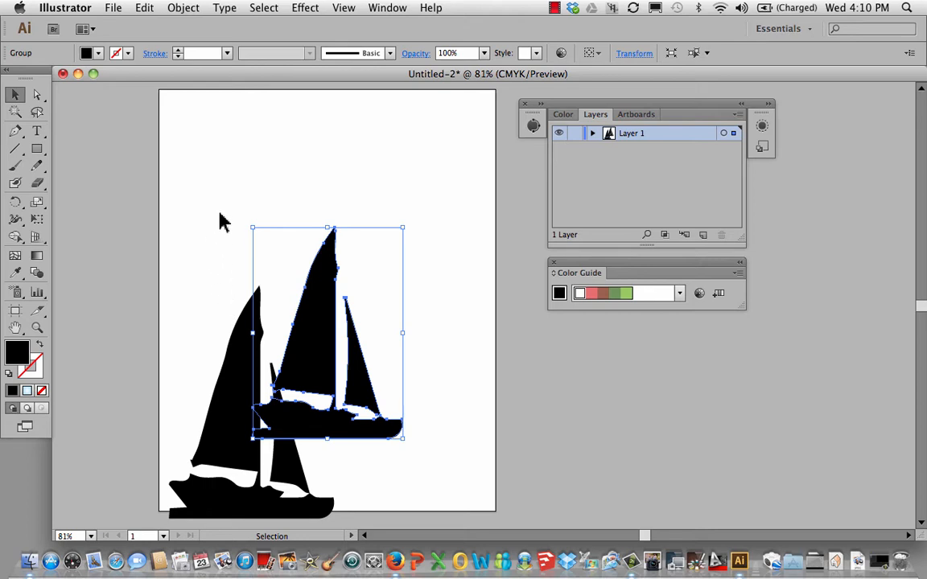
mouse_move(270, 220)
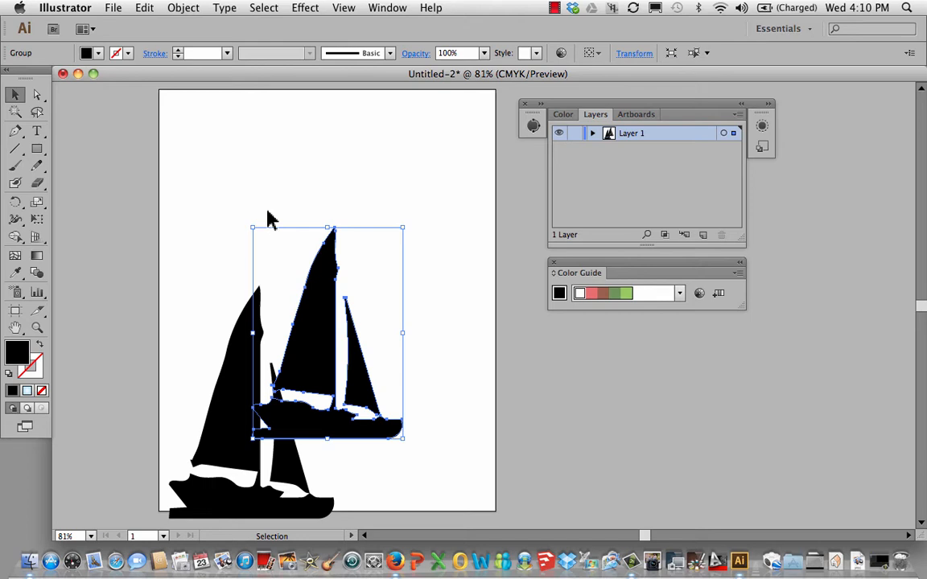
mouse_move(252, 282)
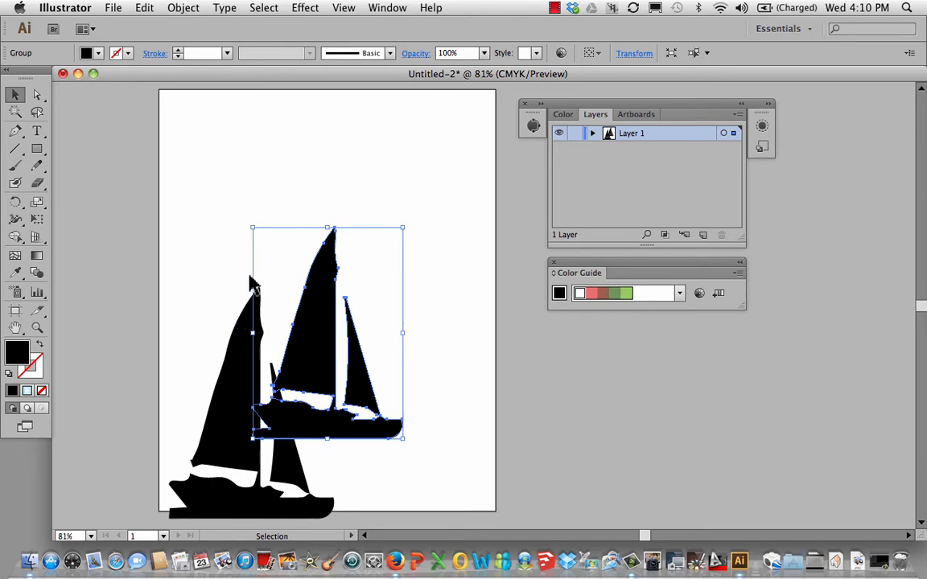
mouse_move(159, 16)
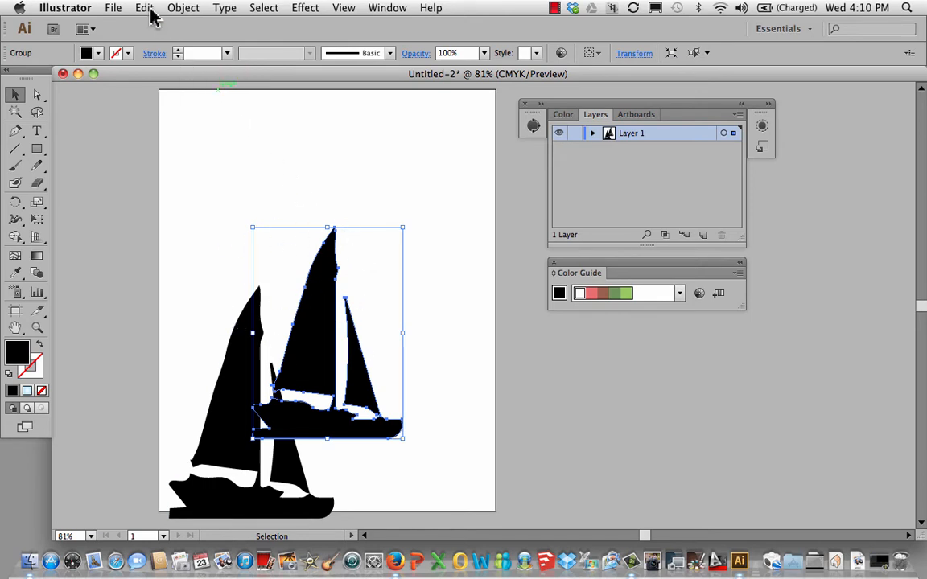
- Recolor the smaller sailboat copy using the Grays colour group
left_click(148, 8)
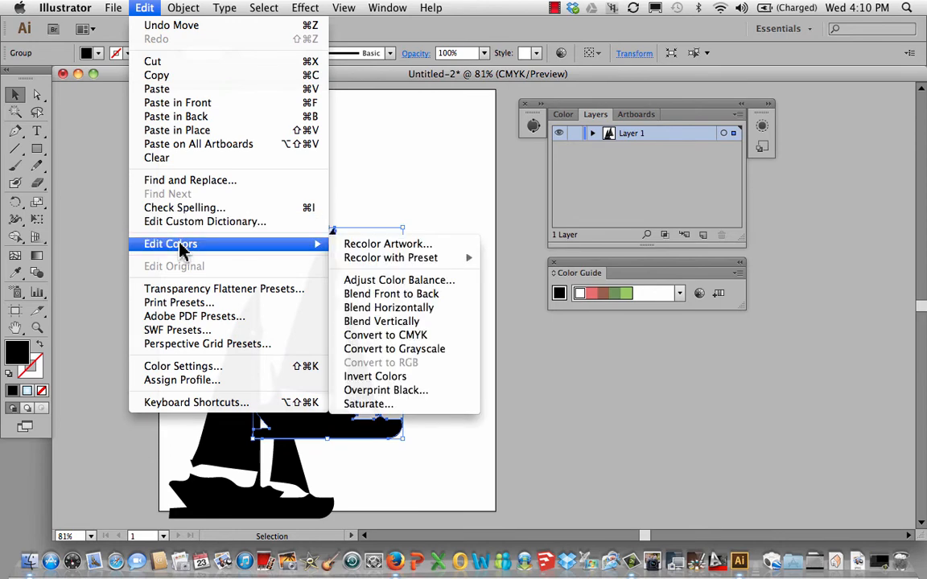
mouse_move(387, 244)
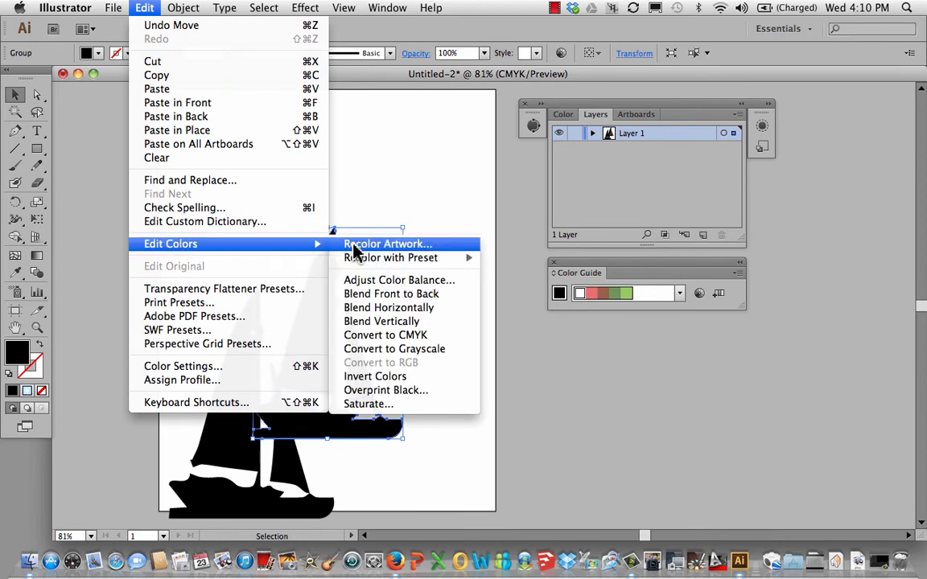
left_click(387, 244)
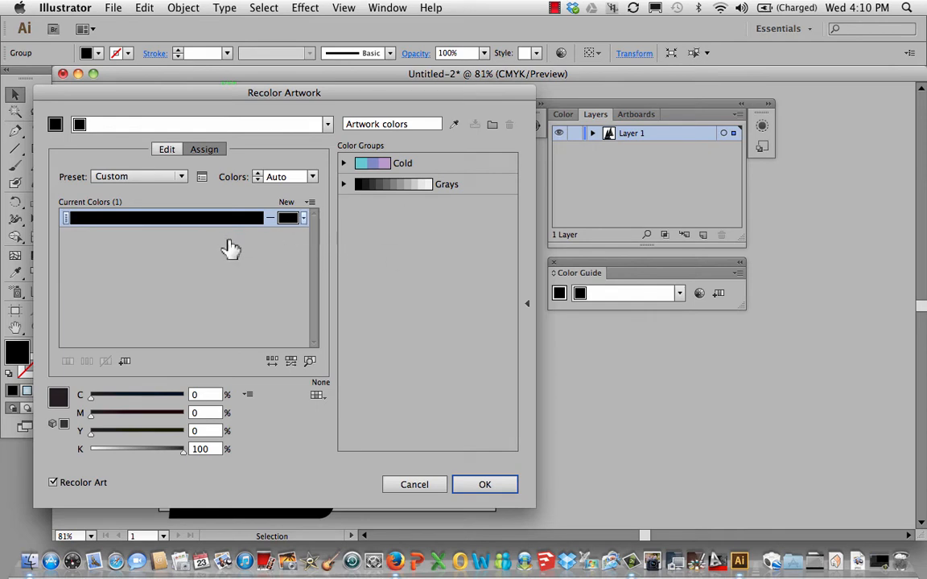
mouse_move(346, 159)
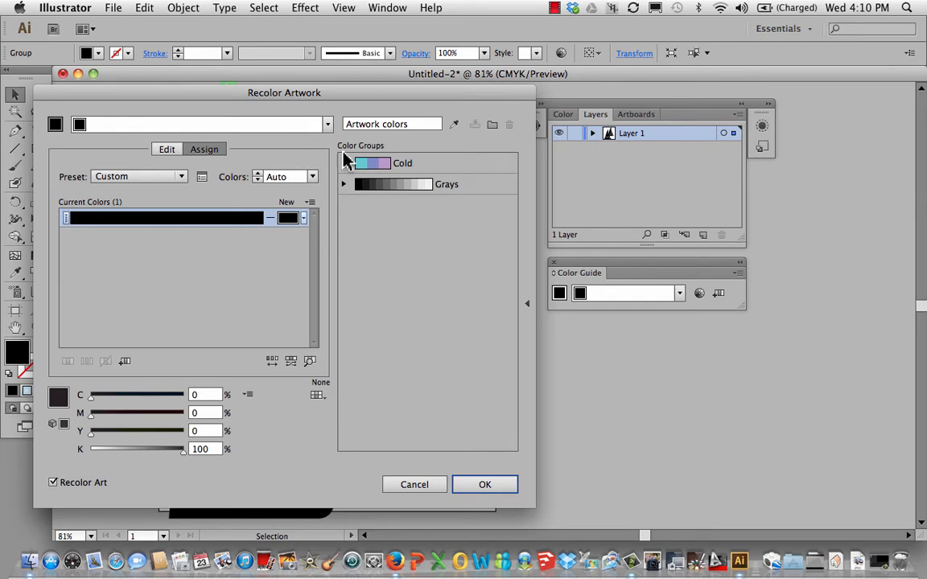
mouse_move(389, 223)
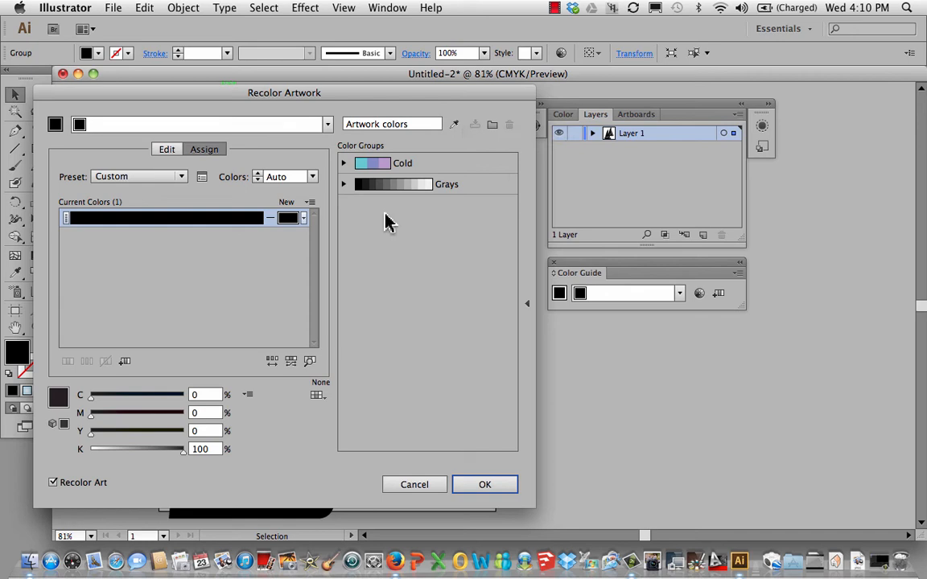
mouse_move(402, 193)
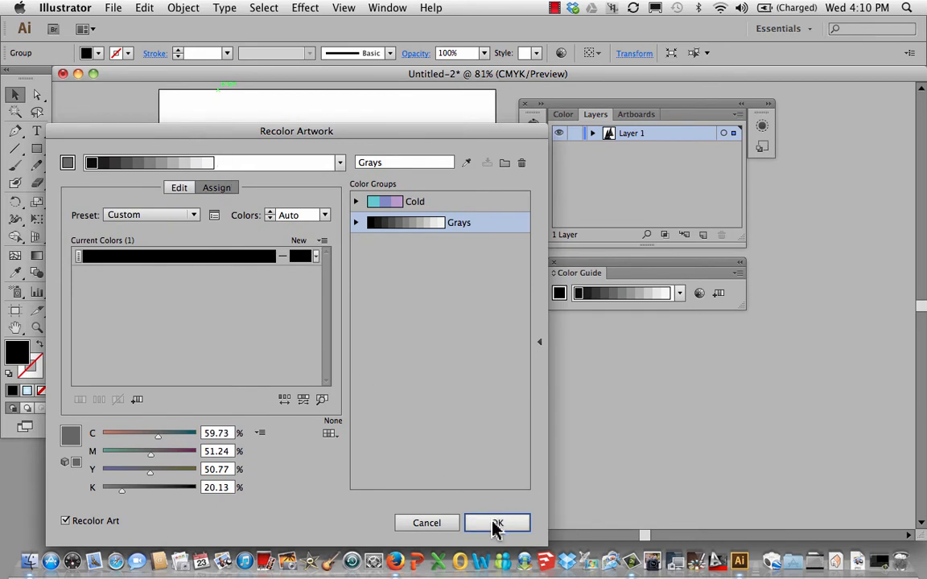
left_click(497, 523)
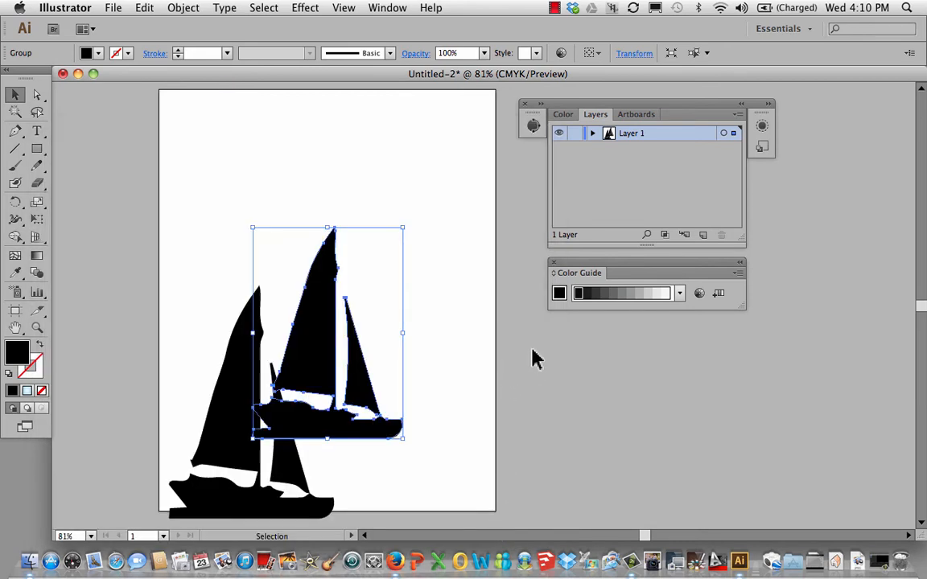
mouse_move(323, 340)
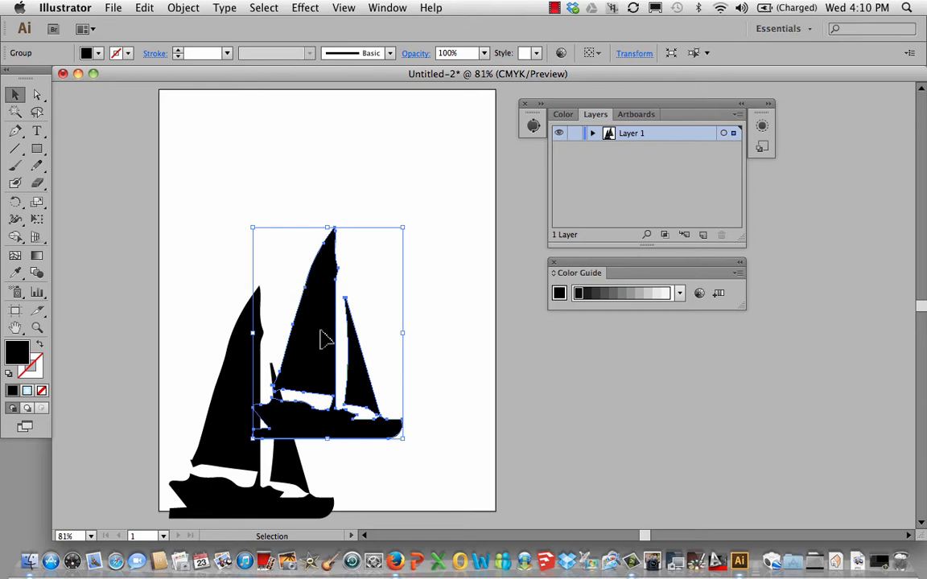
mouse_move(640, 290)
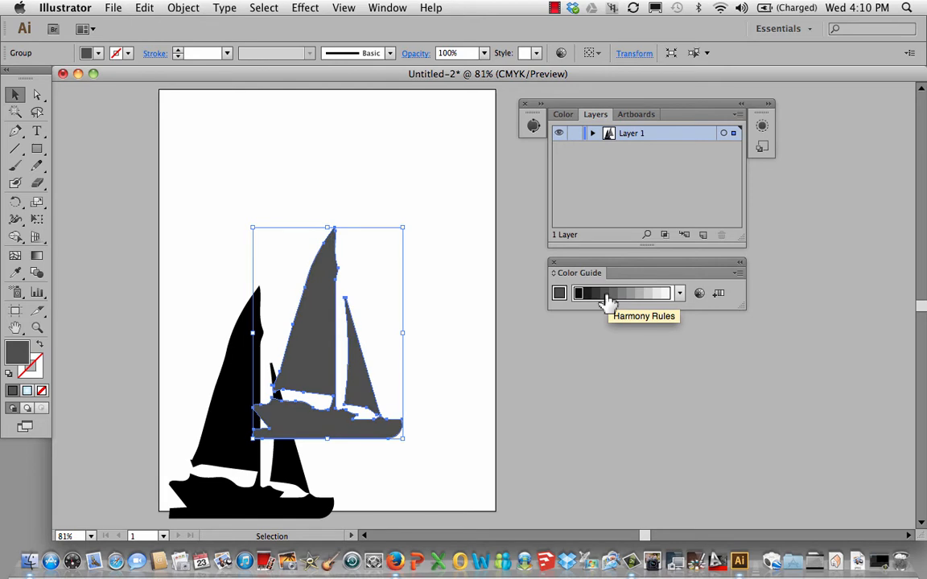
mouse_move(338, 330)
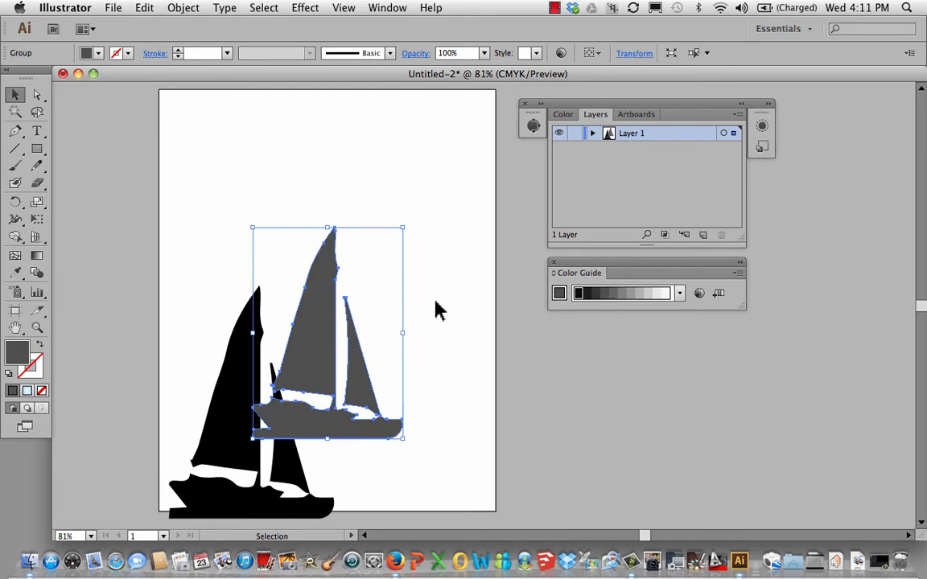
mouse_move(316, 350)
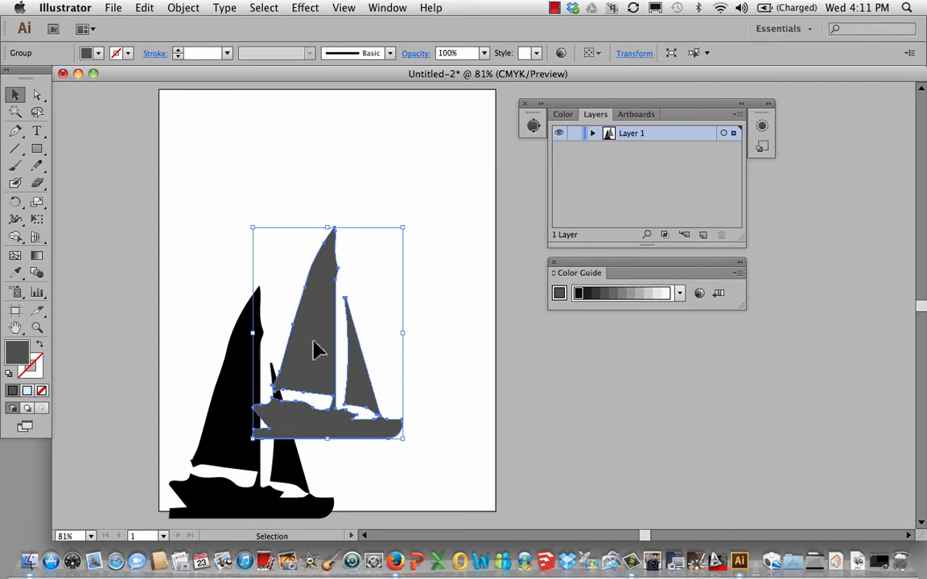
- Move the dark grey sailboat slightly higher on the page
left_click_drag(313, 351, 314, 326)
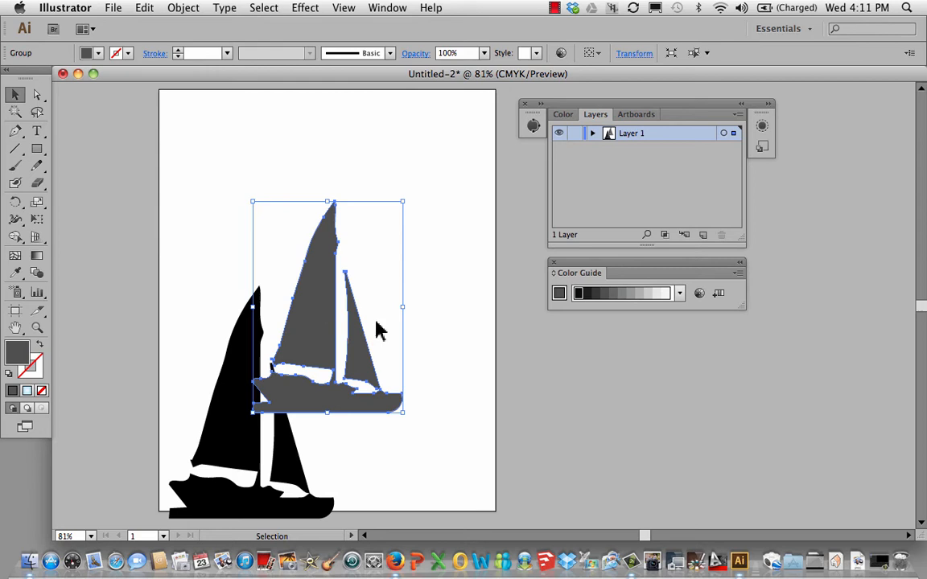
mouse_move(416, 304)
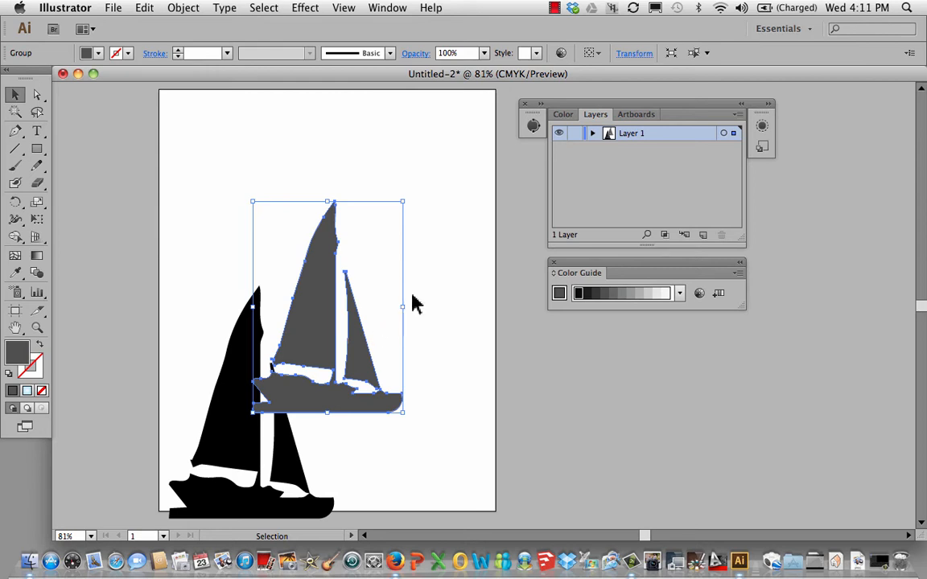
mouse_move(242, 63)
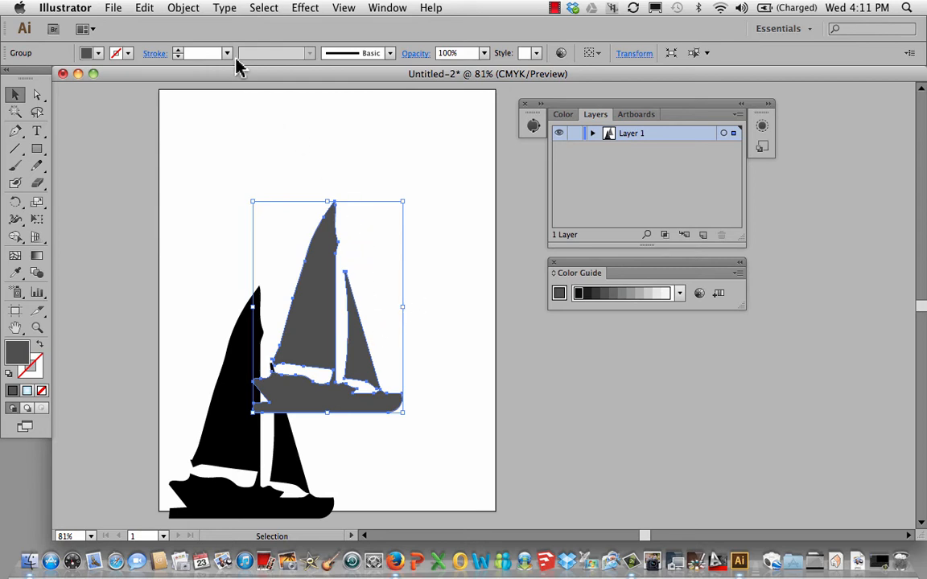
- Send the grey sailboat backward behind the black one and nudge it into place
left_click(183, 7)
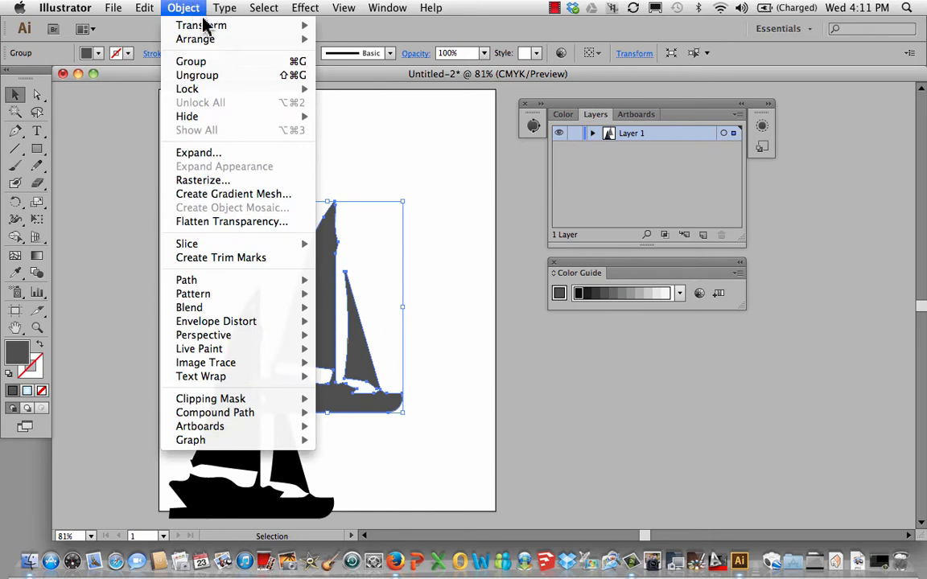
mouse_move(195, 39)
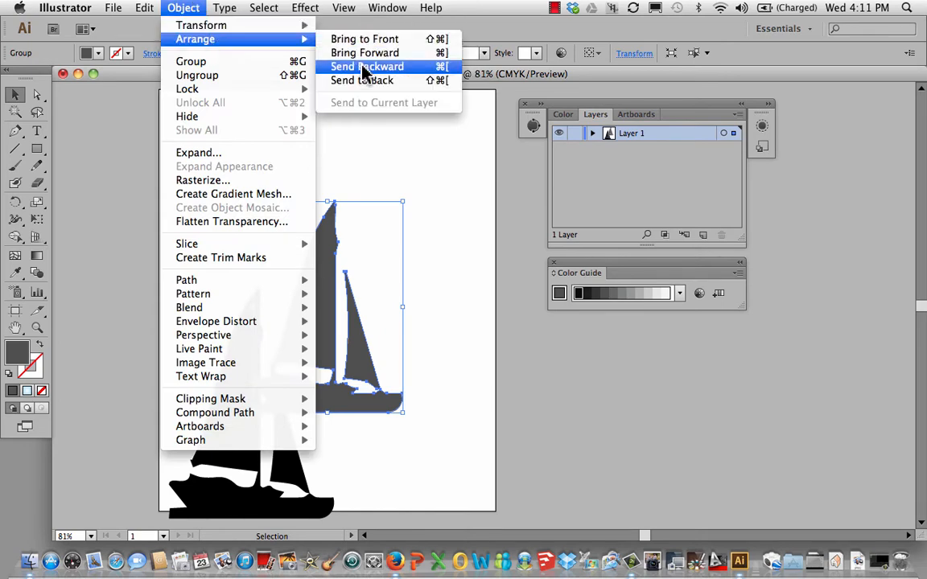
left_click(365, 66)
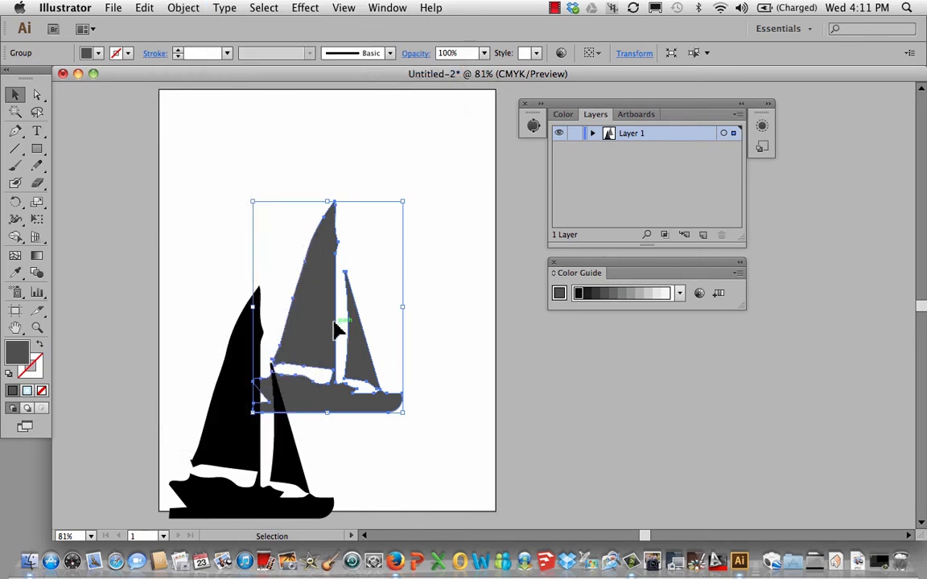
left_click_drag(338, 330, 328, 359)
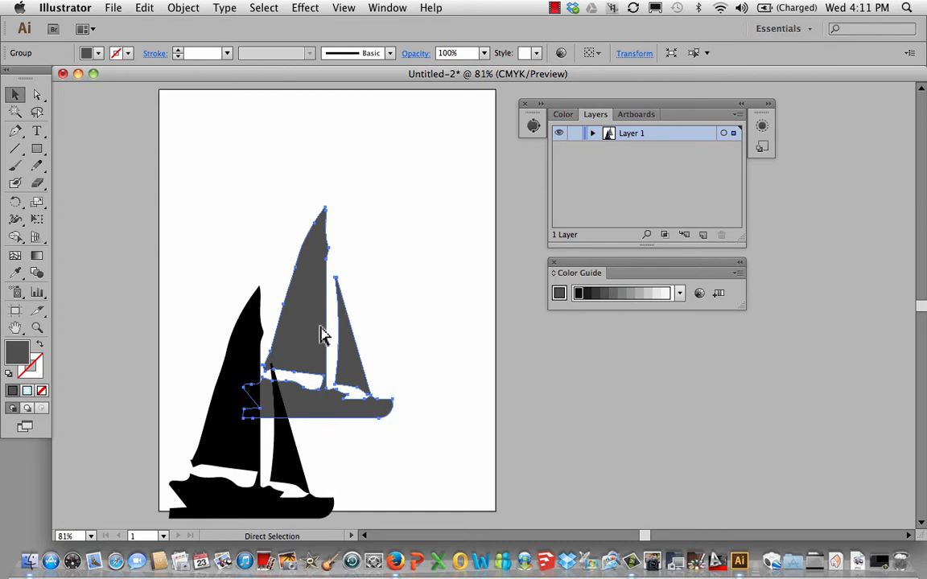
- Option-drag a copy of the boat to the upper right, then shrink and place it
left_click_drag(322, 334, 346, 326)
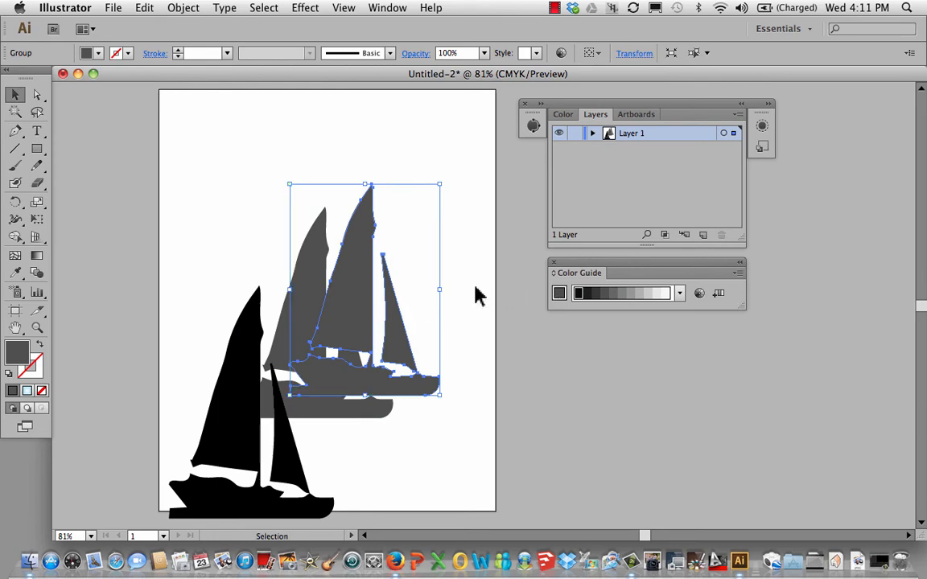
mouse_move(628, 295)
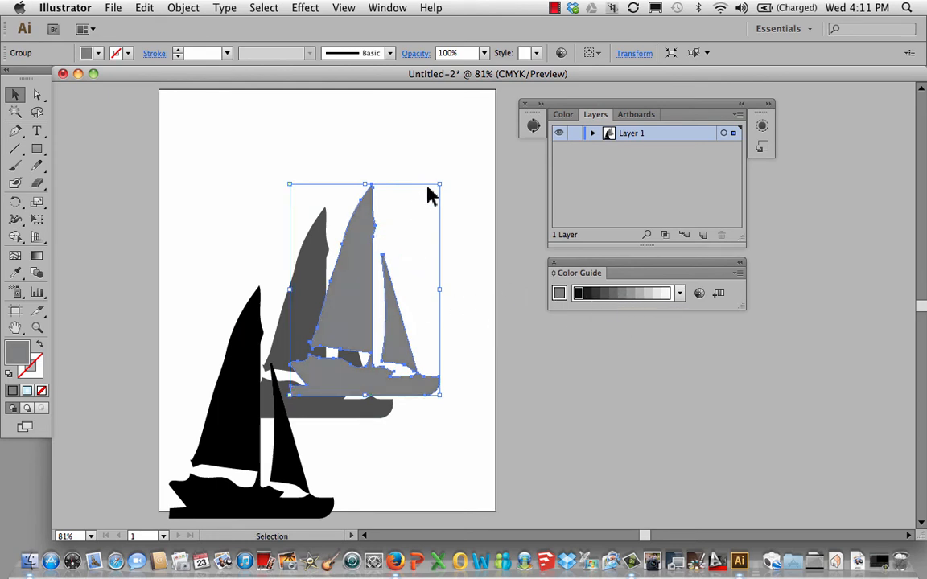
left_click_drag(438, 184, 417, 202)
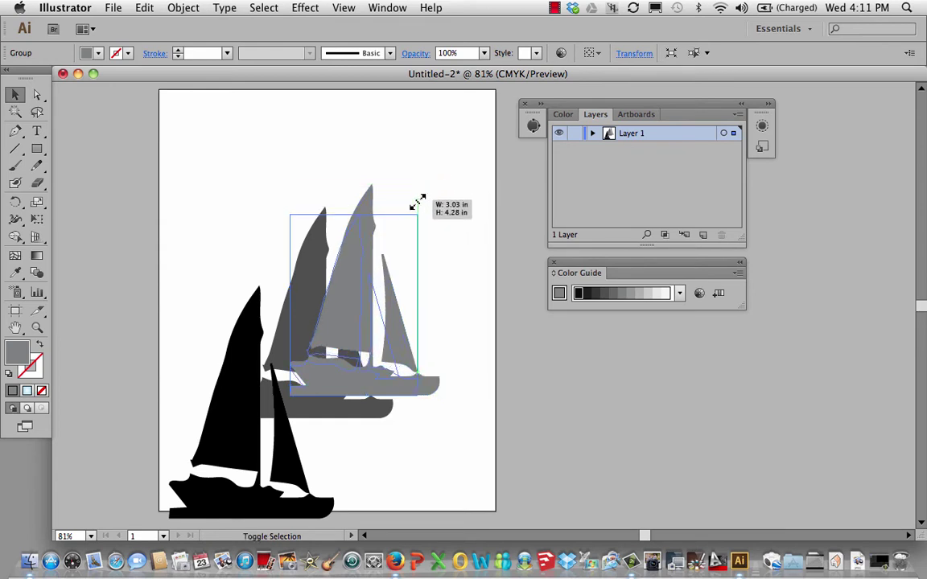
left_click_drag(419, 205, 379, 274)
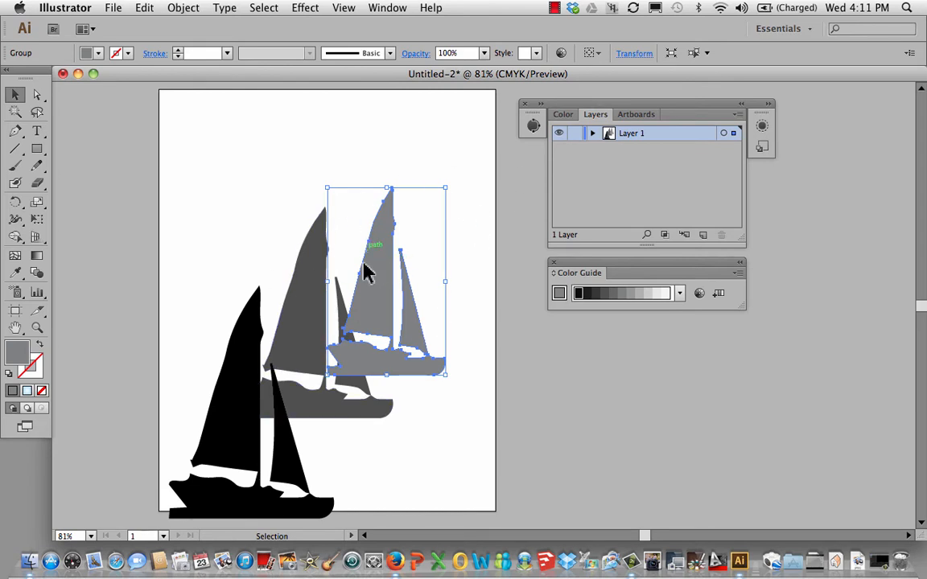
- Send the light grey boat backward behind the dark grey boat and nudge it down-left
left_click(186, 7)
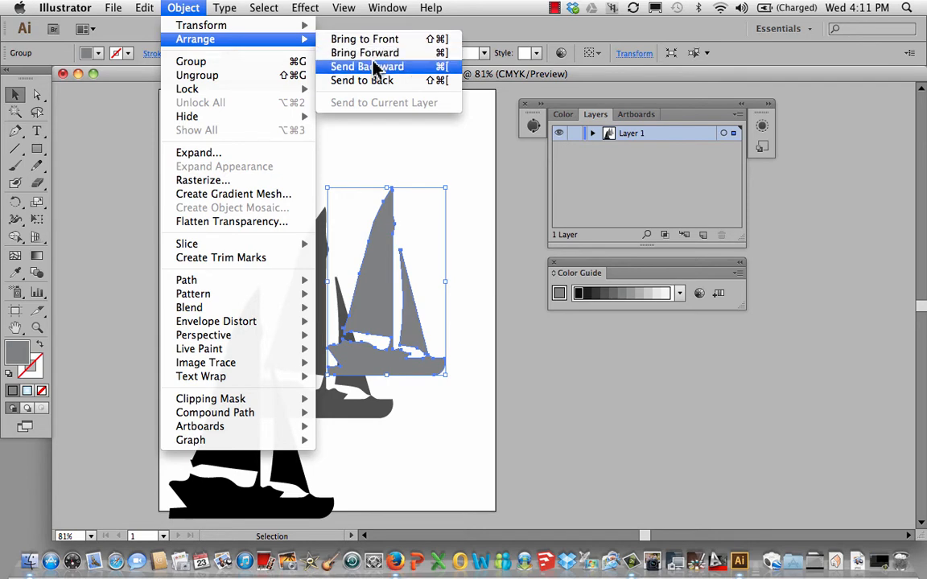
left_click(368, 67)
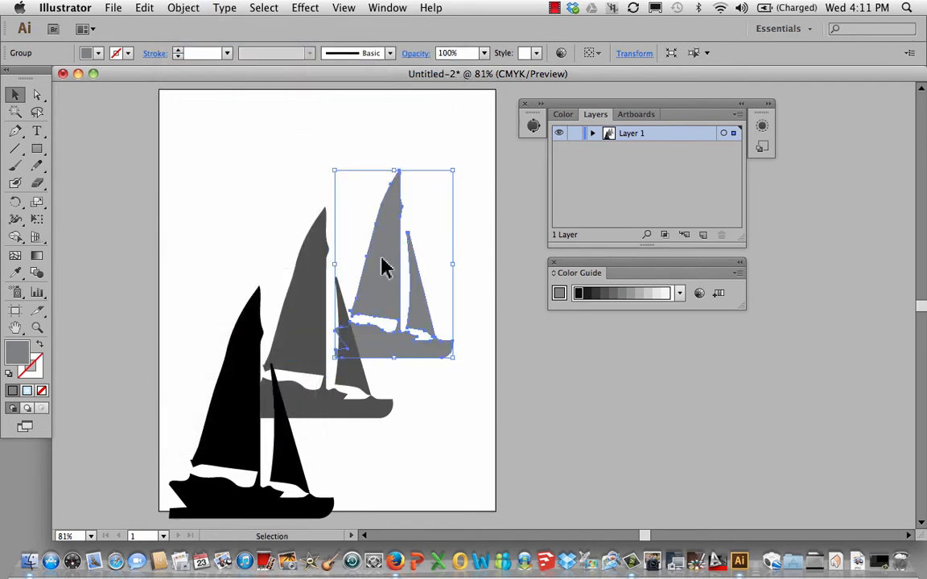
left_click_drag(385, 265, 378, 289)
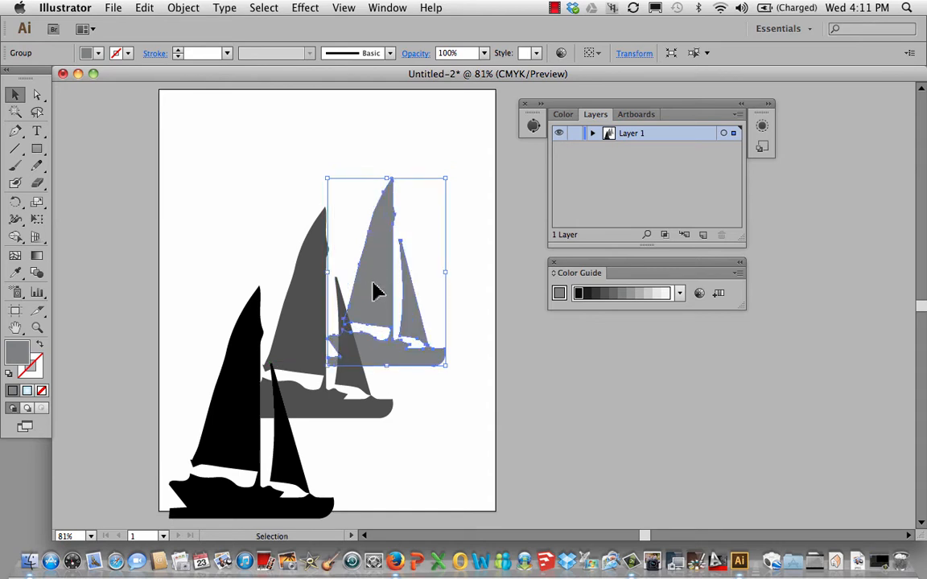
mouse_move(374, 391)
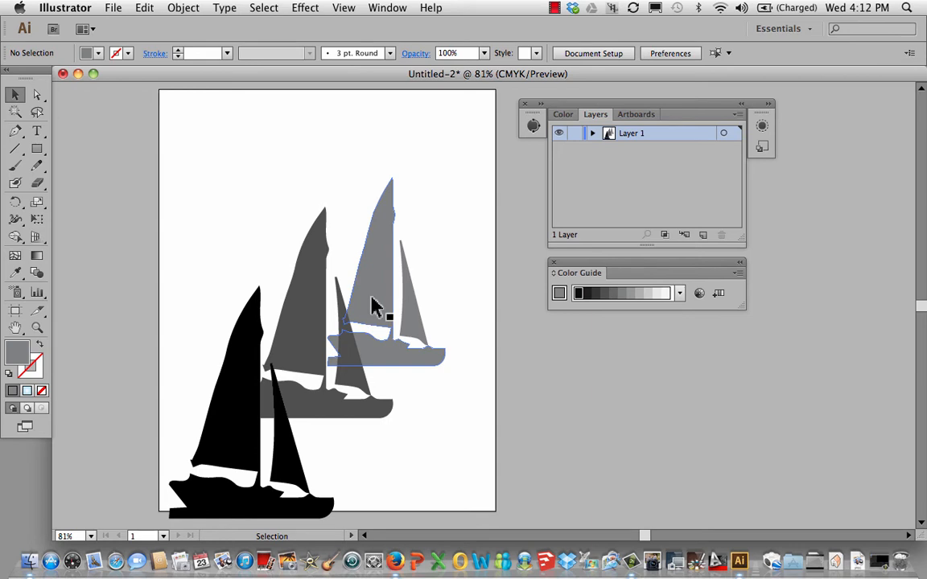
left_click(378, 290)
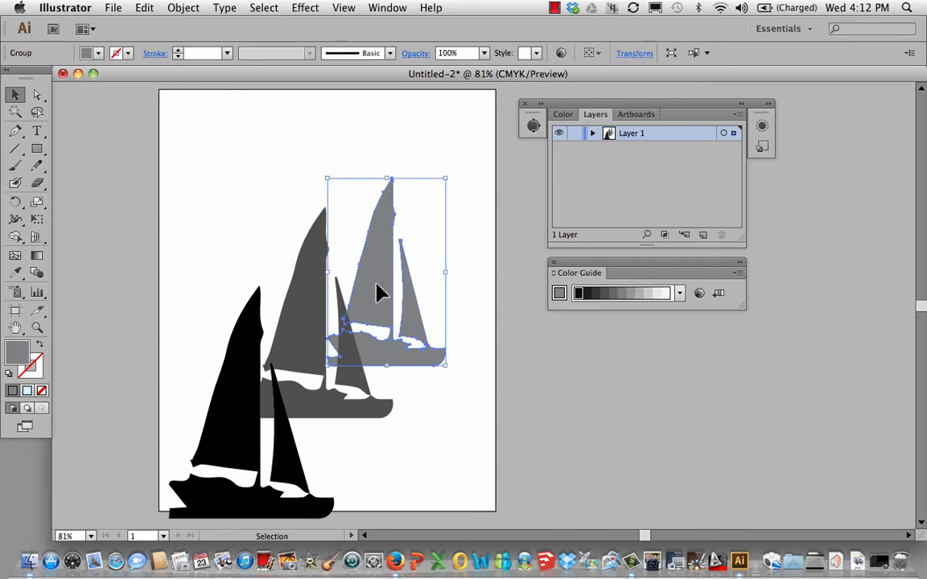
mouse_move(169, 10)
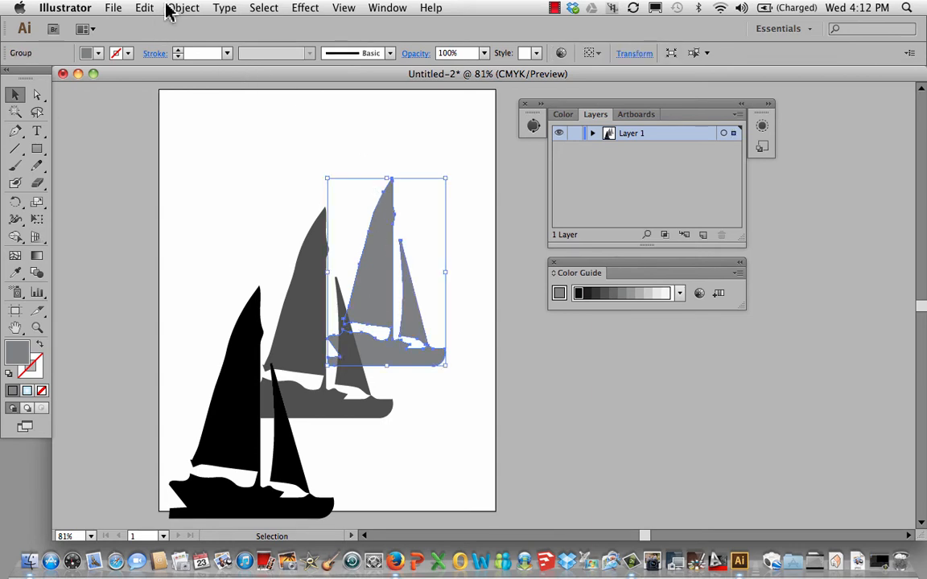
- Copy and paste the grey boat, shrink the duplicate, and move it to the upper left
left_click(144, 9)
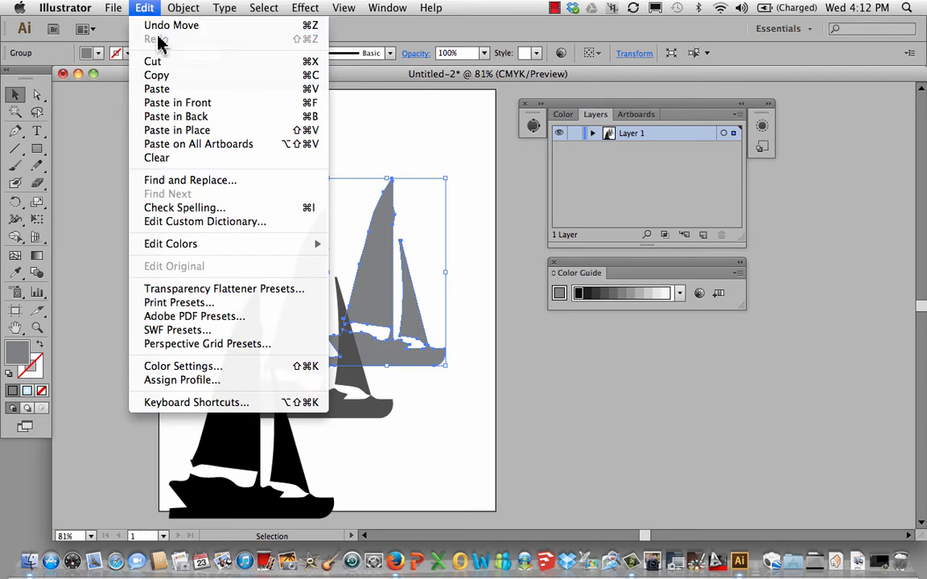
left_click(149, 8)
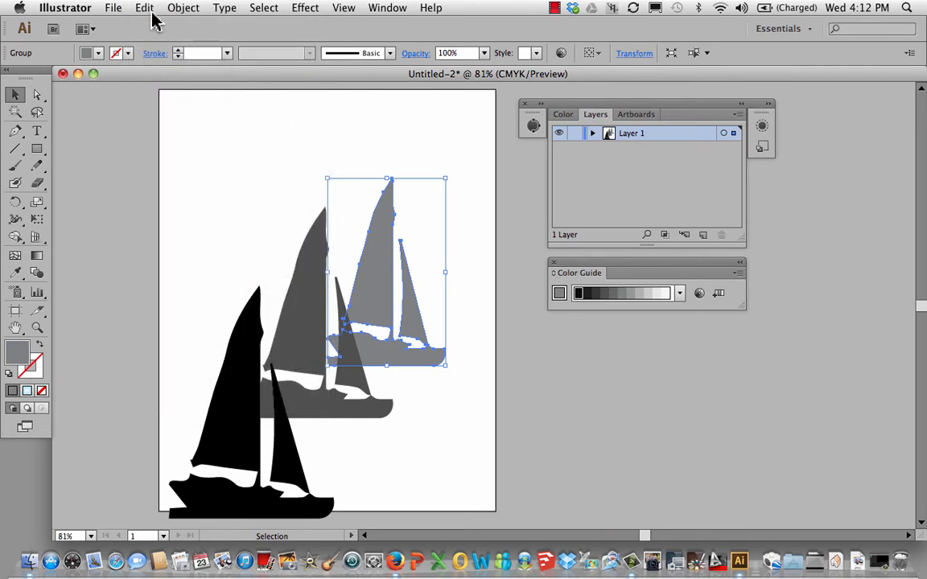
left_click(148, 7)
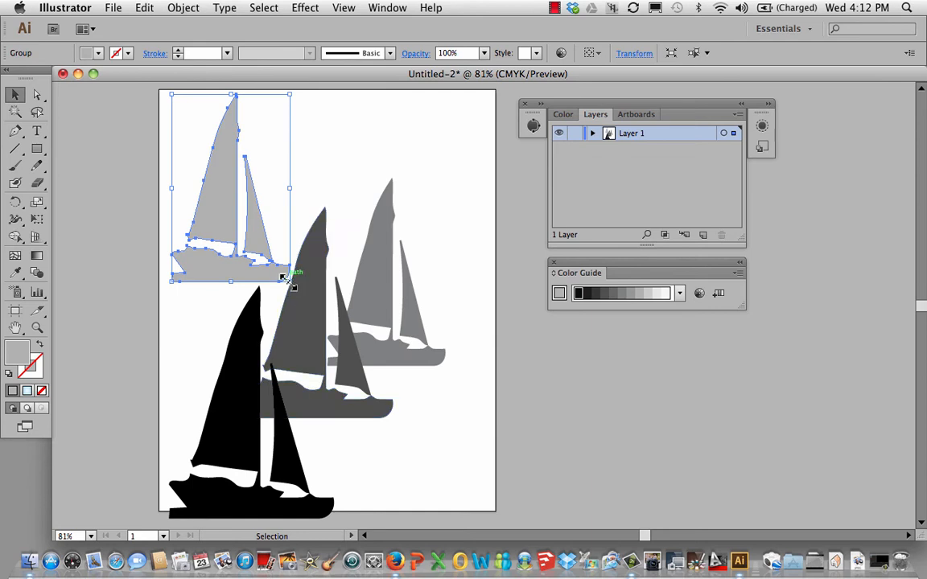
left_click_drag(288, 278, 258, 241)
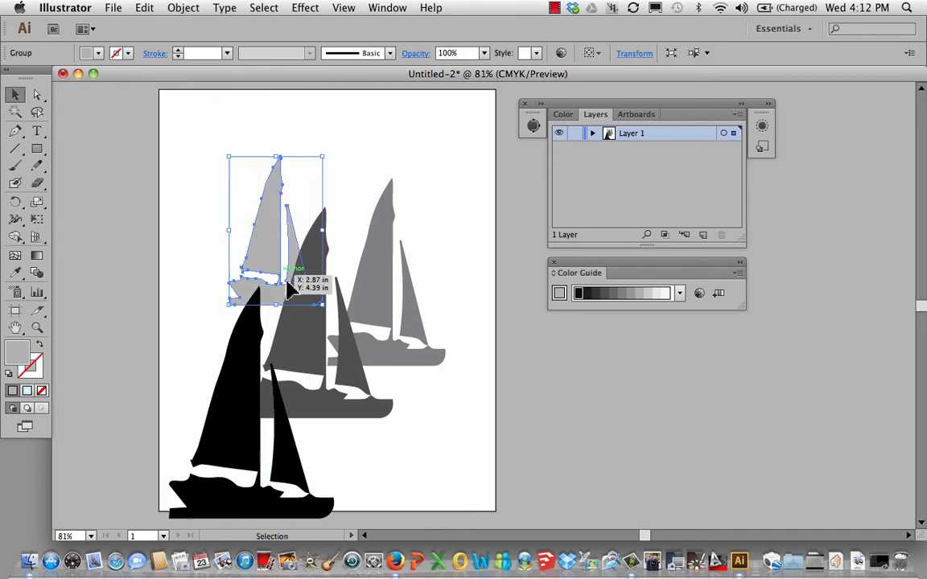
left_click_drag(290, 290, 258, 258)
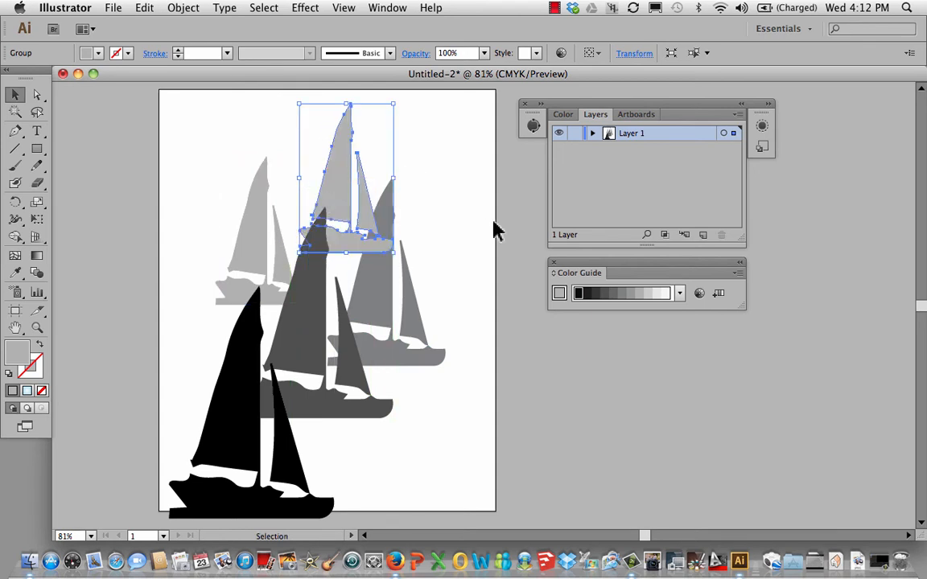
mouse_move(648, 296)
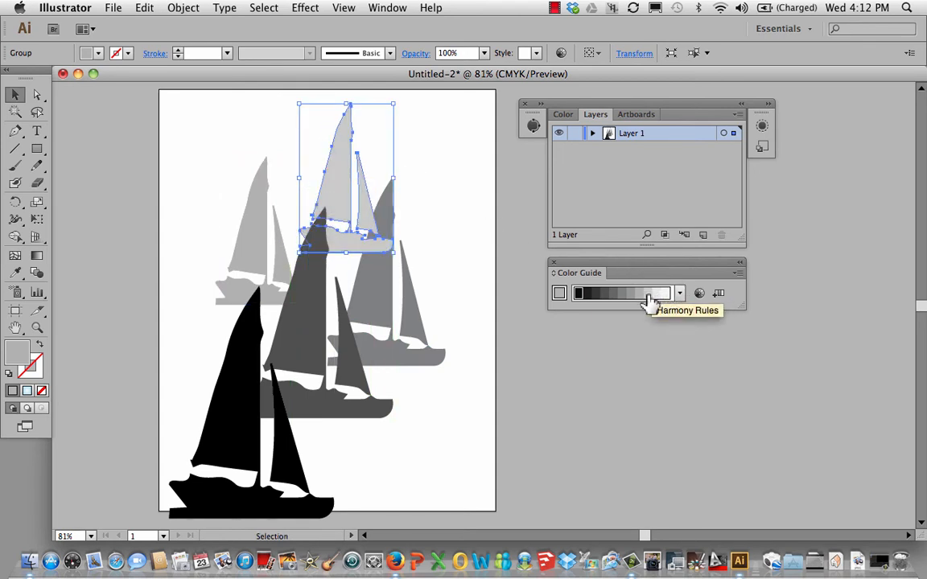
mouse_move(393, 113)
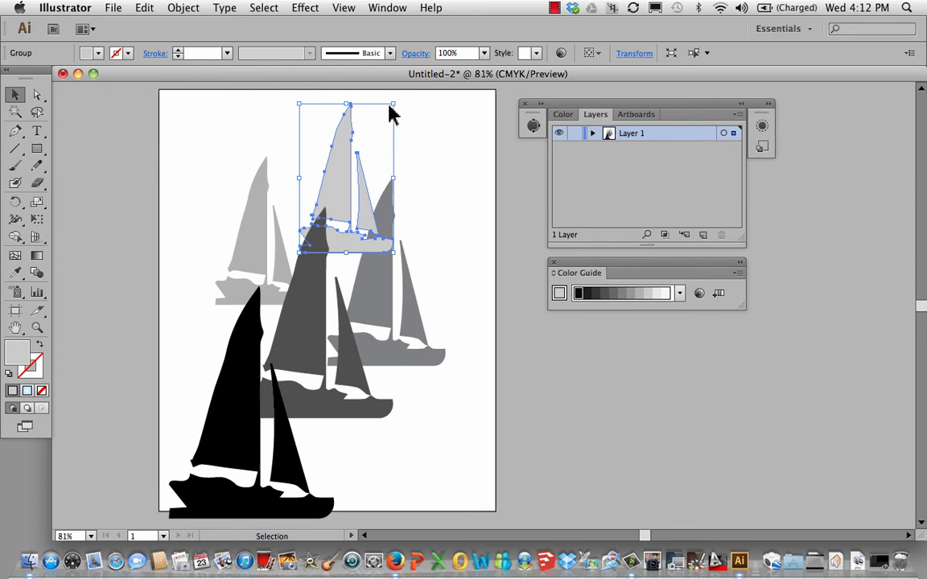
- Shrink the pale boat, then Alt-drag a smaller, palest copy toward the top right
left_click_drag(393, 106, 366, 124)
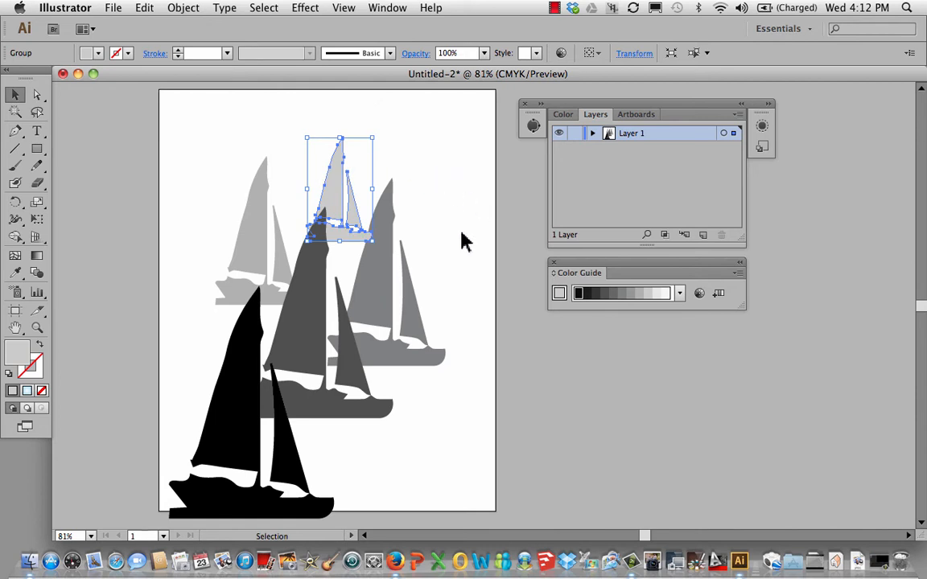
mouse_move(423, 234)
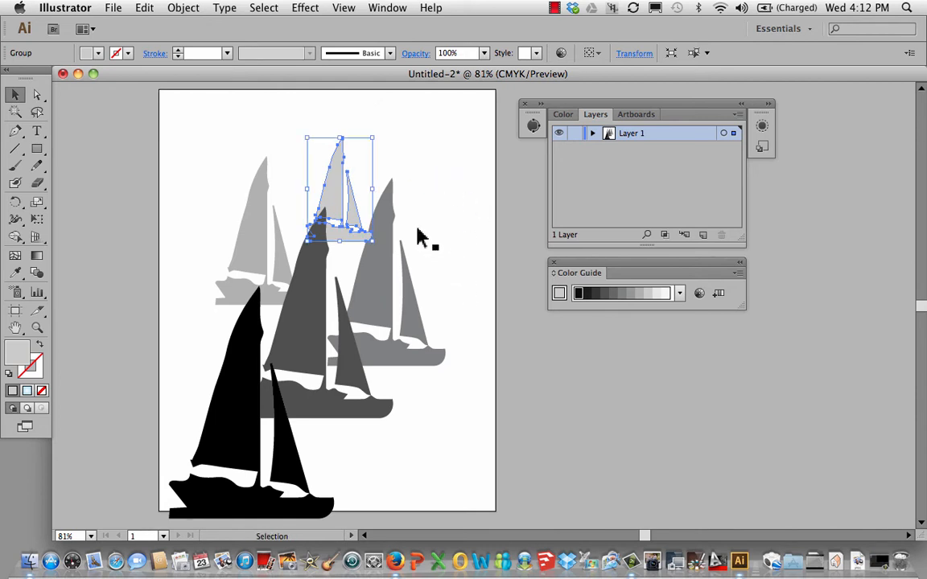
left_click_drag(338, 189, 404, 169)
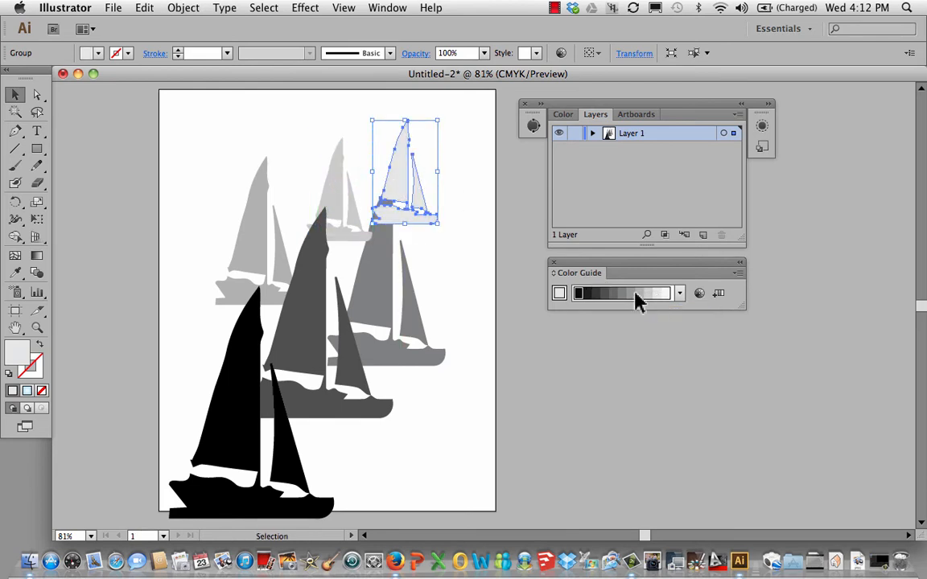
mouse_move(407, 224)
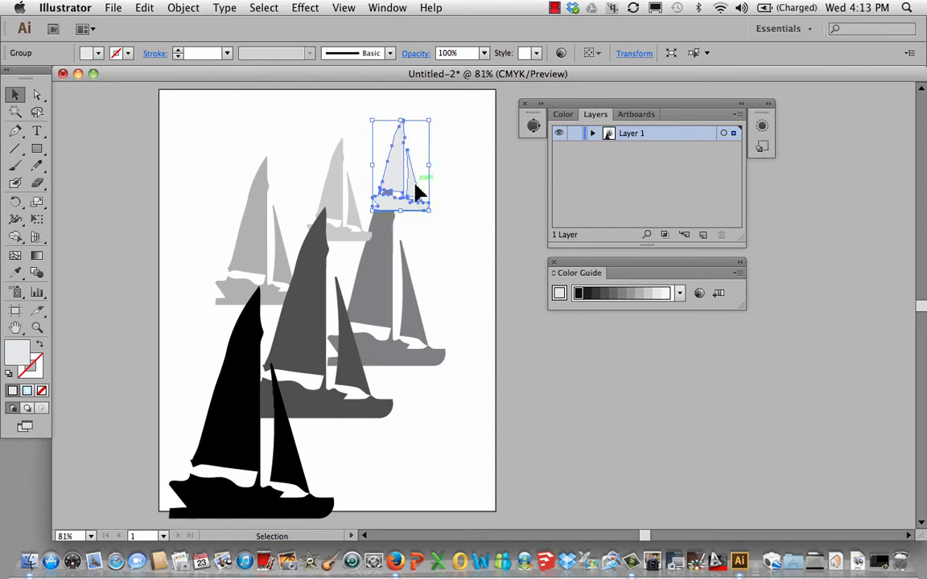
left_click_drag(403, 177, 447, 185)
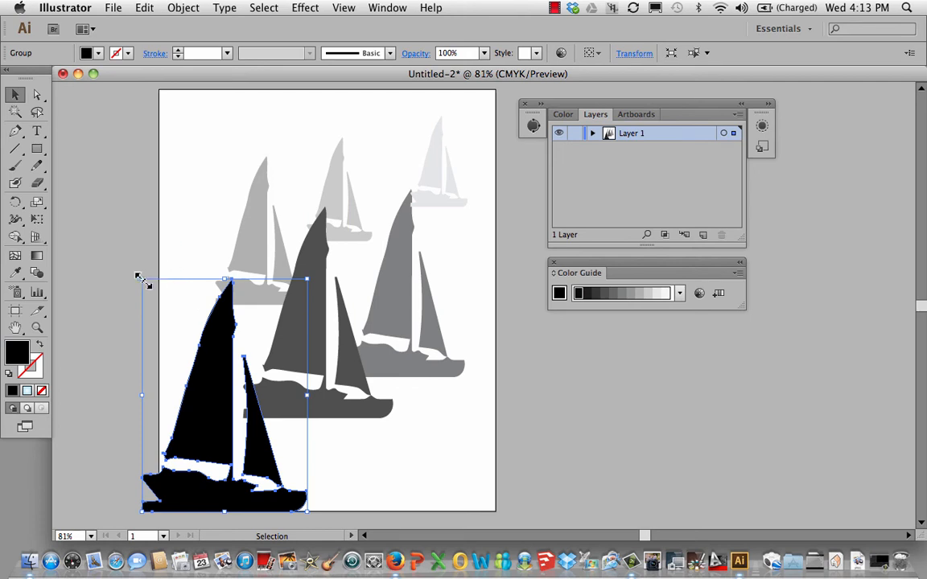
- Scale up the black sailboat by its corner handle so it spills past the left edge
left_click_drag(142, 279, 128, 256)
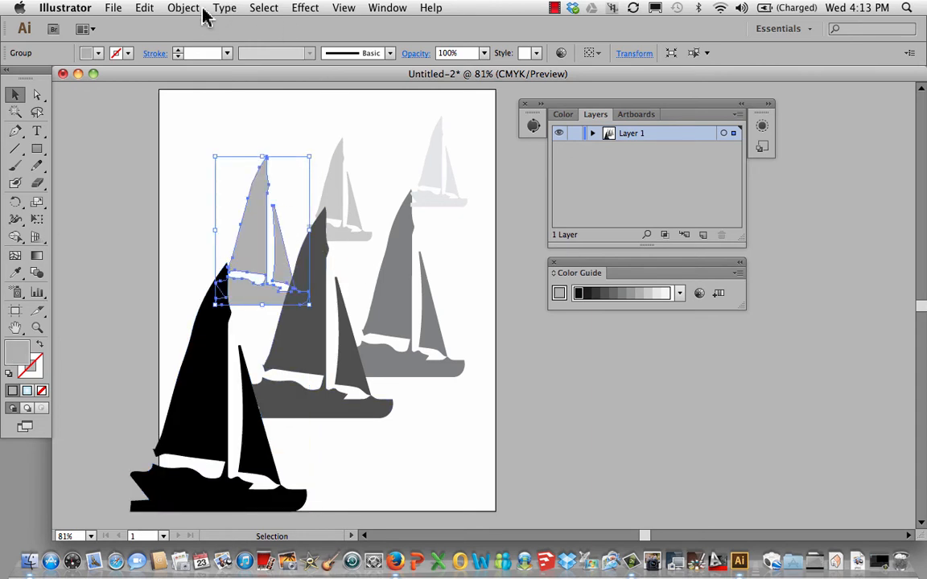
- Reflect the pale boat across the vertical axis with Object > Transform > Reflect
left_click(184, 7)
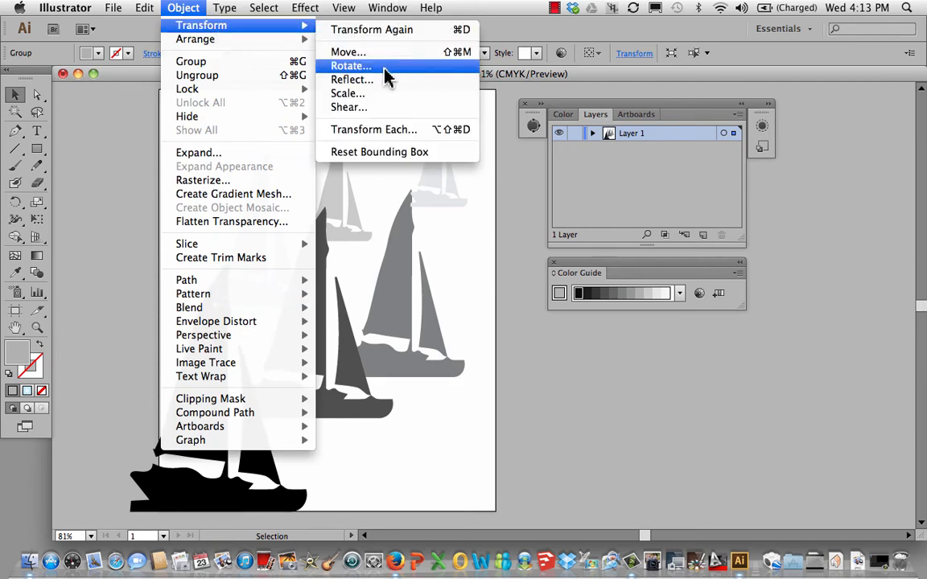
left_click(352, 80)
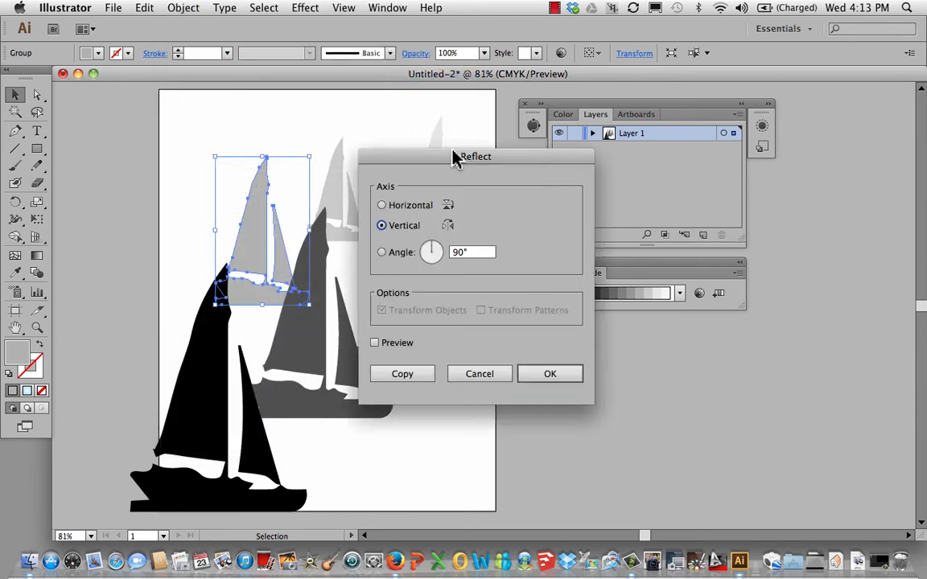
mouse_move(422, 252)
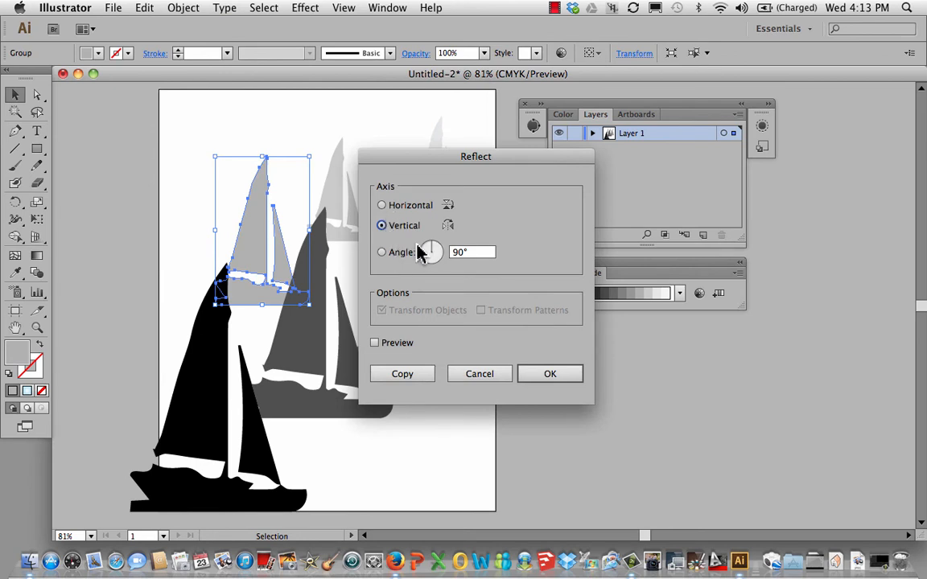
left_click(550, 374)
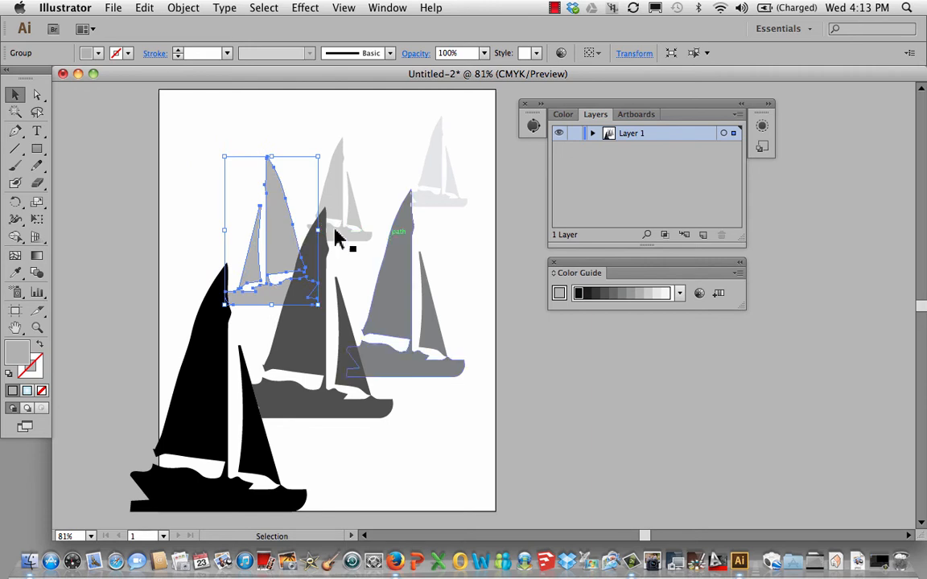
- Drag the dark grey, mid-grey and flipped pale boats into new positions across the page
left_click_drag(338, 234, 322, 370)
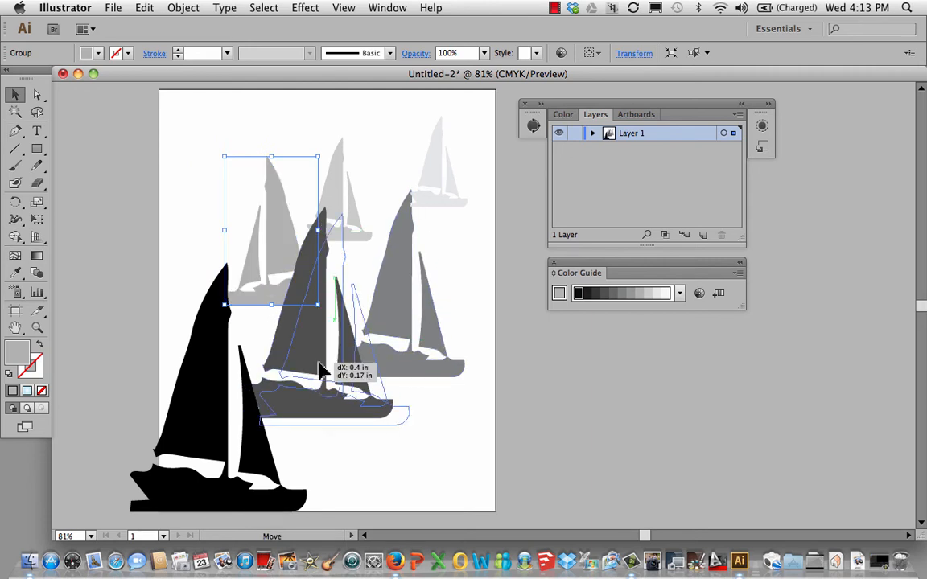
left_click_drag(321, 370, 434, 394)
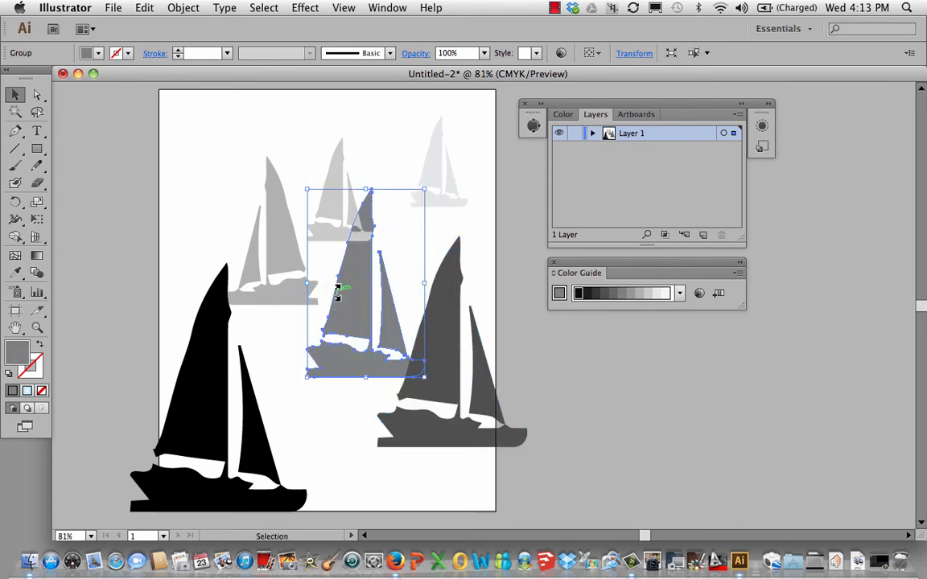
left_click_drag(338, 294, 274, 262)
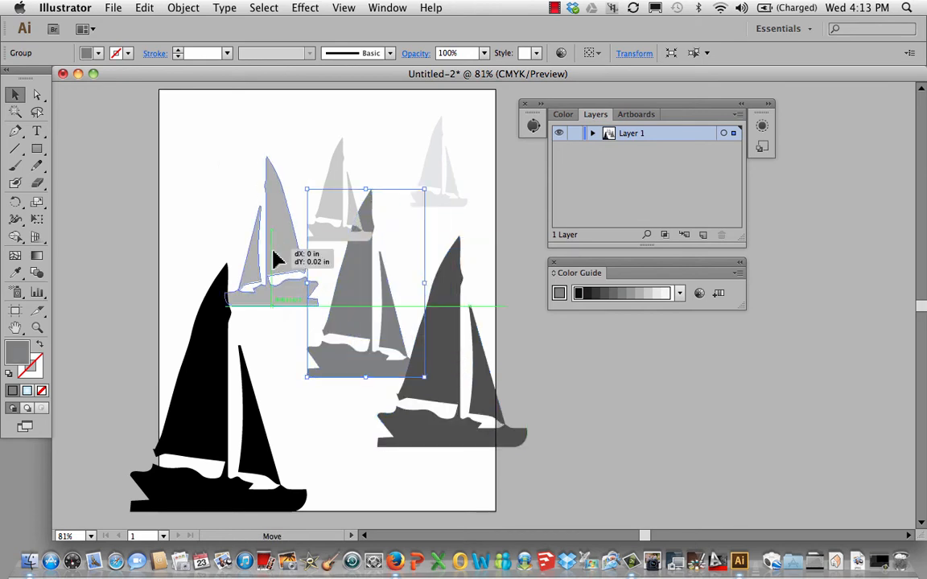
left_click_drag(362, 282, 270, 233)
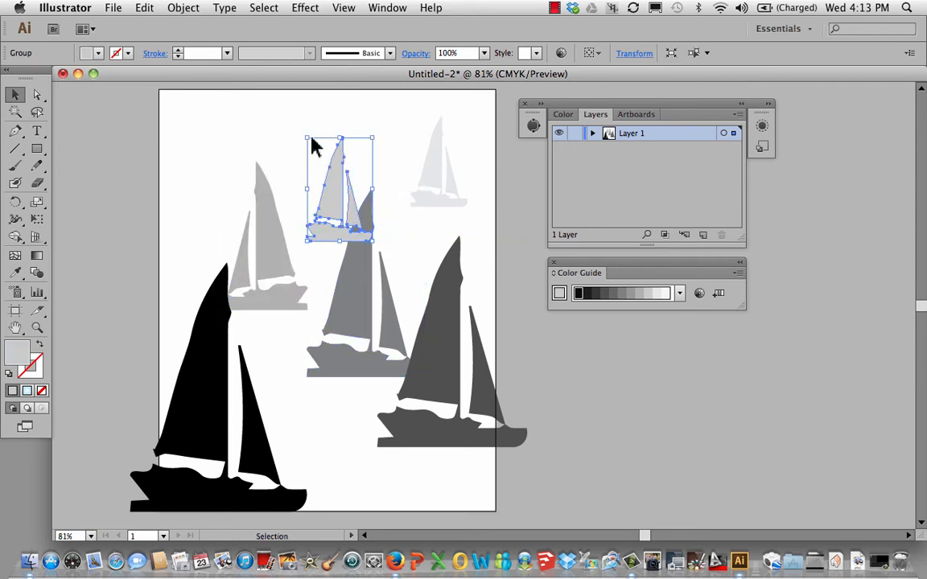
left_click(182, 7)
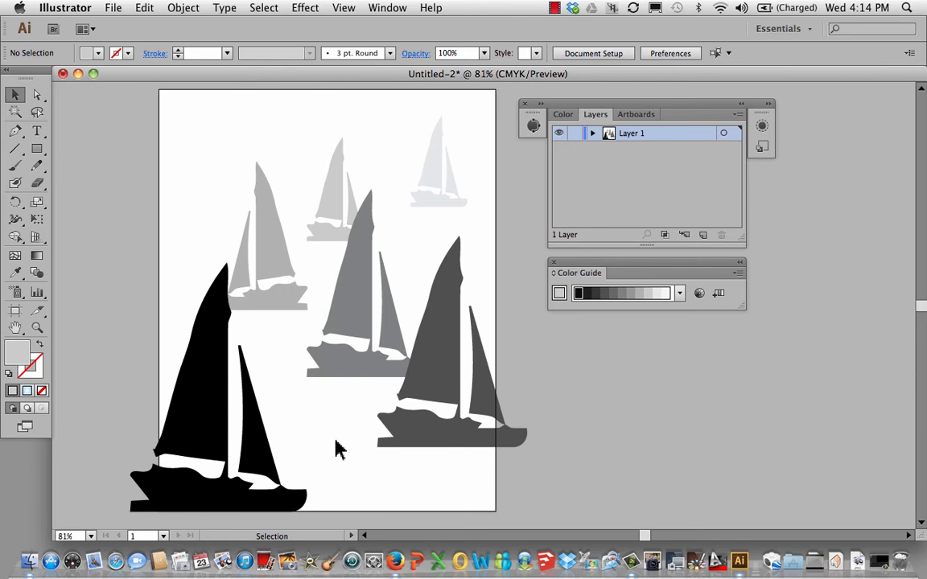
mouse_move(297, 351)
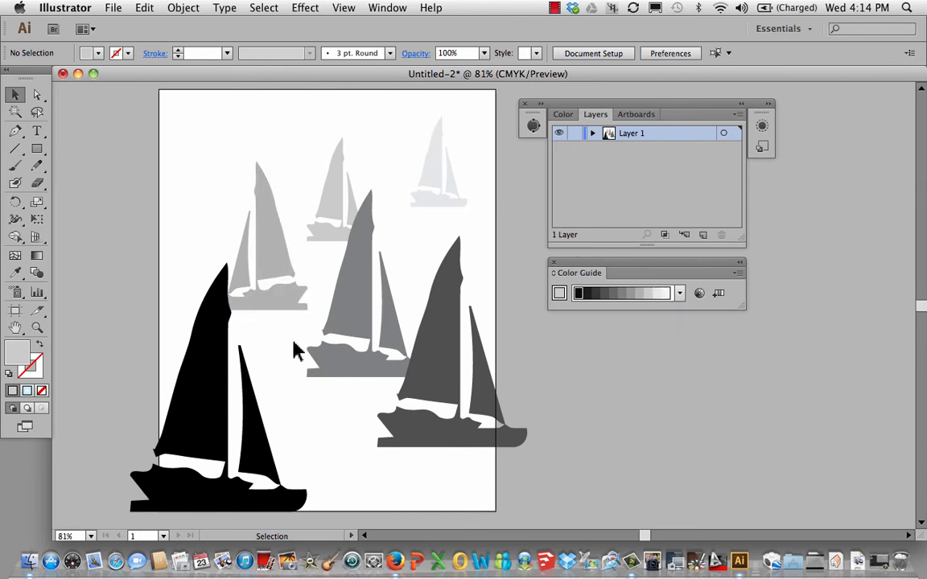
mouse_move(274, 112)
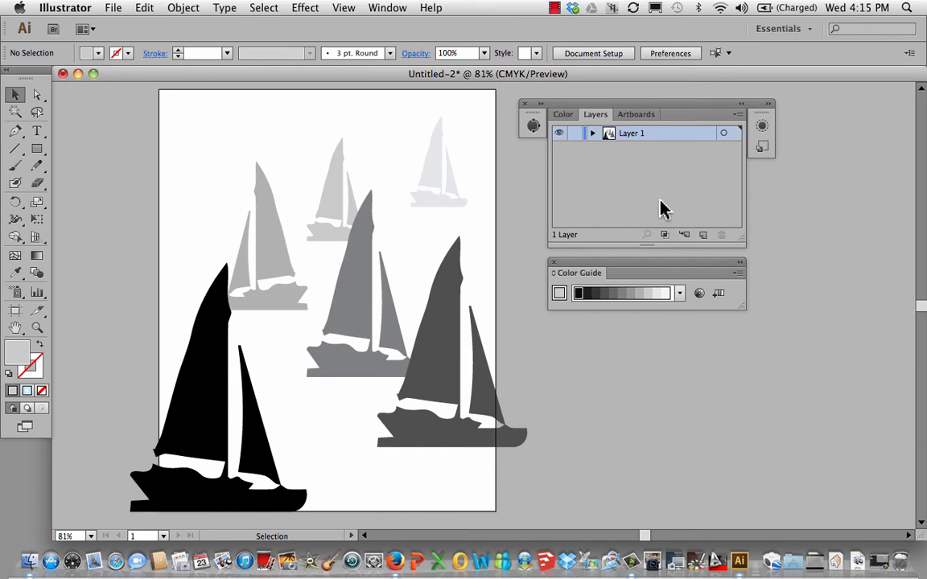
mouse_move(683, 240)
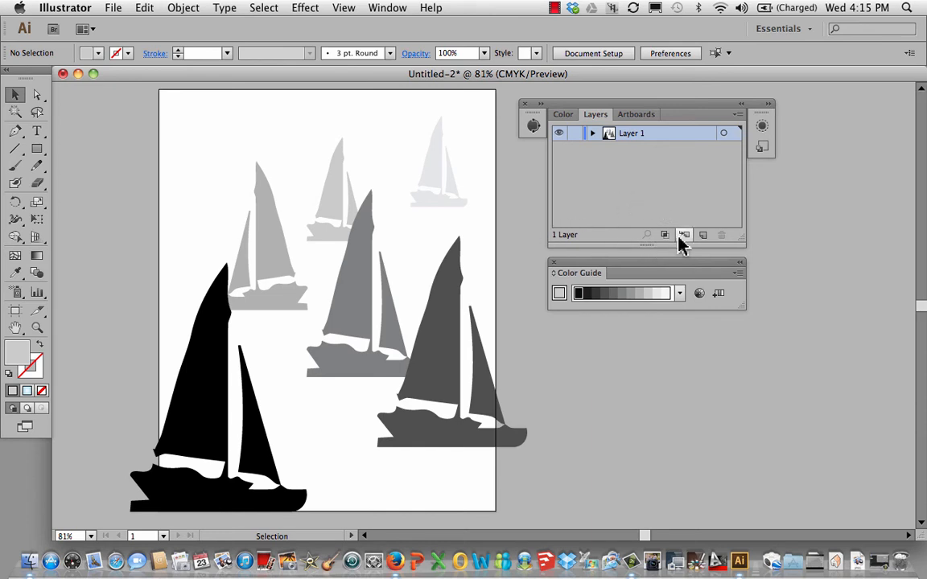
mouse_move(702, 235)
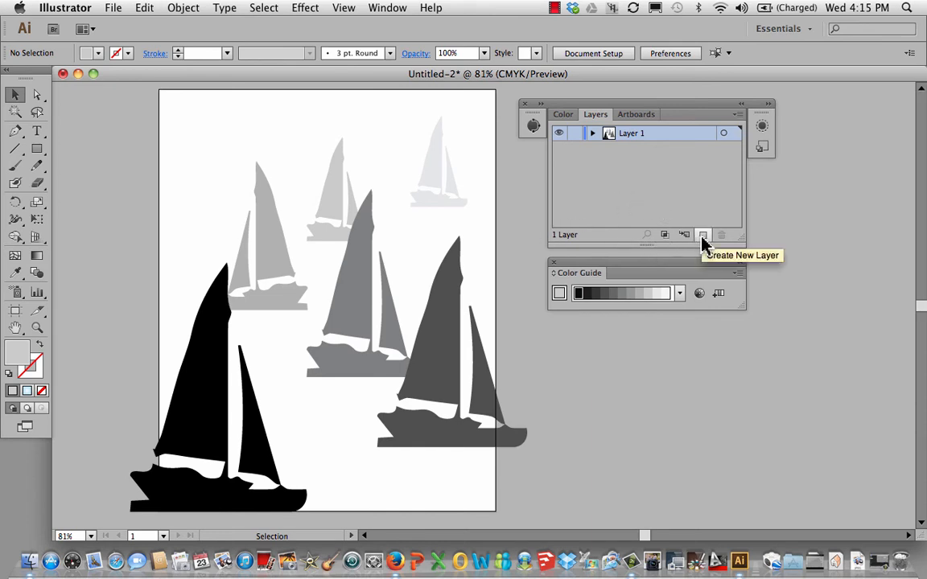
- Add a new empty layer and move it below the sailboat layer, Layer 1
left_click(704, 234)
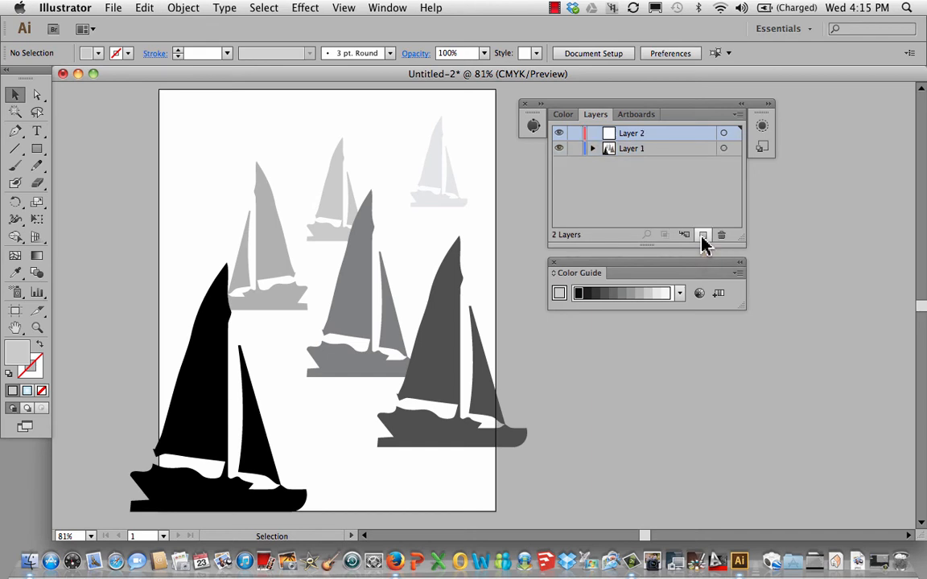
left_click(594, 148)
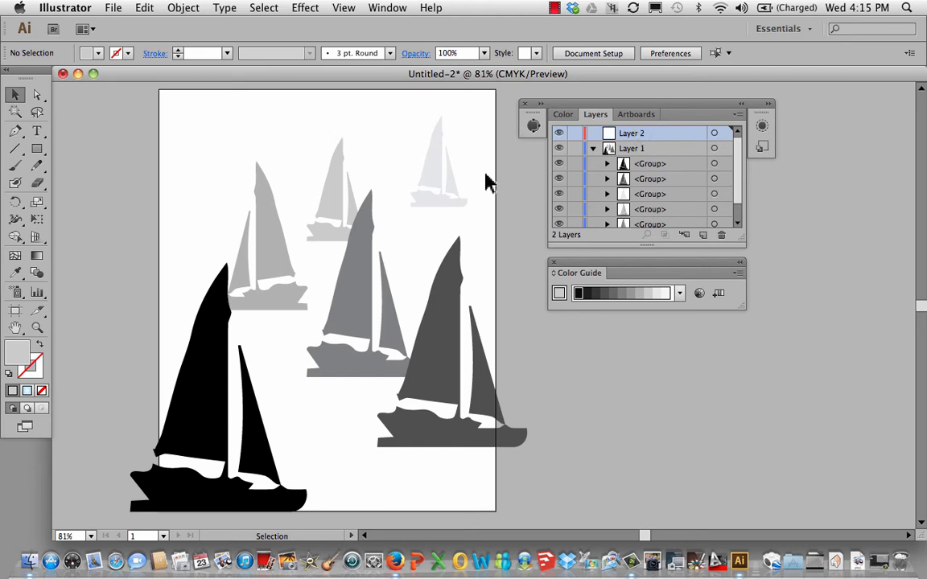
left_click(594, 148)
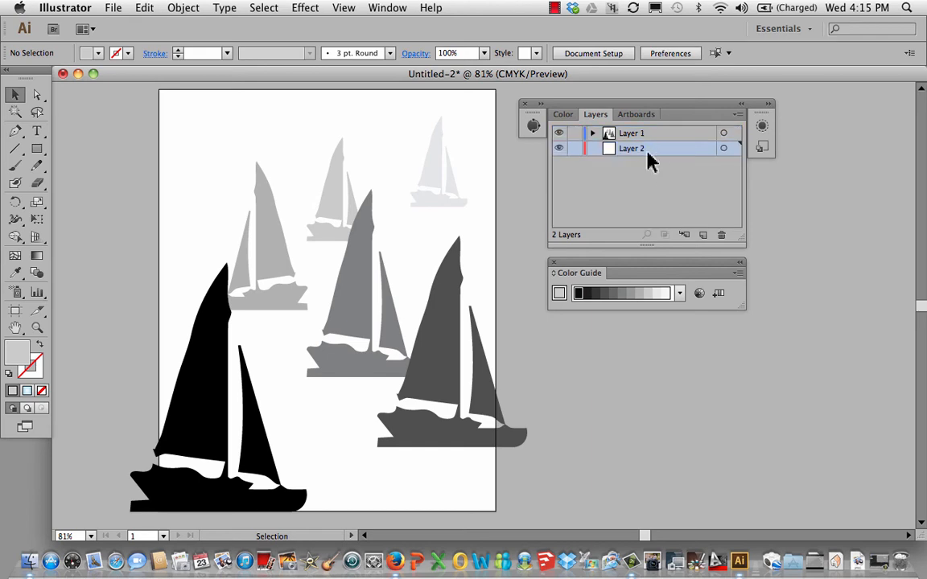
mouse_move(36, 149)
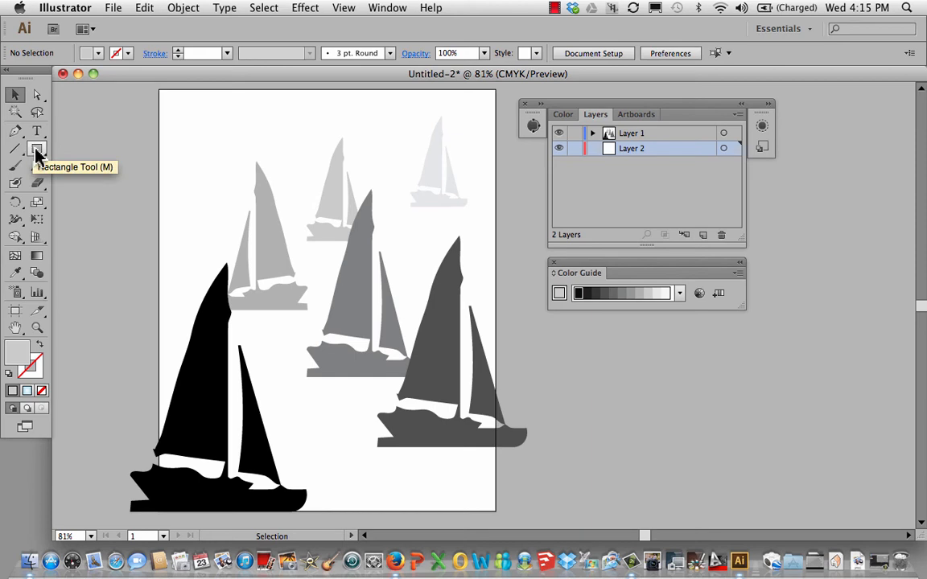
left_click(37, 149)
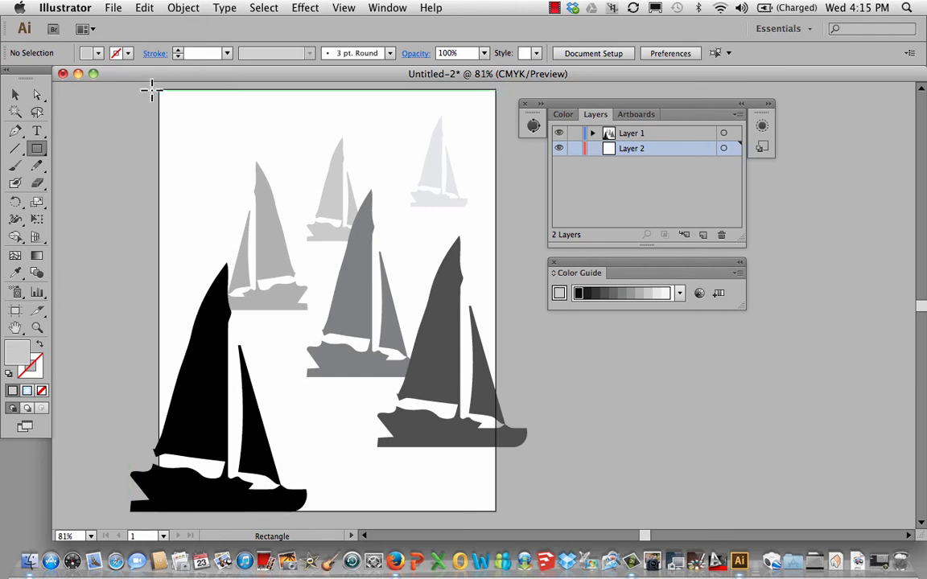
- Draw a light grey rectangle over the entire artboard on Layer 2
left_click_drag(159, 91, 304, 248)
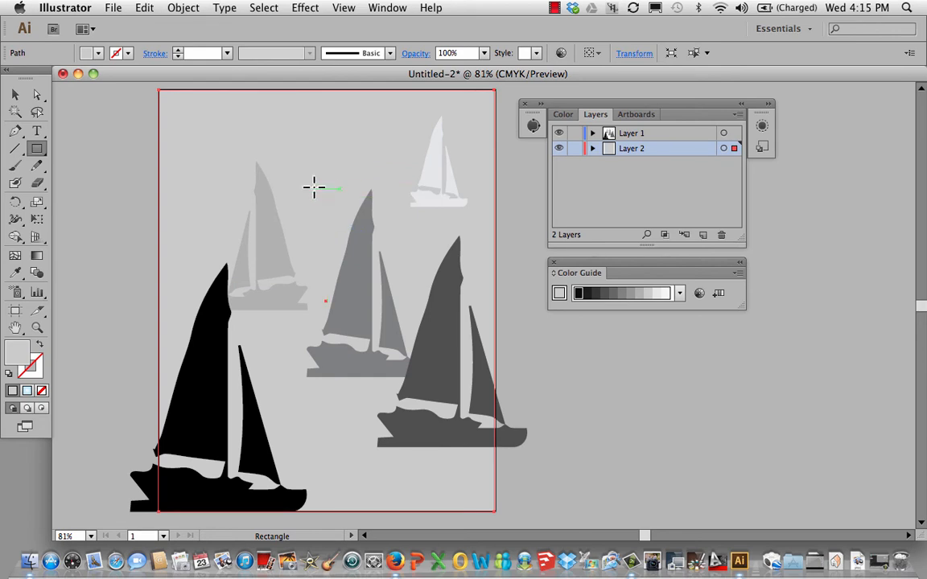
mouse_move(339, 184)
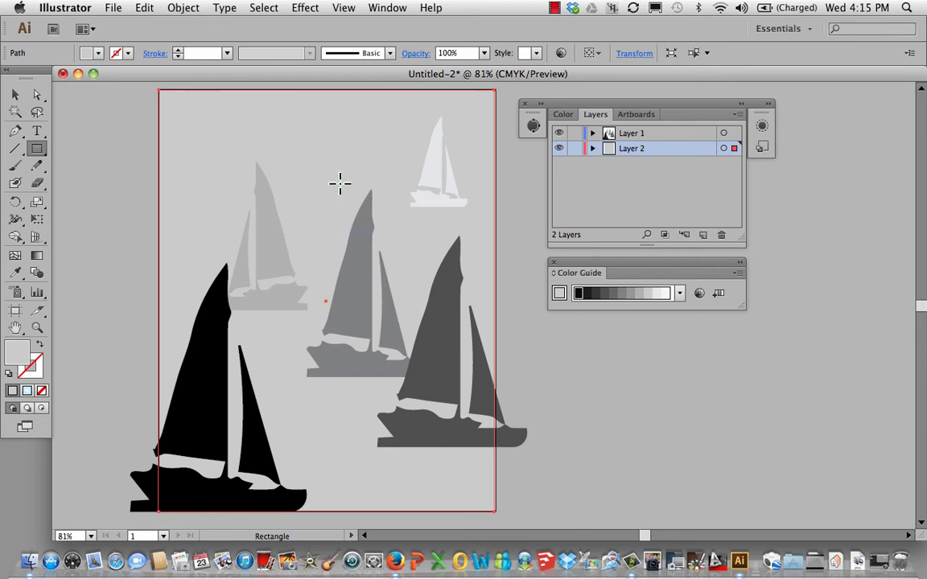
mouse_move(333, 191)
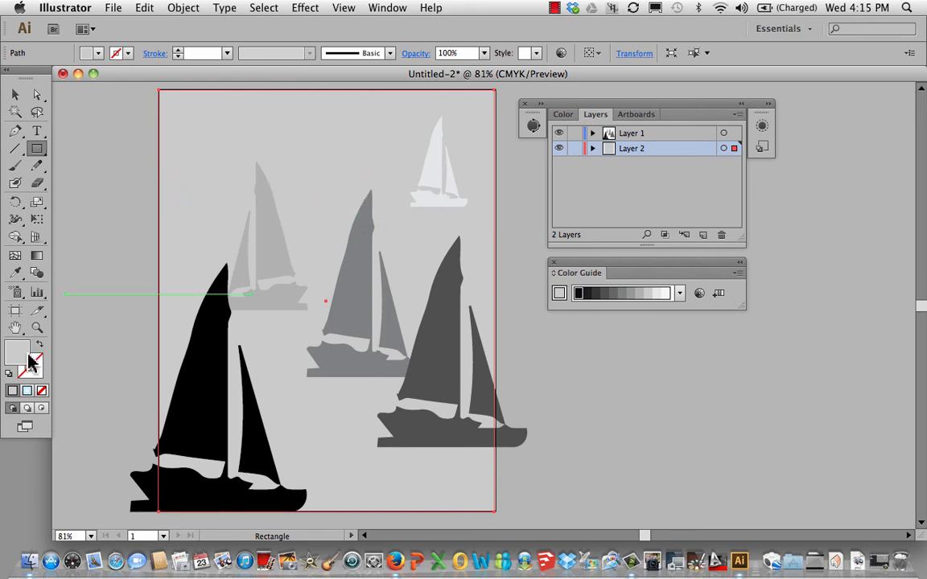
mouse_move(21, 367)
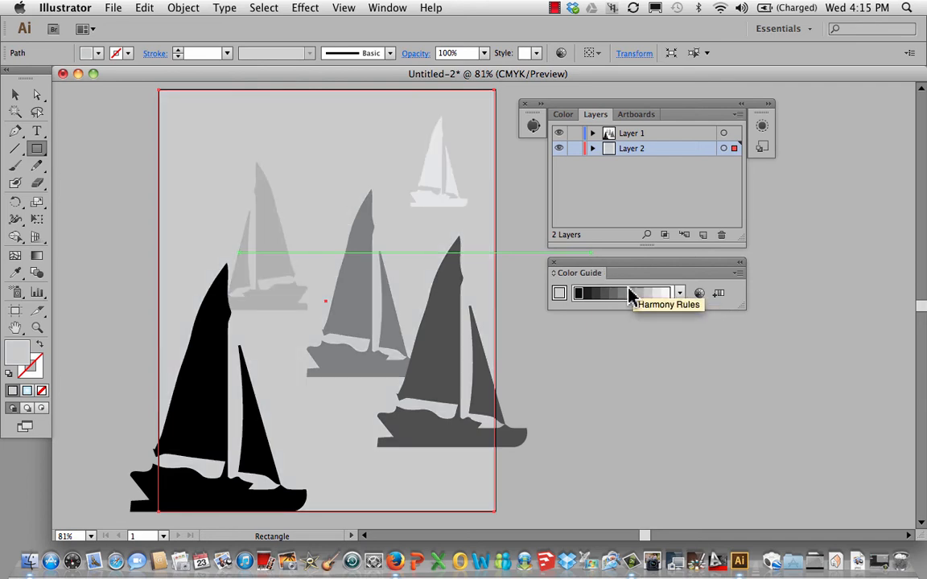
mouse_move(659, 302)
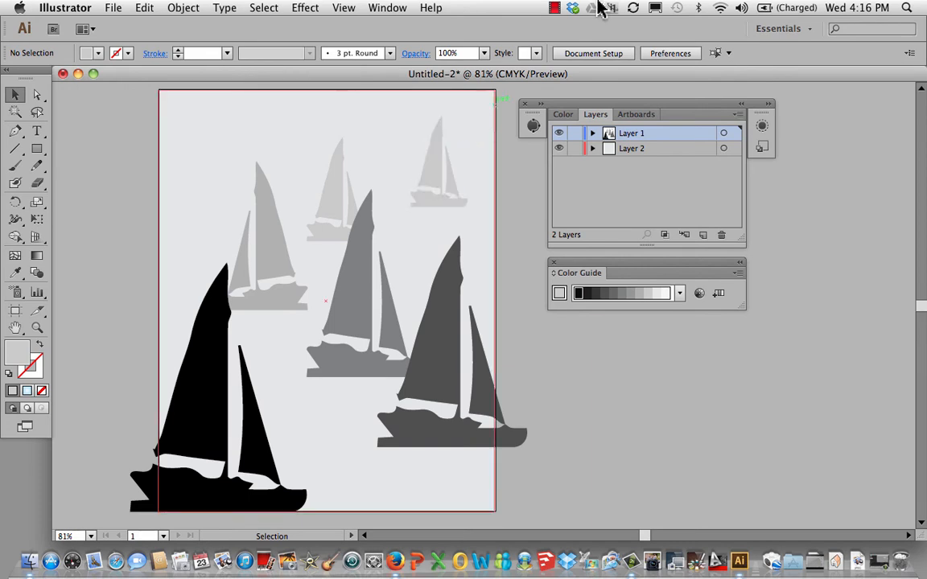
- Show the Transparency panel and set the top-right sailboat's opacity to 10%
left_click(387, 7)
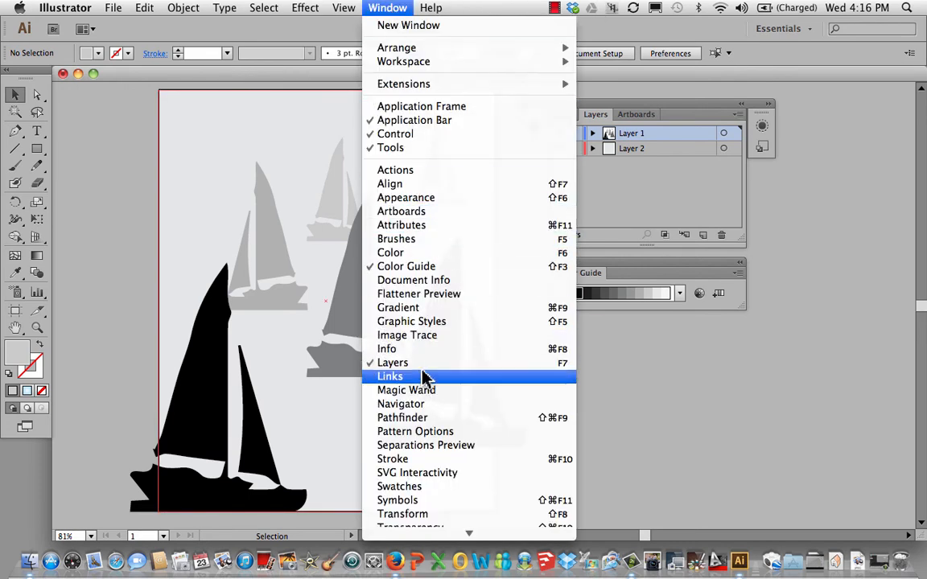
mouse_move(418, 321)
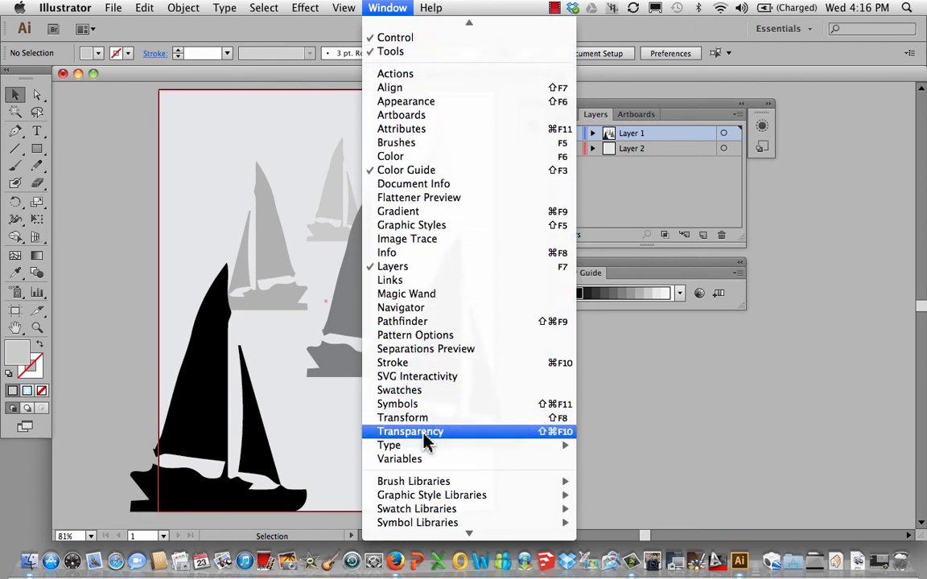
left_click(410, 431)
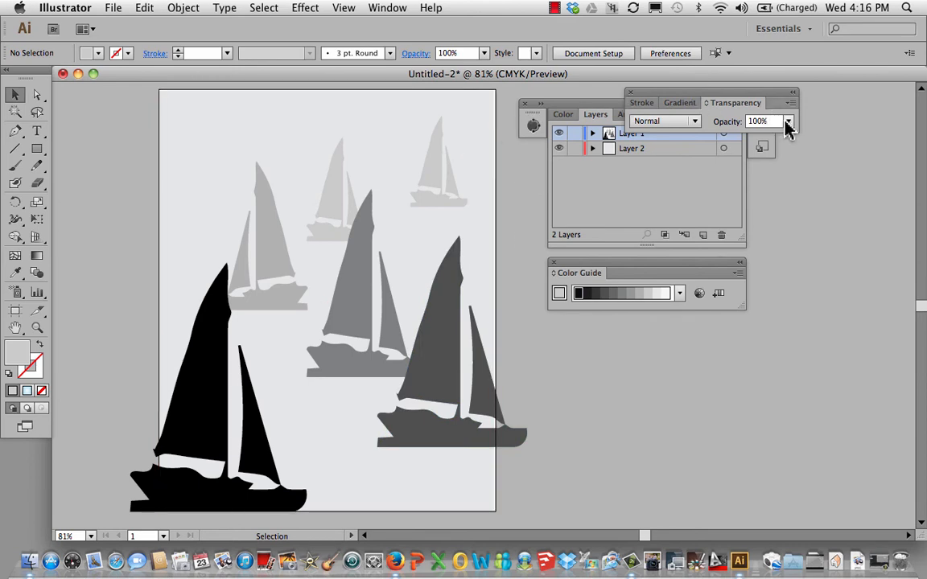
left_click(787, 121)
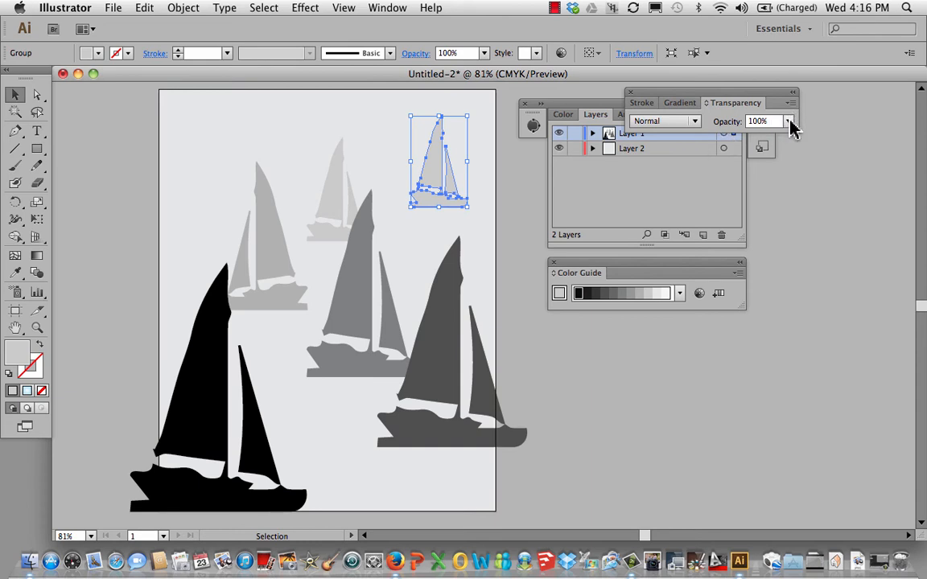
left_click(791, 122)
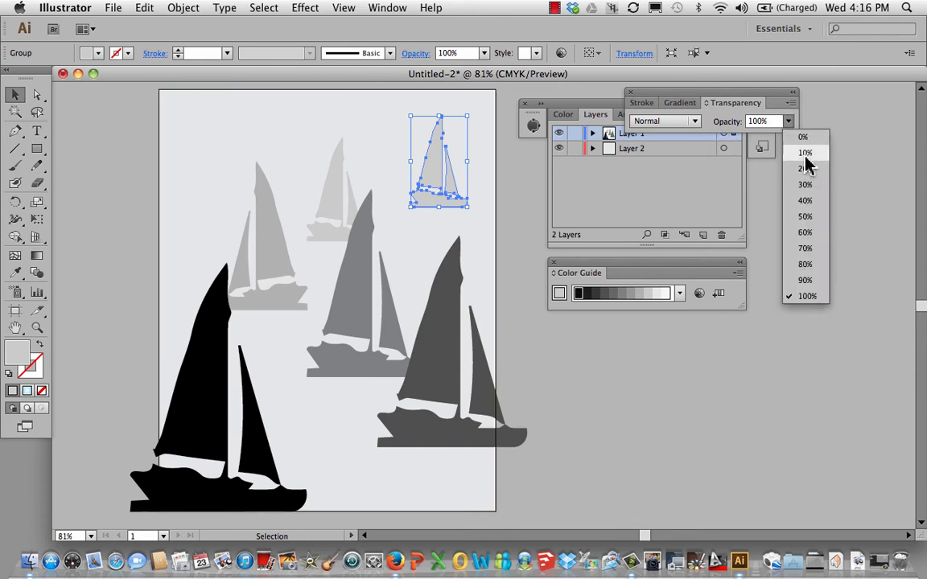
left_click(803, 152)
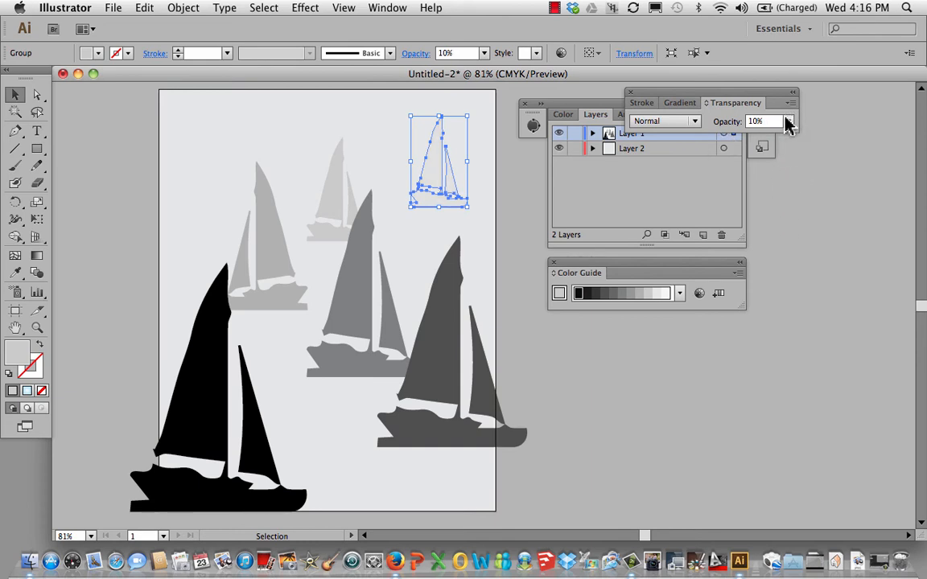
left_click(795, 122)
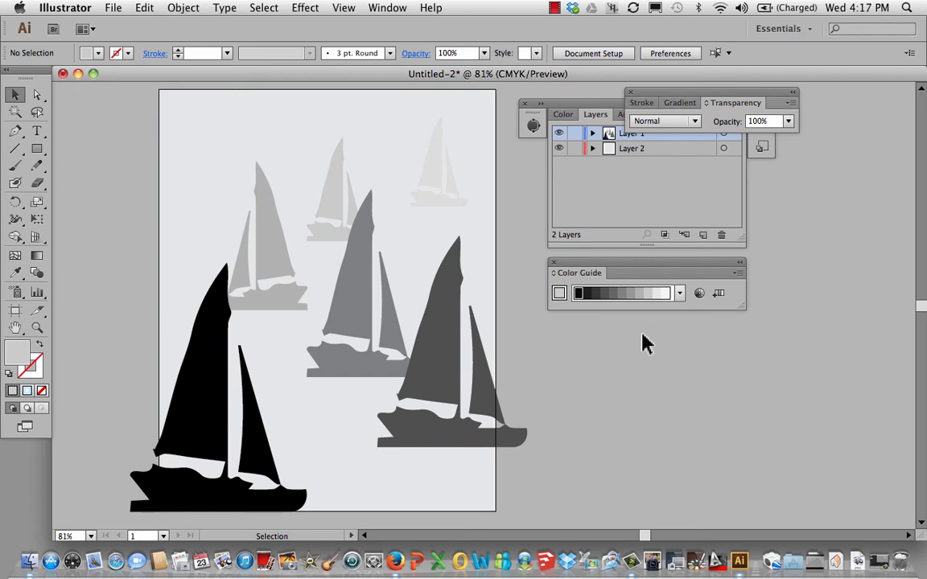
mouse_move(533, 362)
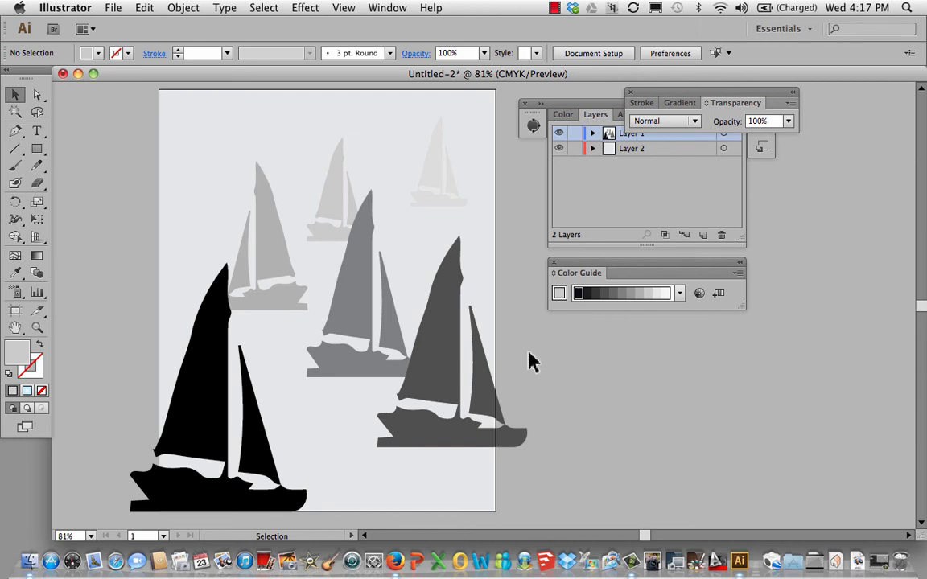
mouse_move(536, 362)
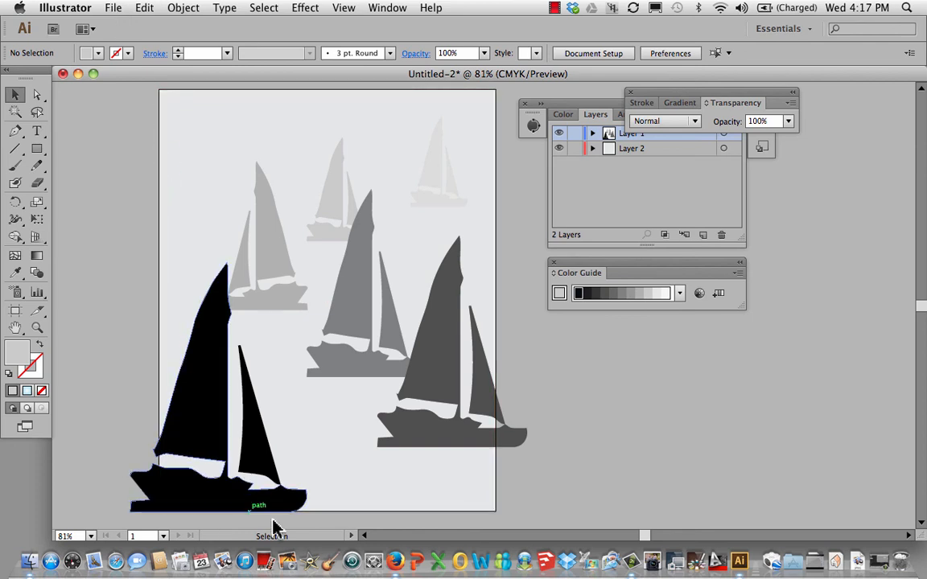
- Save As boat.ai on the Desktop, accepting the default Illustrator Options
left_click(119, 7)
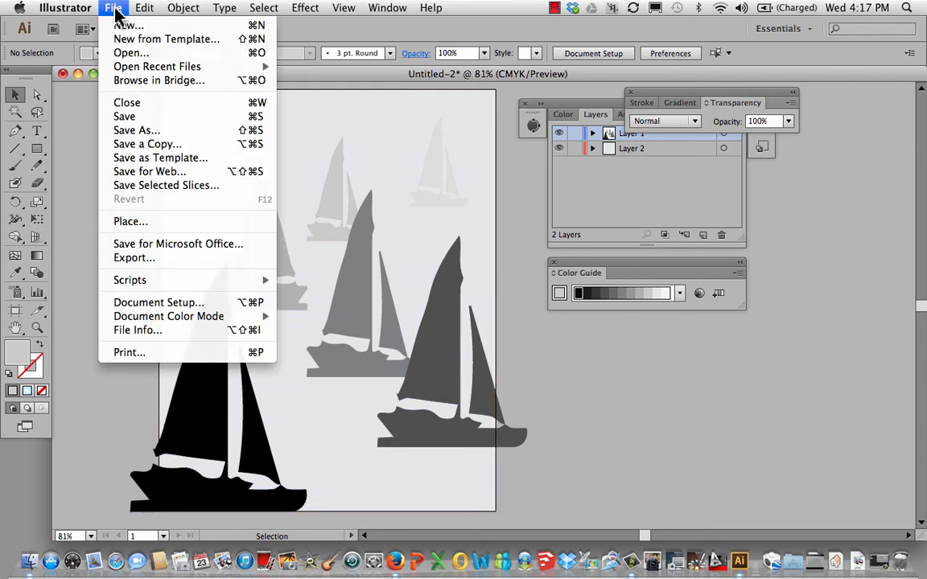
mouse_move(137, 130)
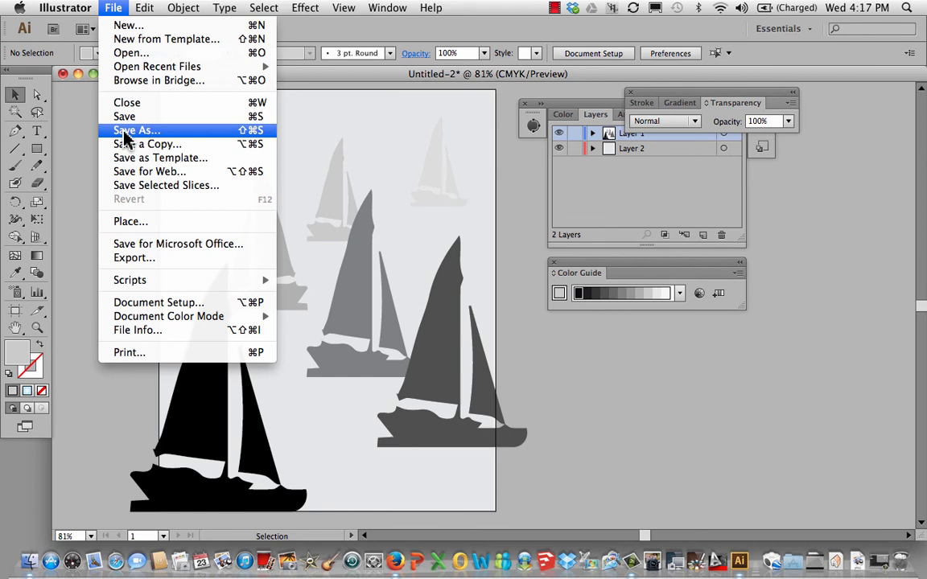
left_click(136, 131)
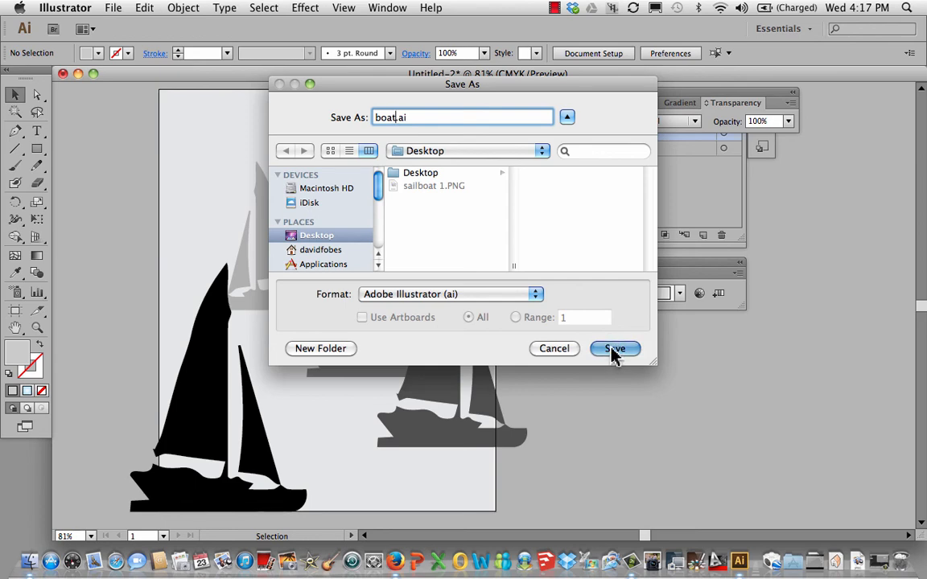
left_click(615, 349)
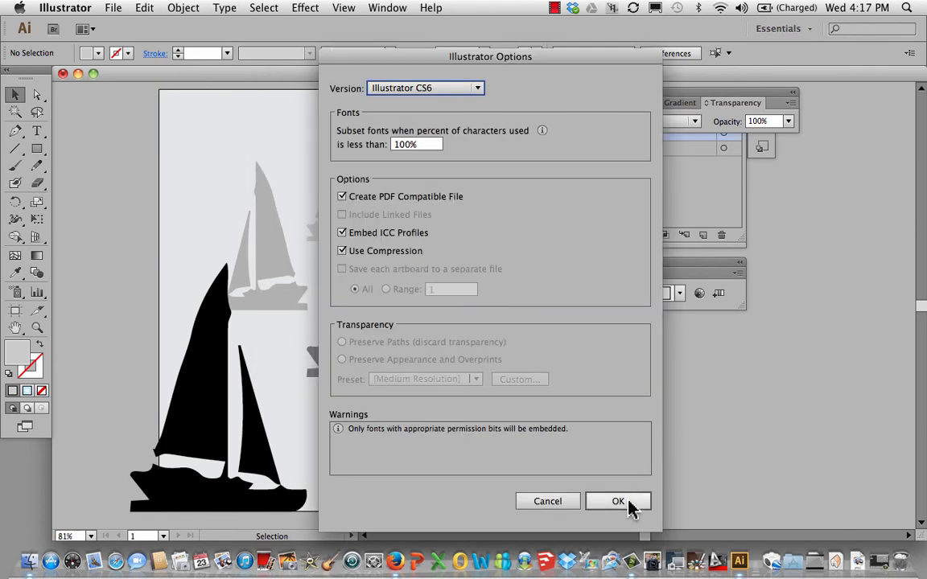
left_click(619, 500)
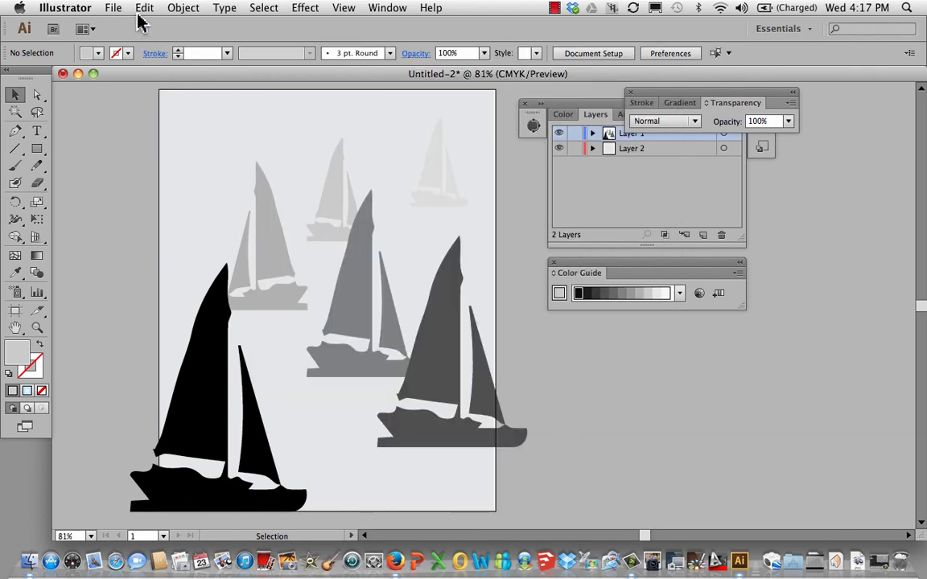
- Export the artwork as boat.jpg with CMYK, quality 7 High, 300 ppi
left_click(118, 7)
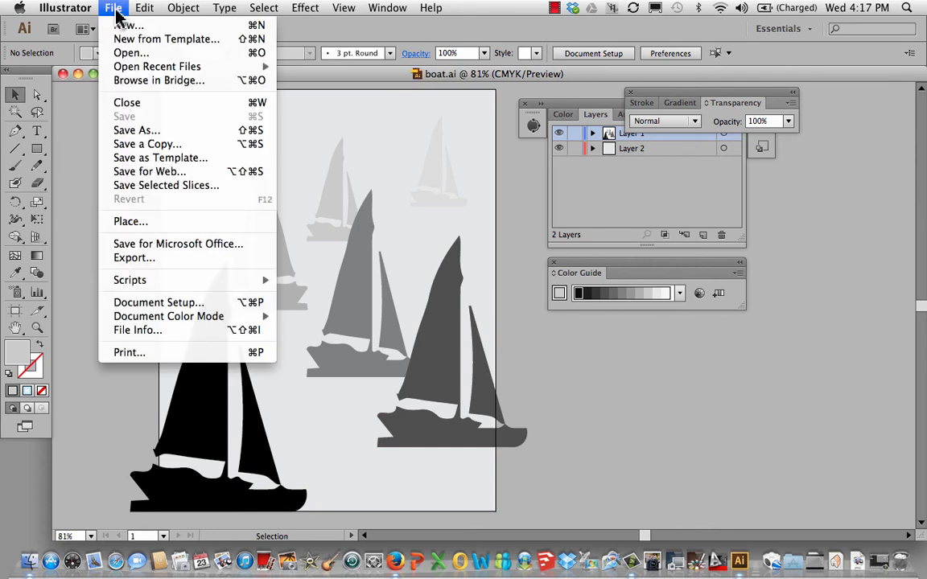
mouse_move(134, 258)
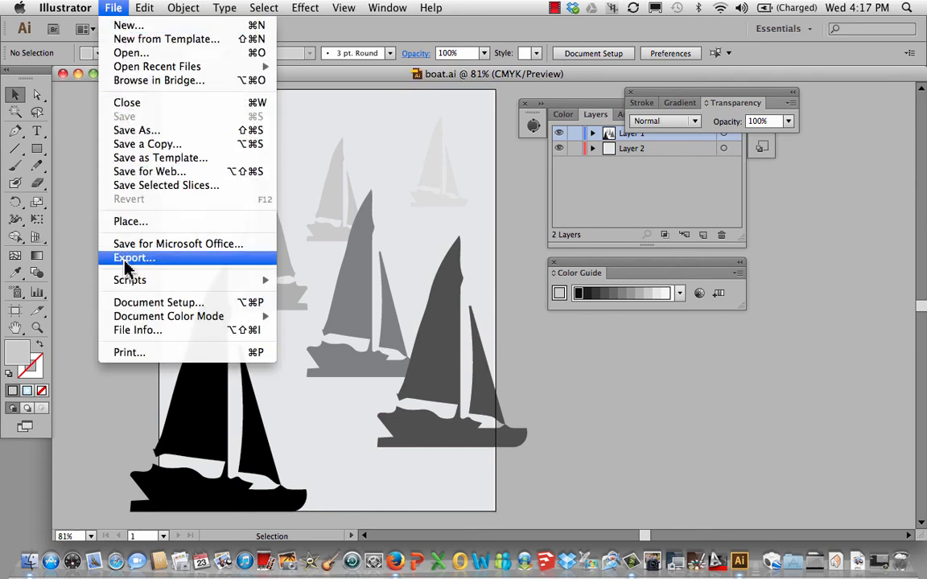
left_click(134, 258)
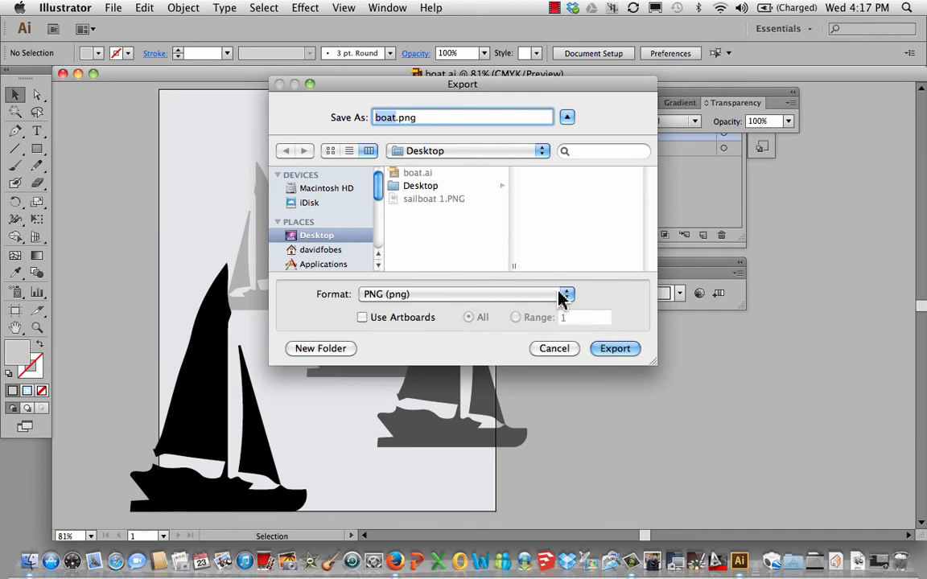
left_click(566, 294)
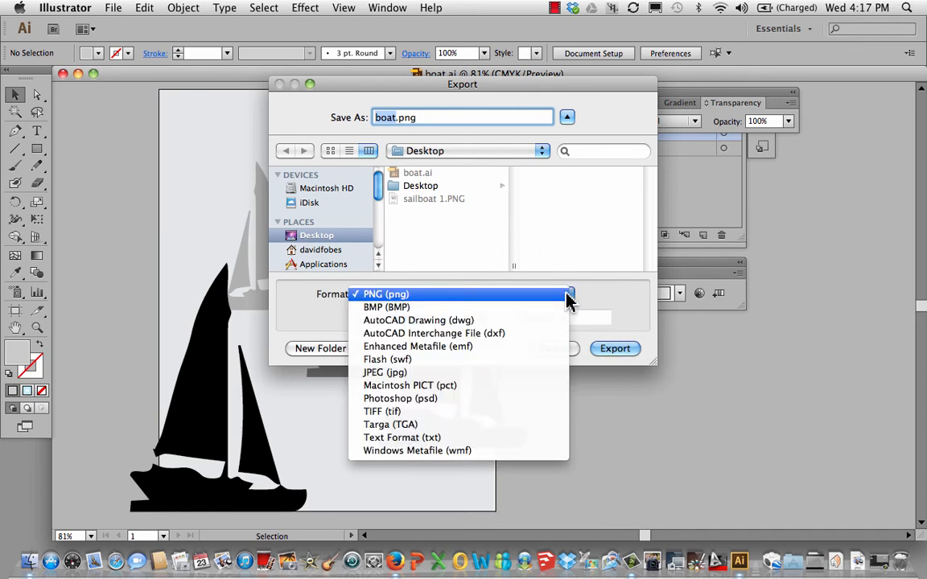
left_click(385, 372)
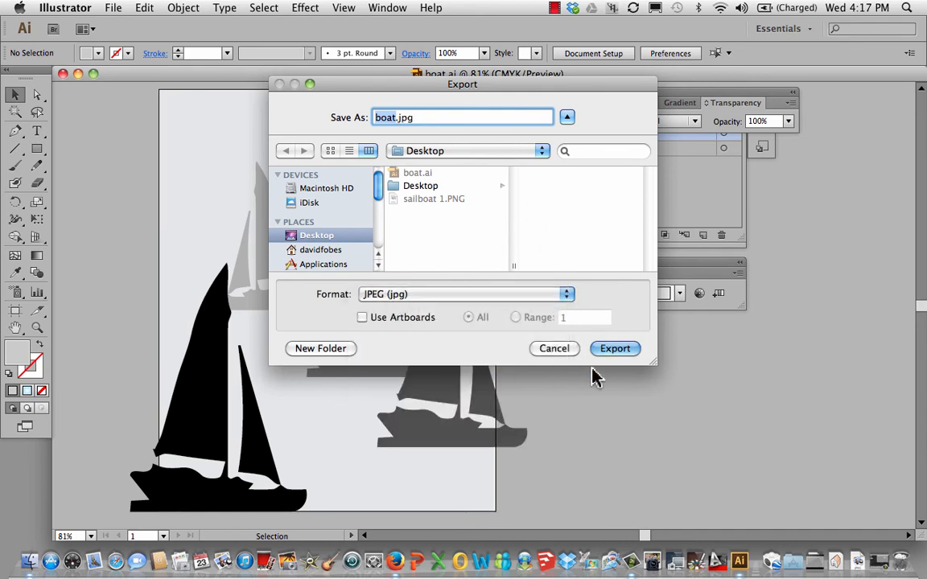
left_click(615, 349)
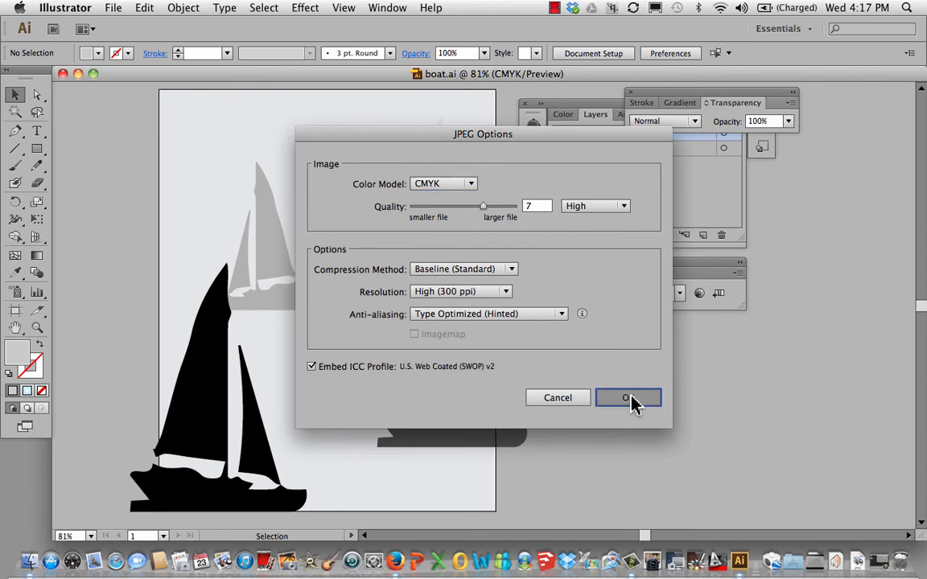
left_click(628, 398)
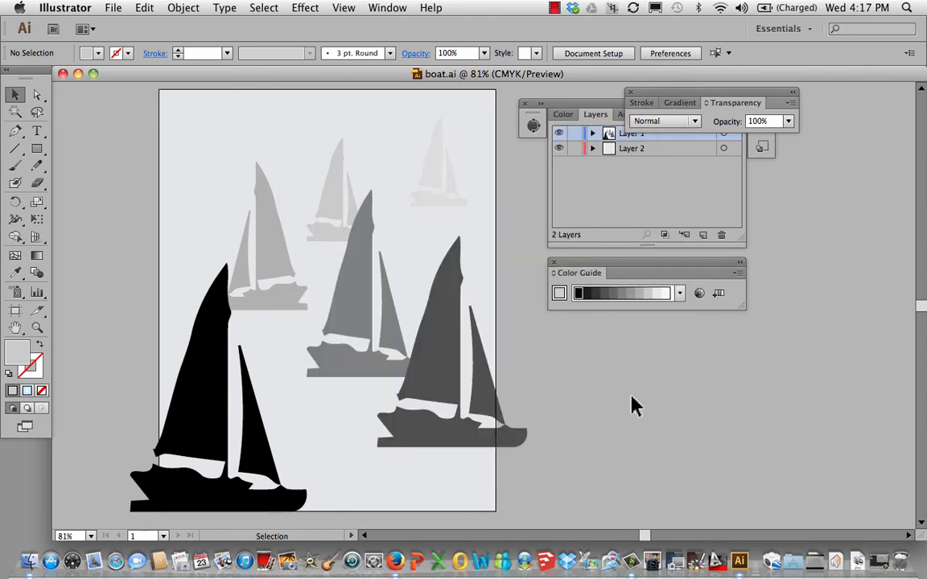
left_click(794, 567)
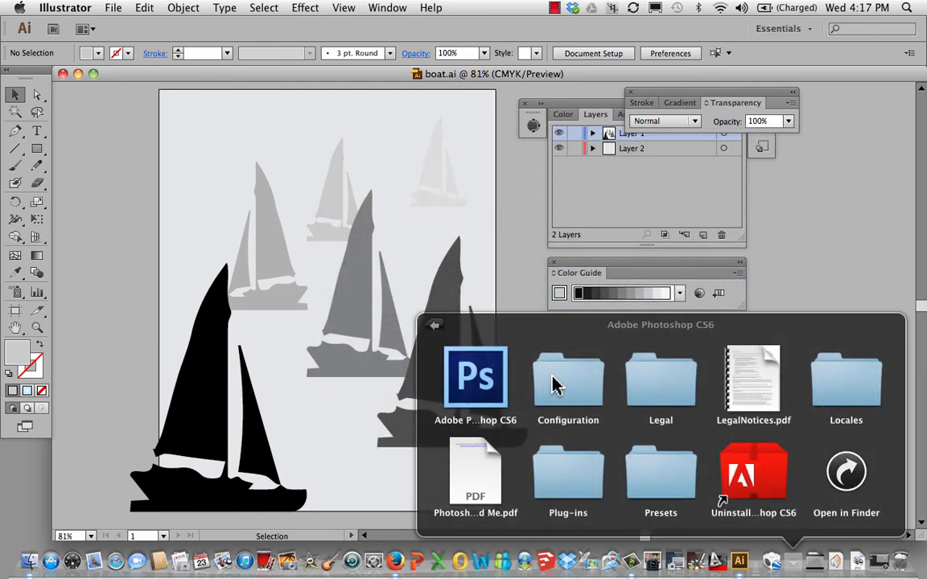
- Launch Photoshop CS6 and create a new document in inches, 8 wide by 10 high
double_click(475, 376)
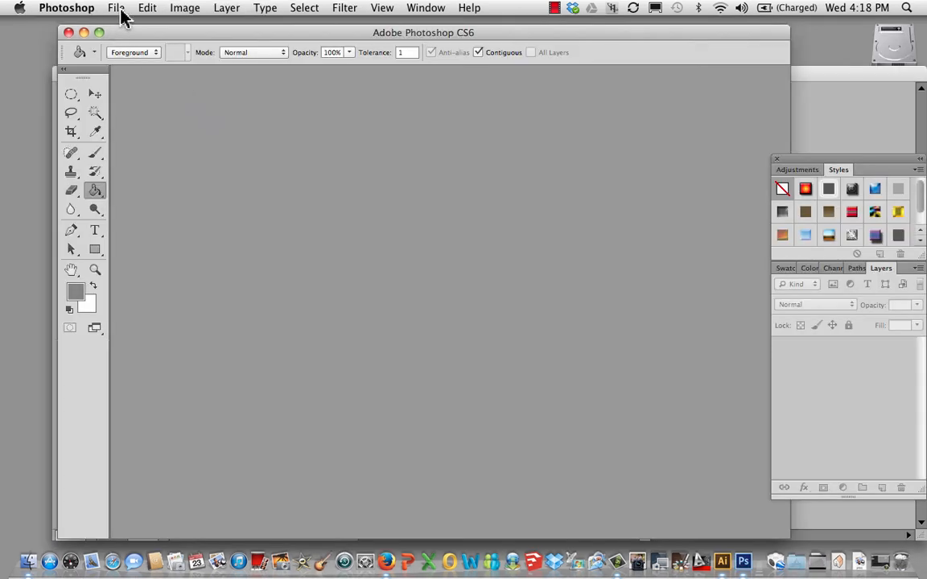
mouse_move(138, 38)
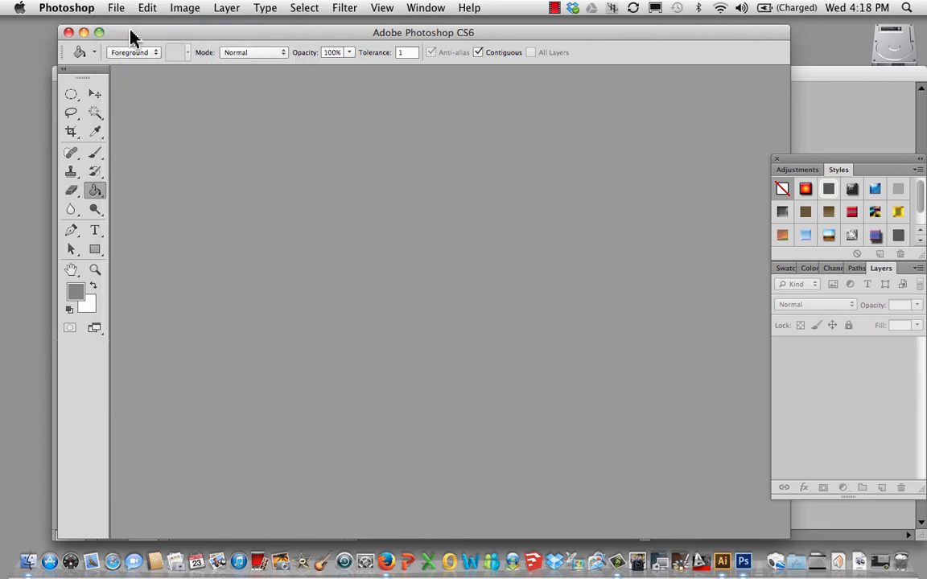
left_click(117, 7)
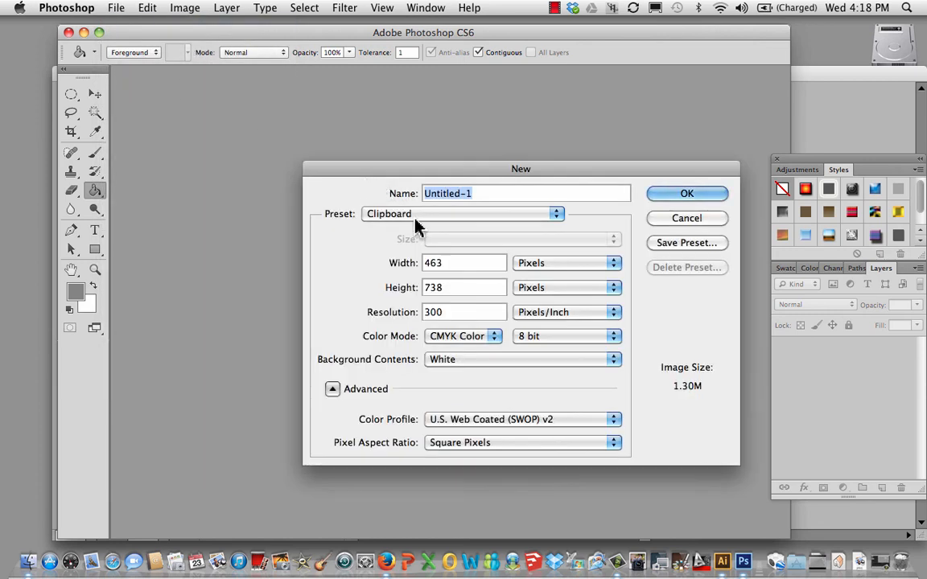
left_click(612, 262)
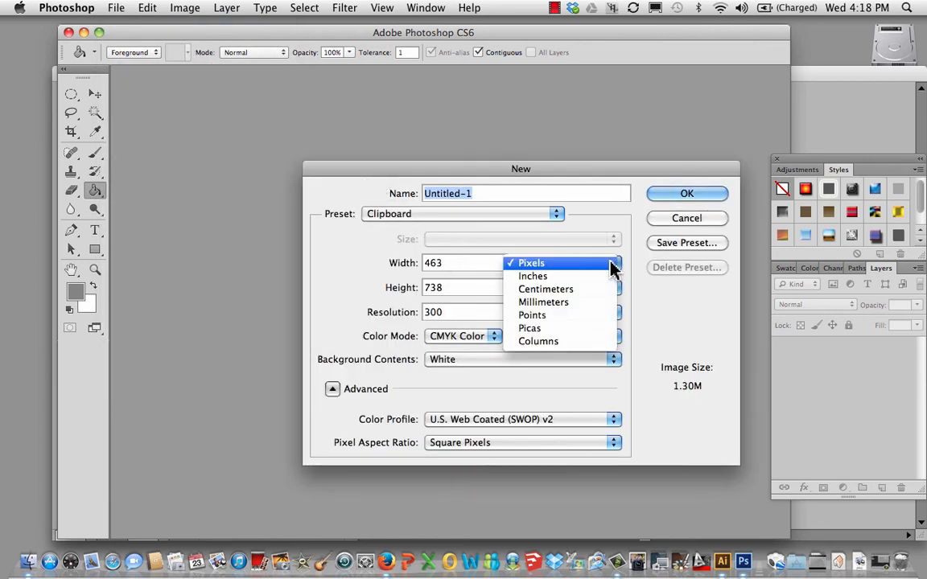
left_click(532, 276)
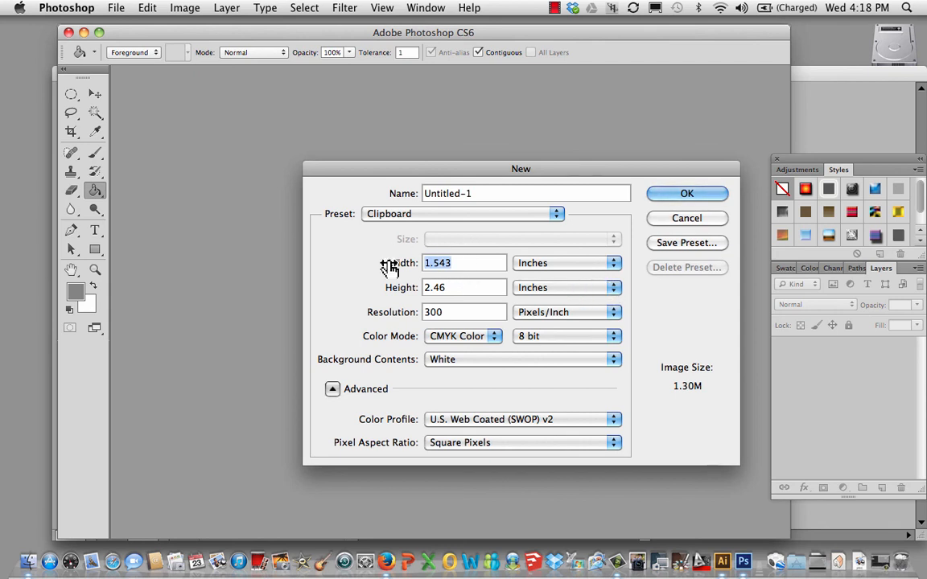
type("8")
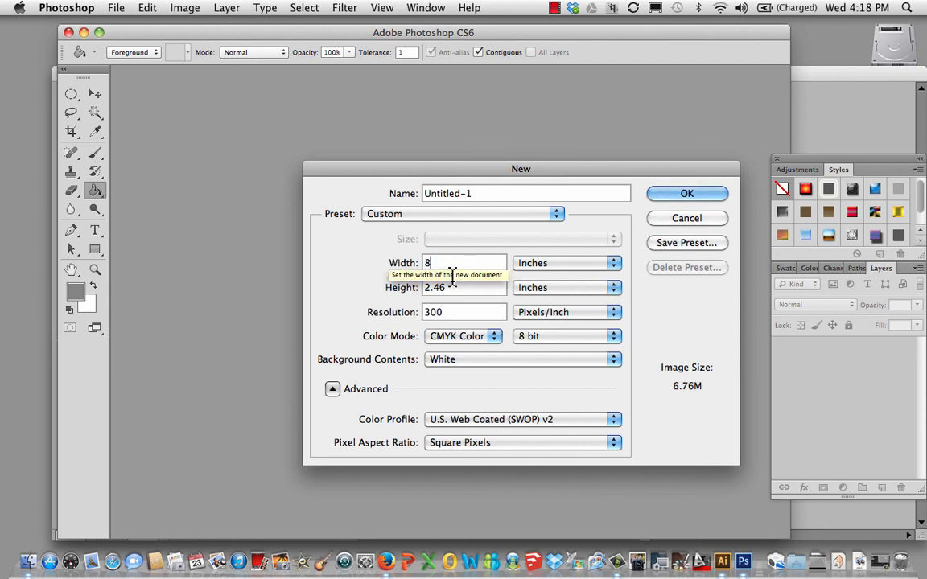
left_click(464, 288)
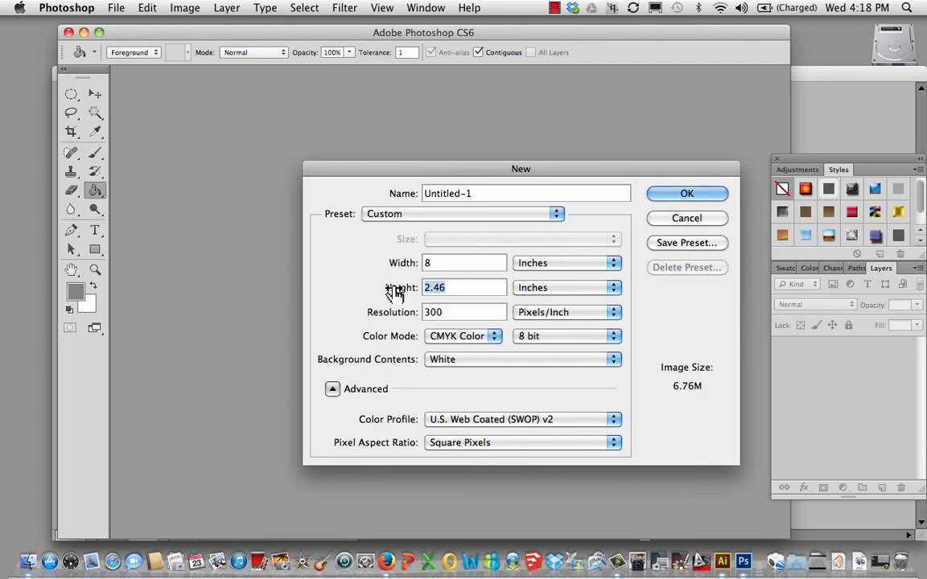
type("10")
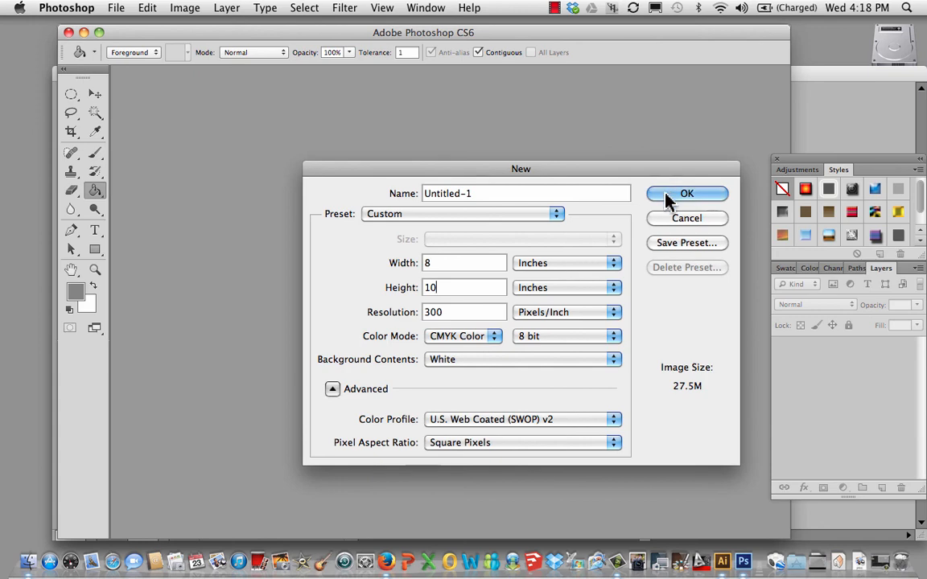
left_click(686, 193)
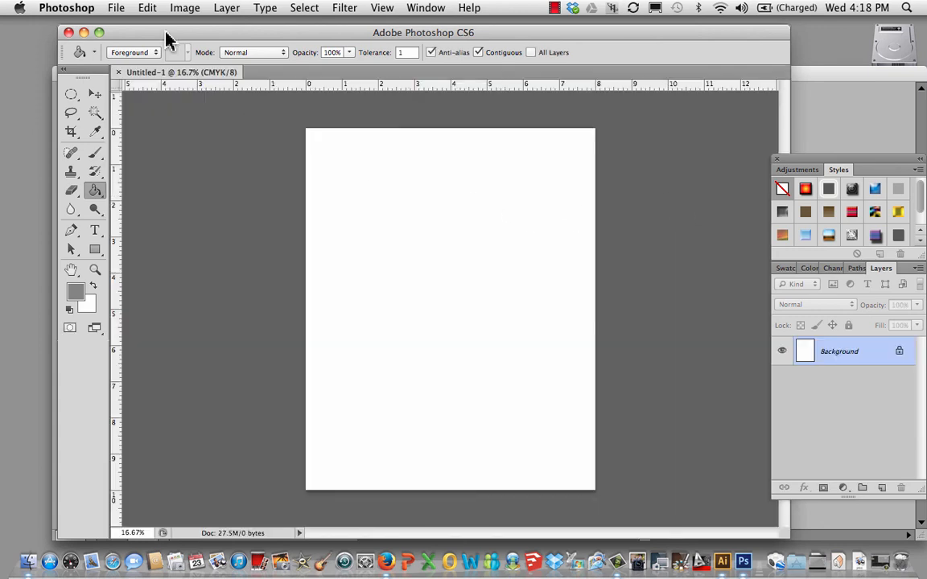
- Place boat.jpg from the Desktop and scale it up by a corner handle to fill the page
left_click(117, 7)
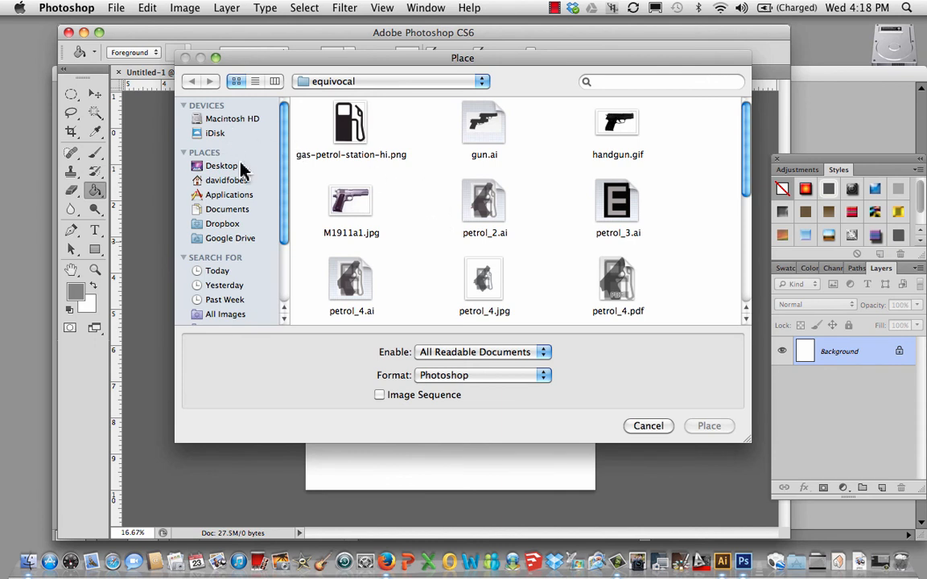
left_click(221, 165)
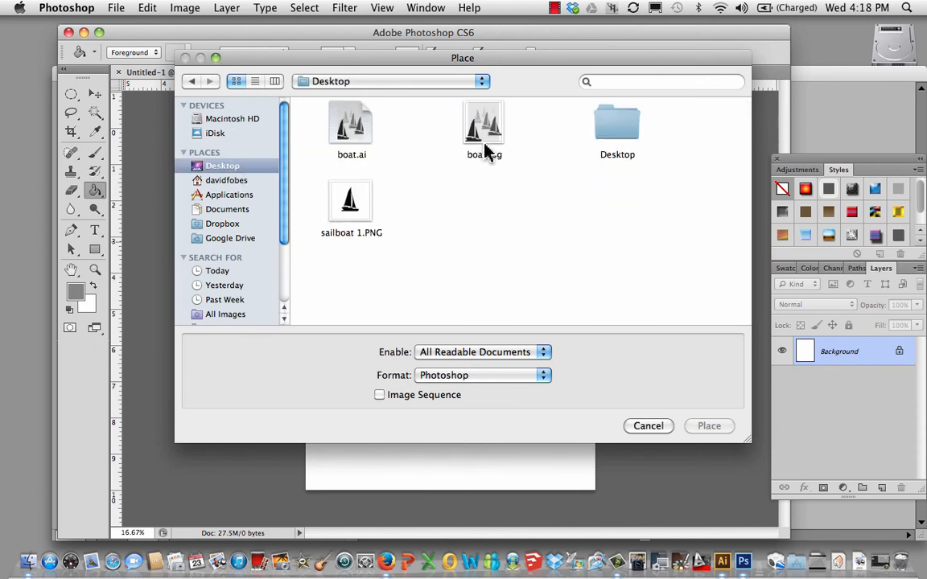
left_click(483, 120)
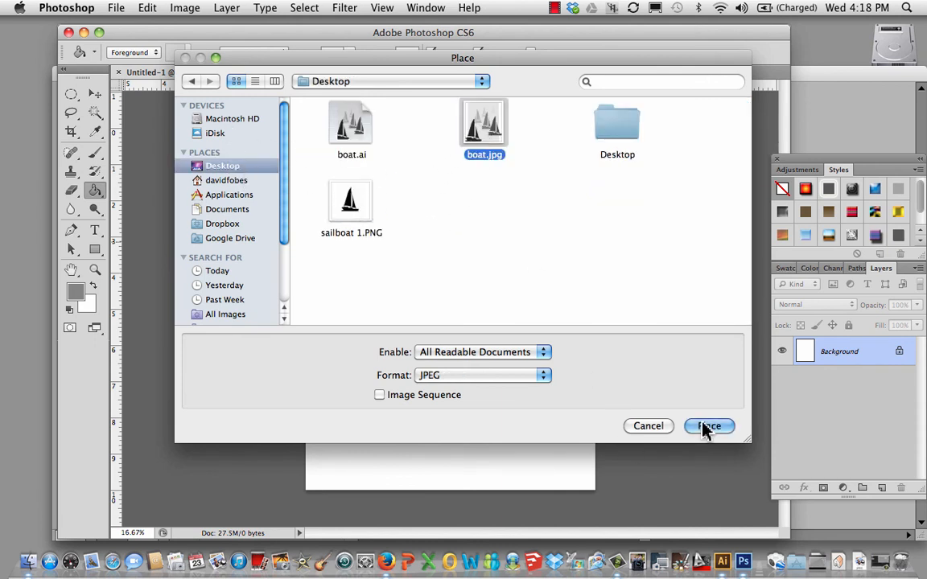
left_click(710, 426)
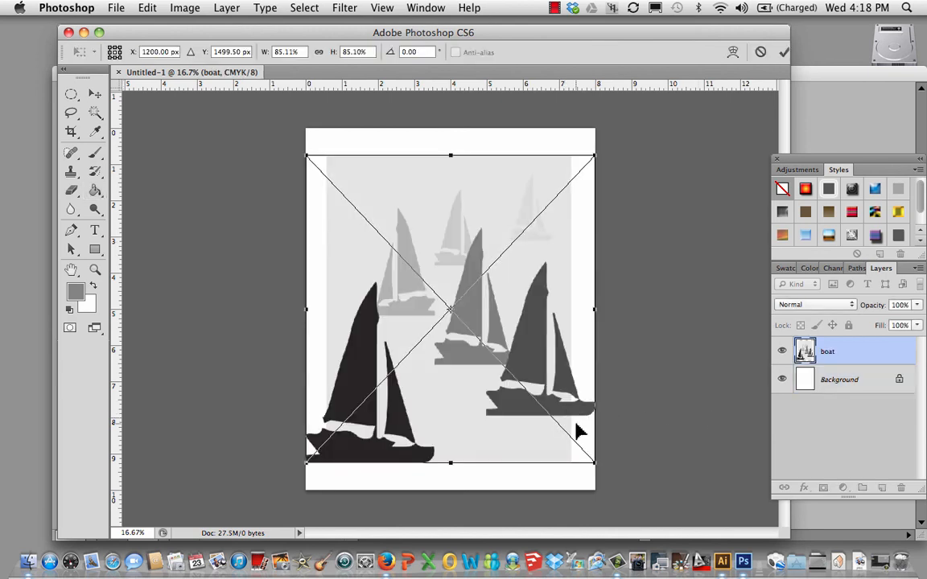
mouse_move(594, 464)
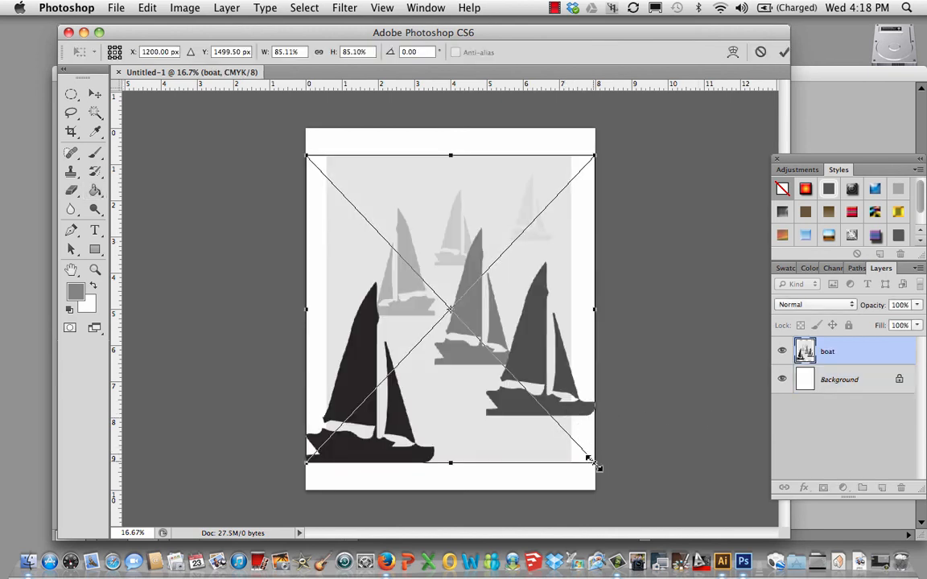
left_click_drag(594, 463, 623, 491)
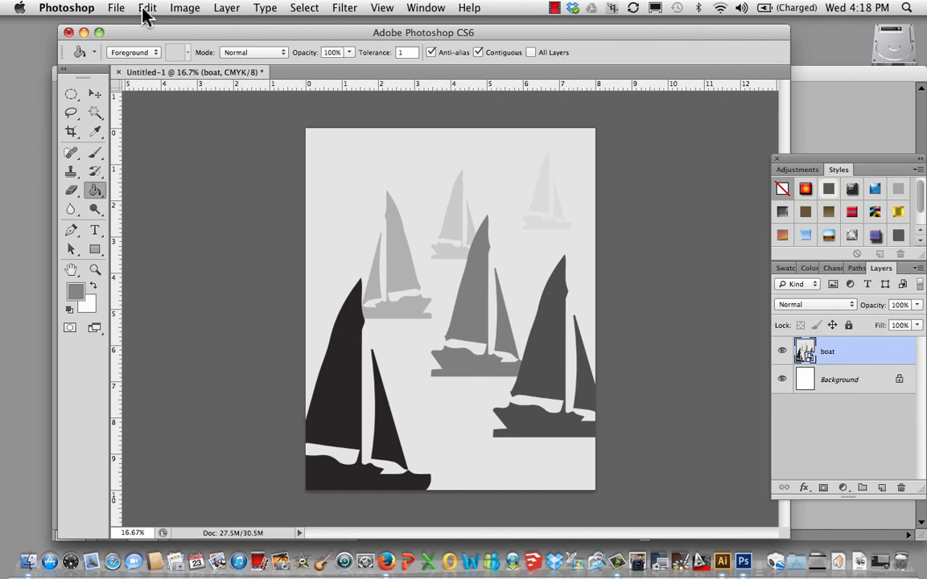
- Save the composition to the Desktop as boat_1 in JPEG format
left_click(117, 7)
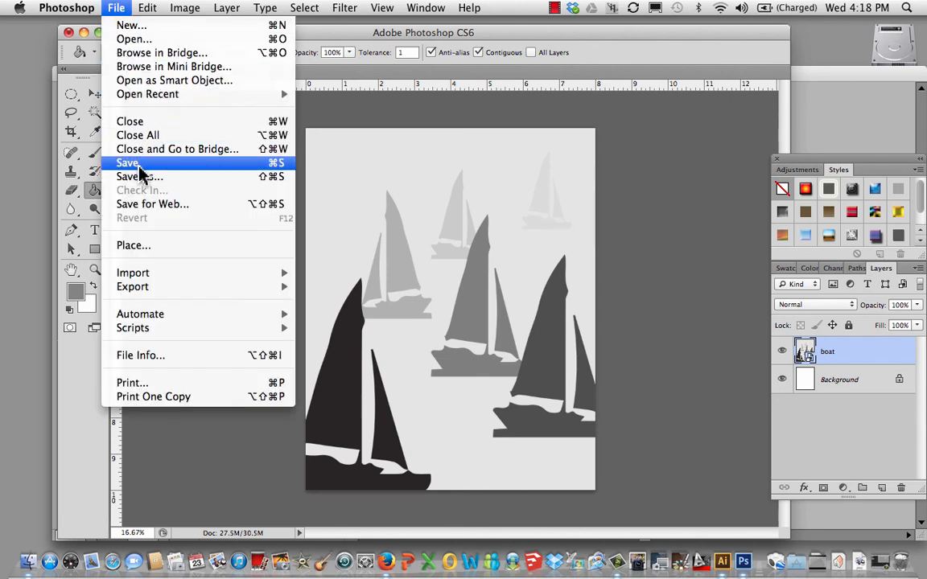
left_click(129, 163)
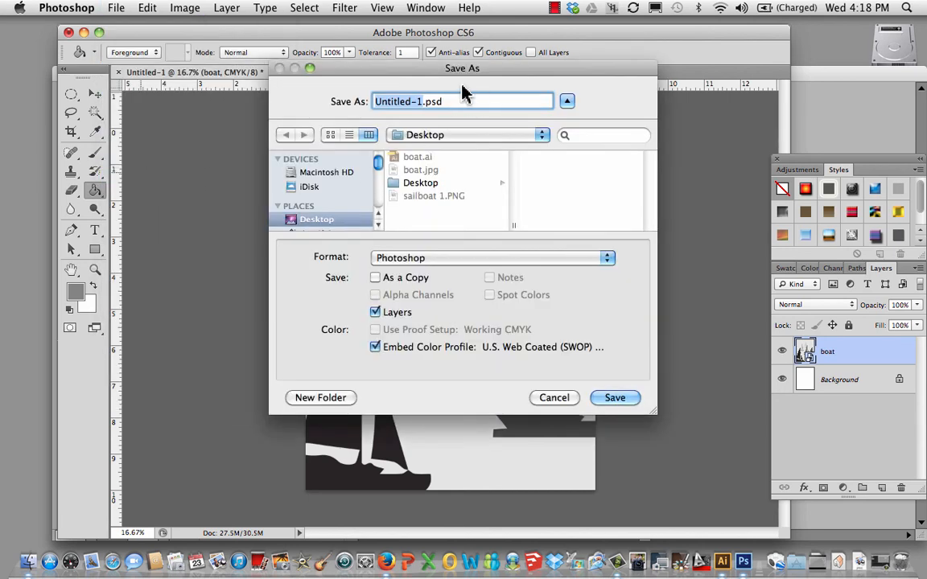
mouse_move(453, 95)
type("boat_")
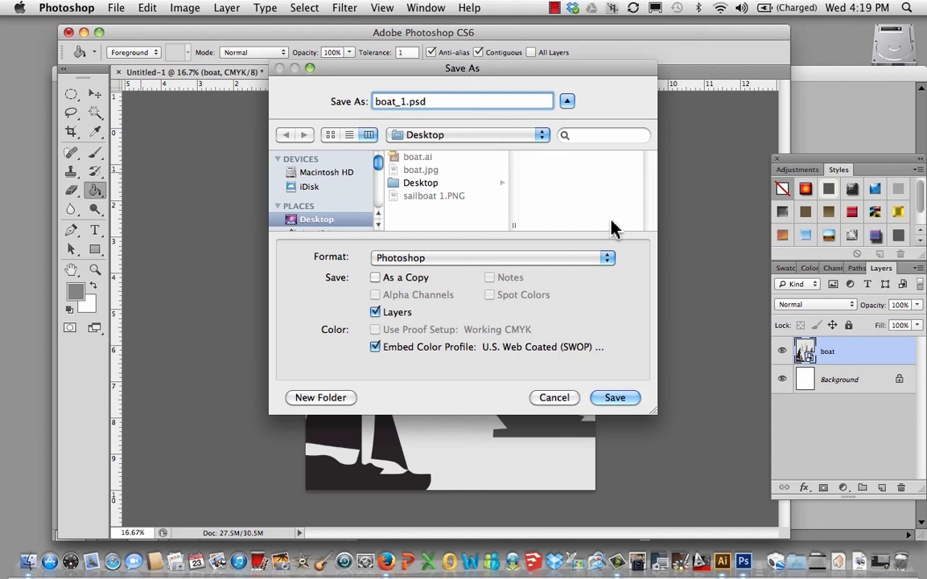
left_click(491, 258)
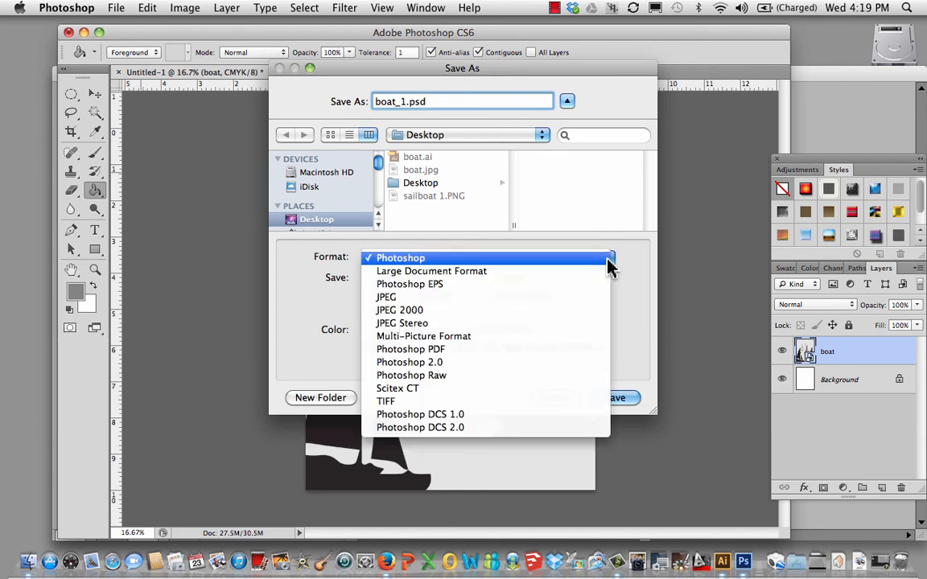
left_click(385, 297)
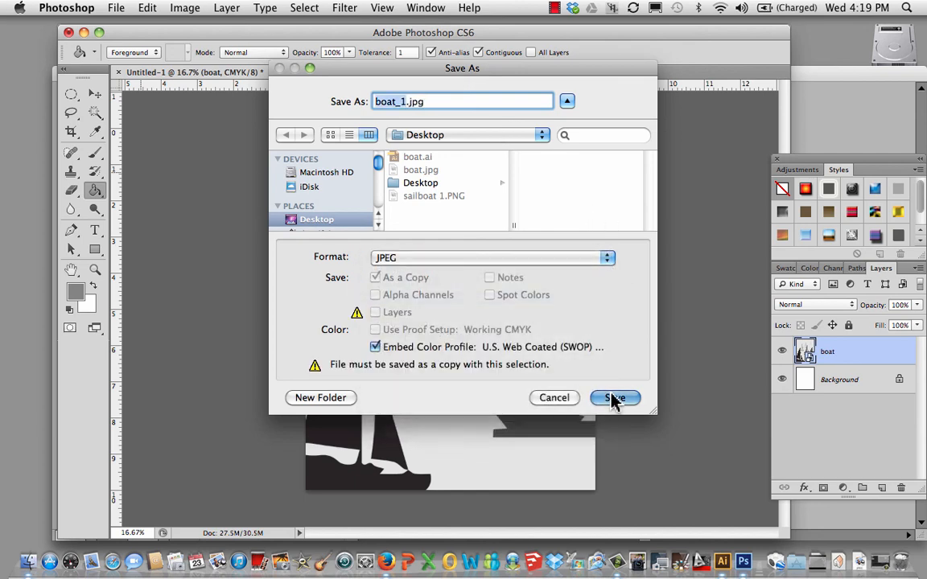
left_click(614, 398)
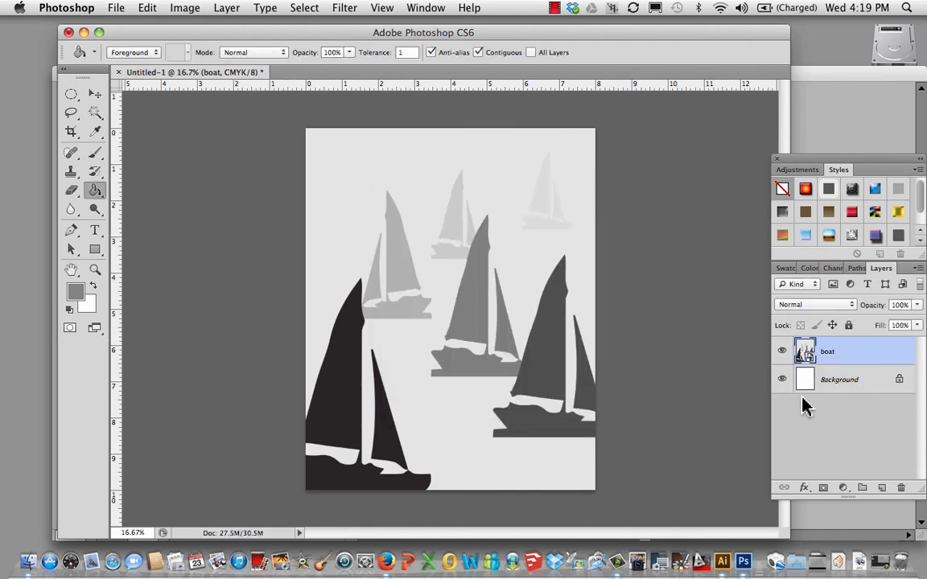
mouse_move(667, 460)
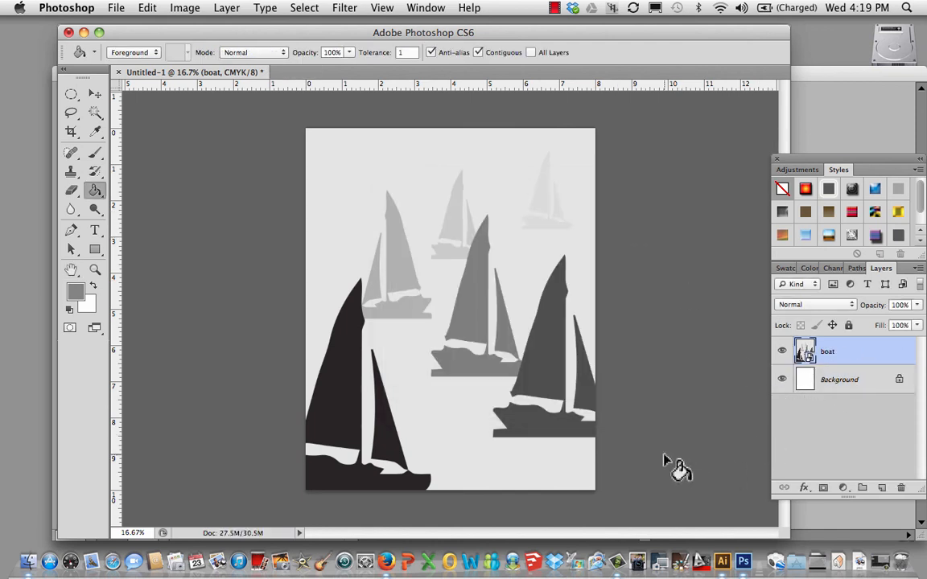